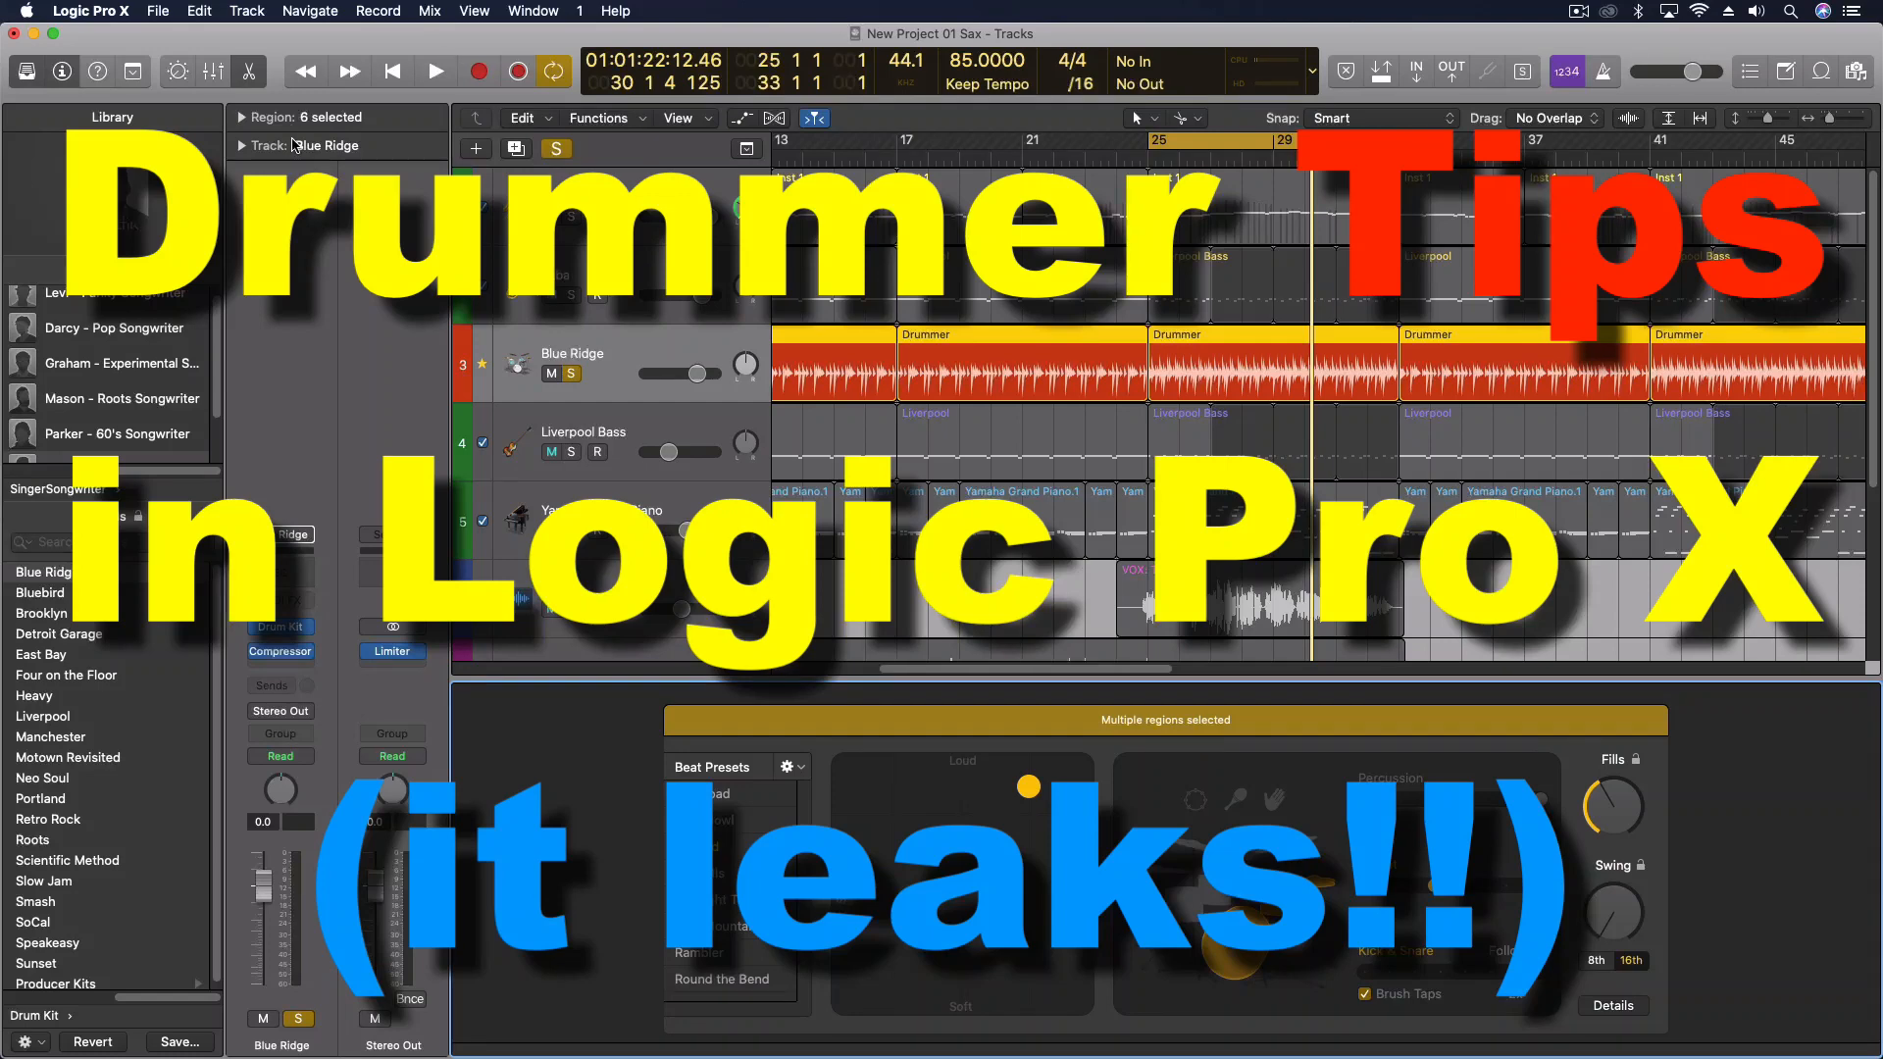
# Step: Unsolo the Blue Ridge drummer track and open its Drummer region in the editor
pyautogui.click(559, 451)
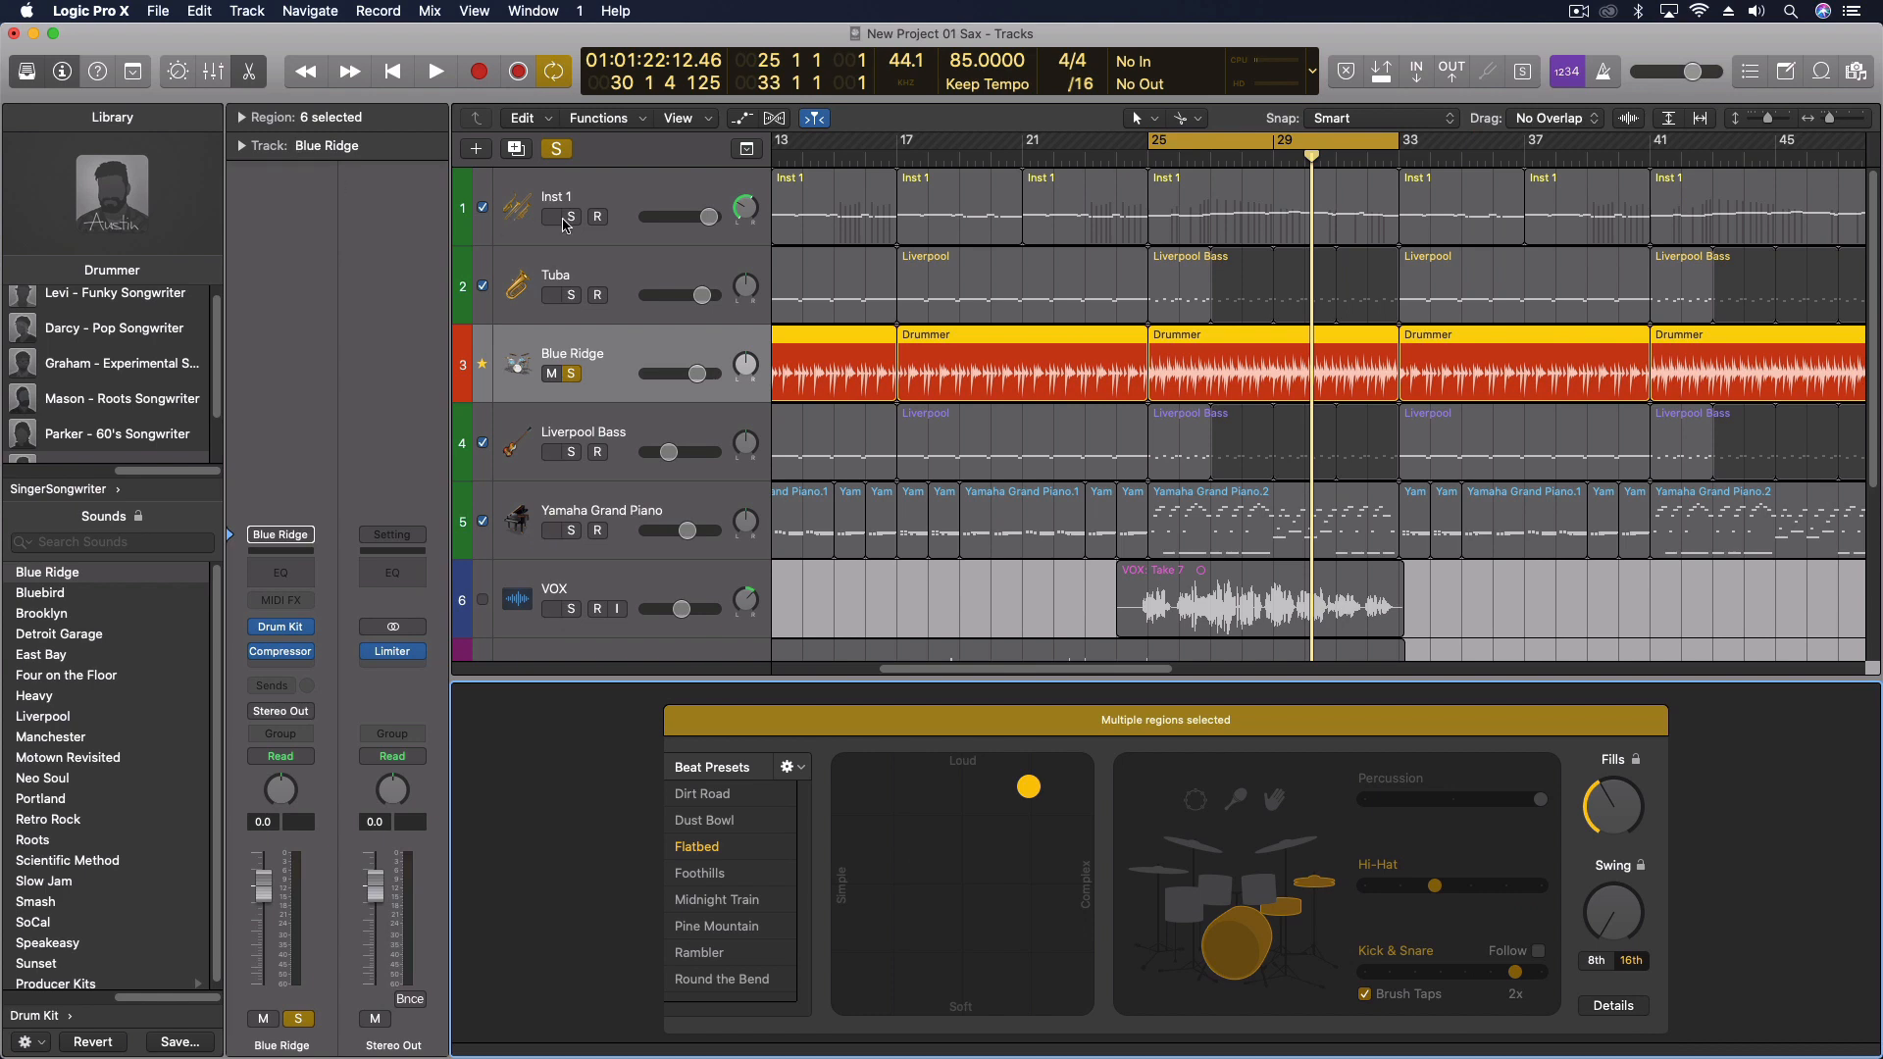
pyautogui.moveTo(1416, 577)
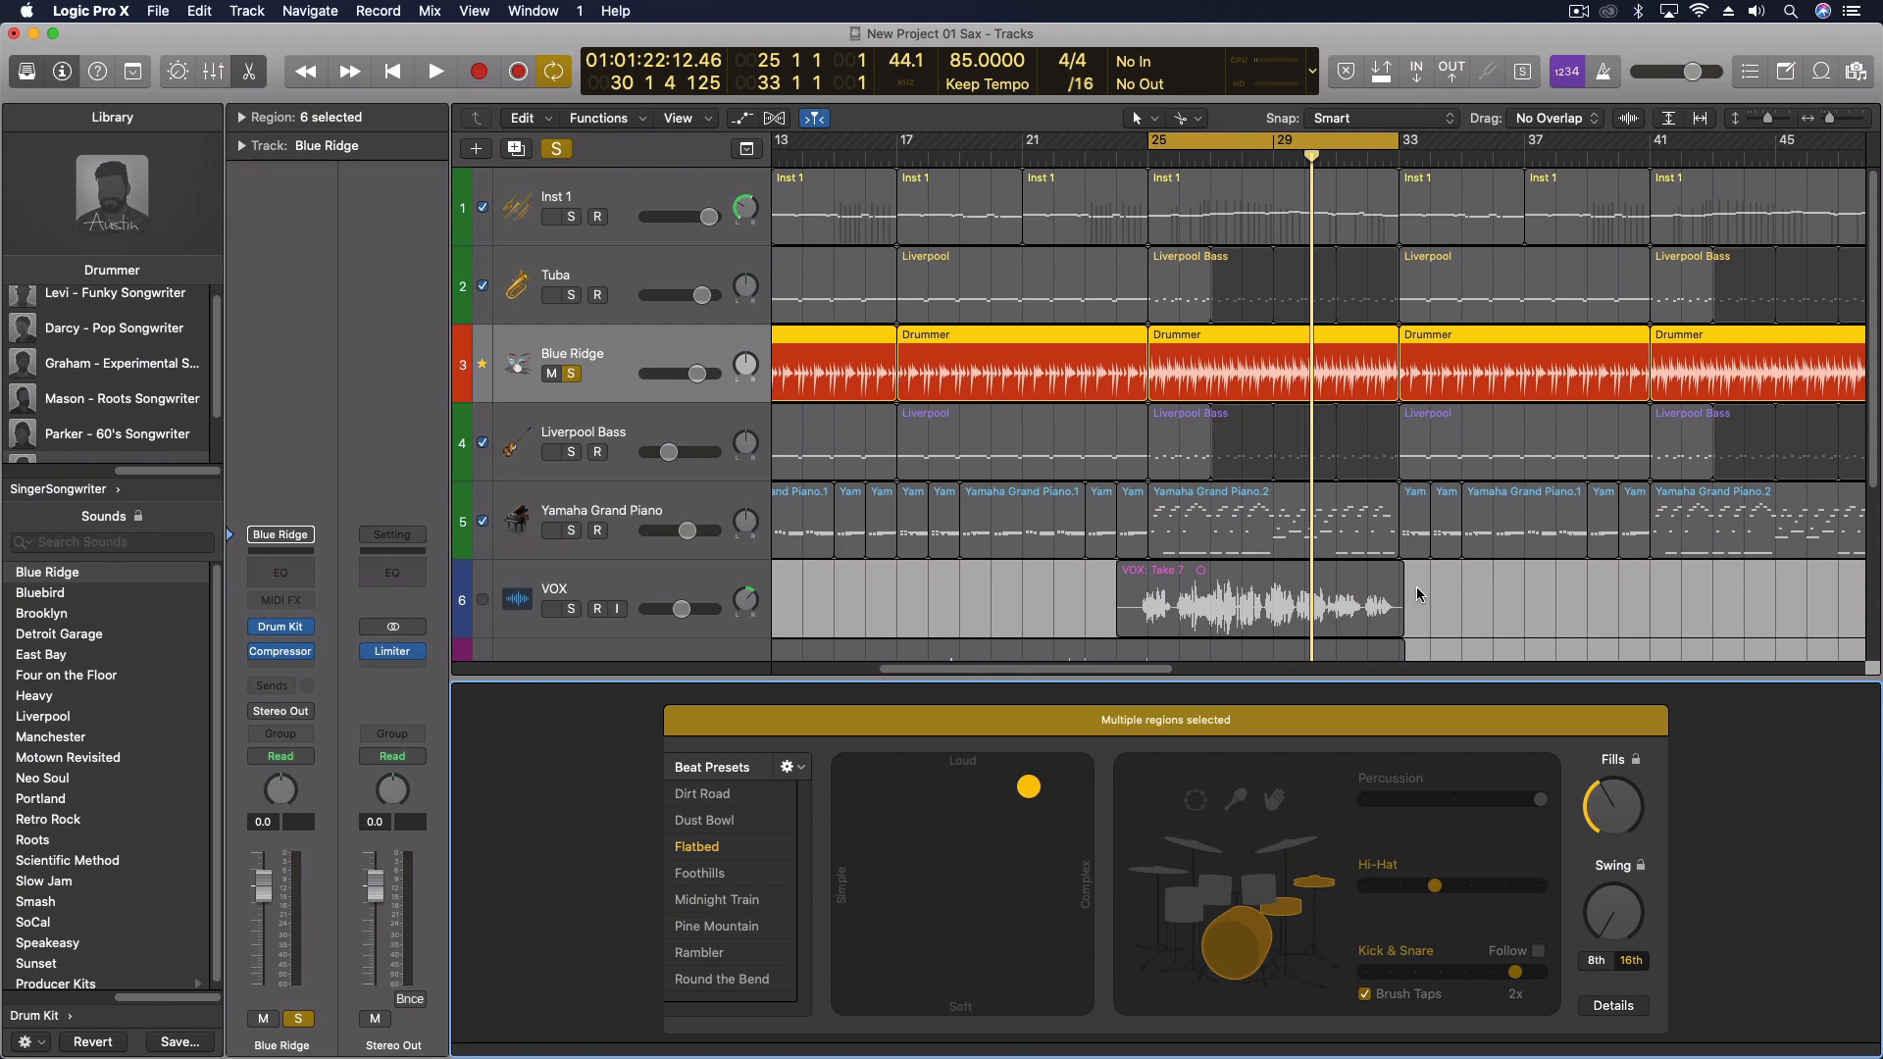
pyautogui.click(1249, 335)
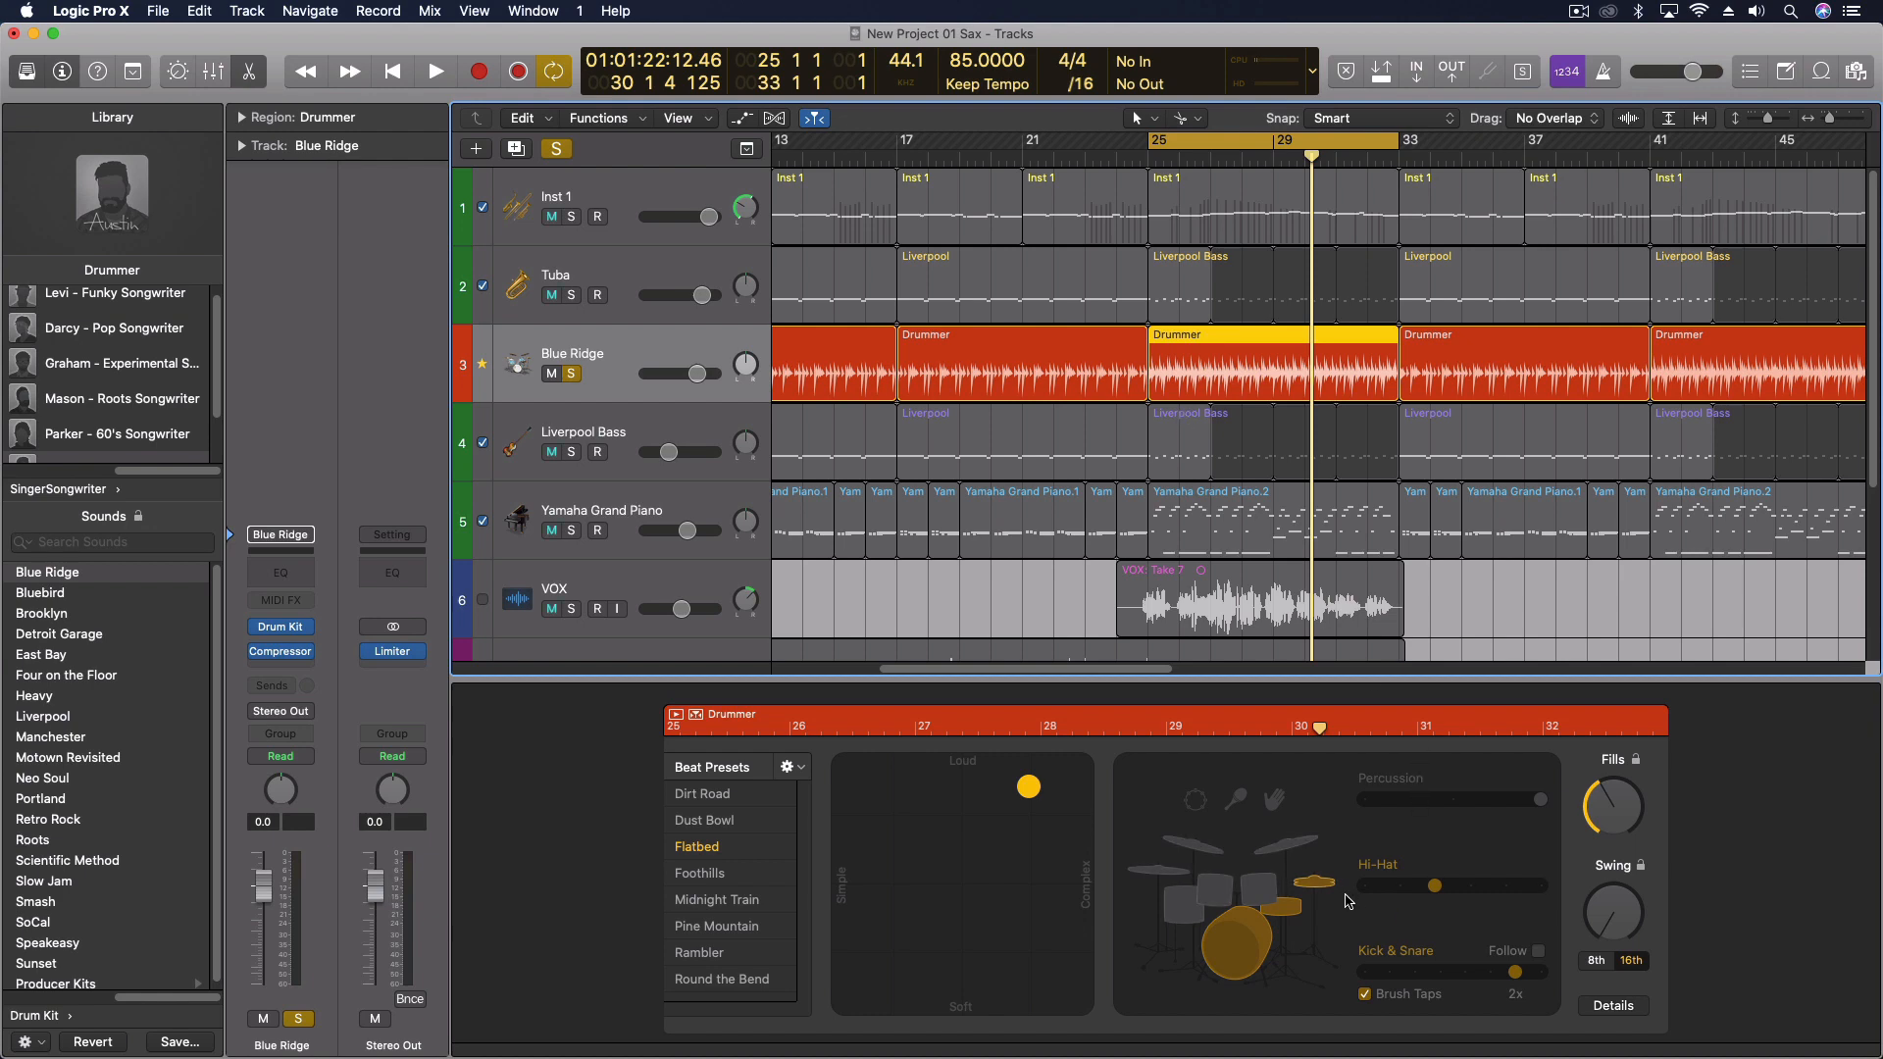
pyautogui.moveTo(1012, 105)
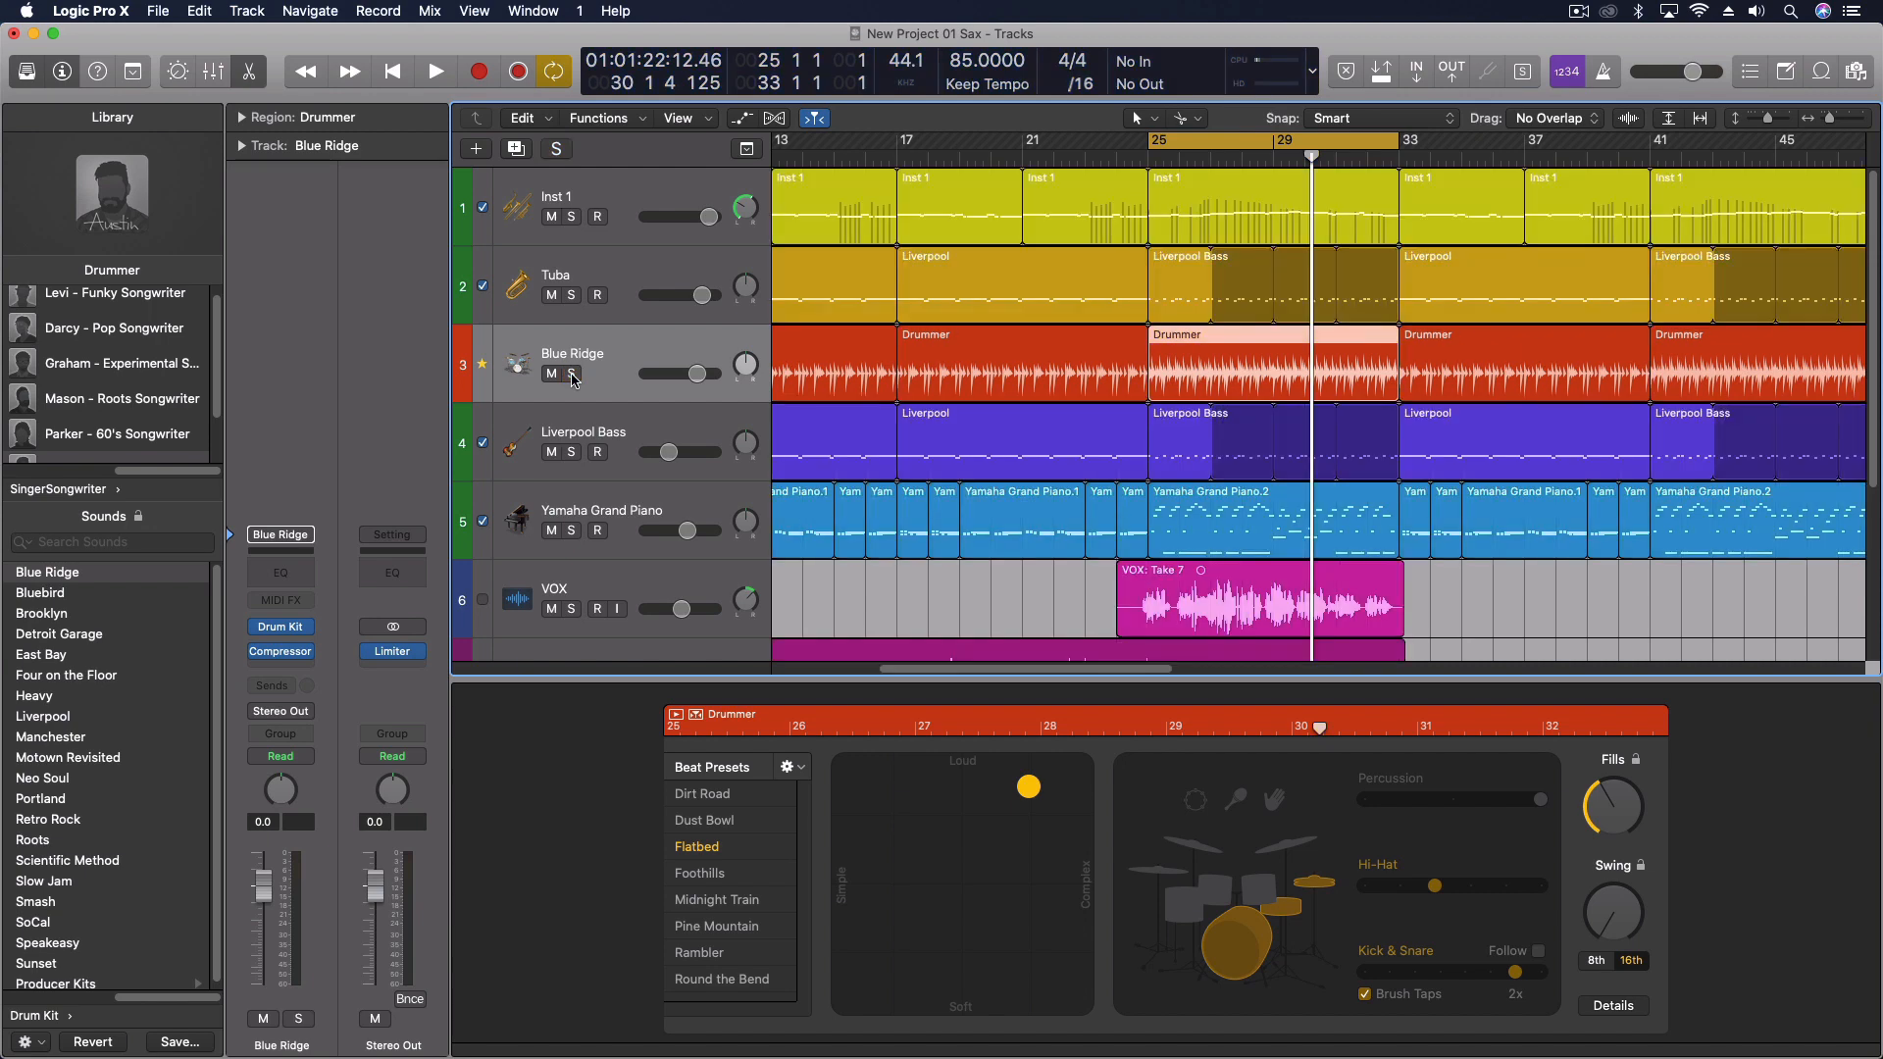
# Step: Solo Blue Ridge again and scroll the Drummer library to Austin and Tyrell
pyautogui.click(435, 71)
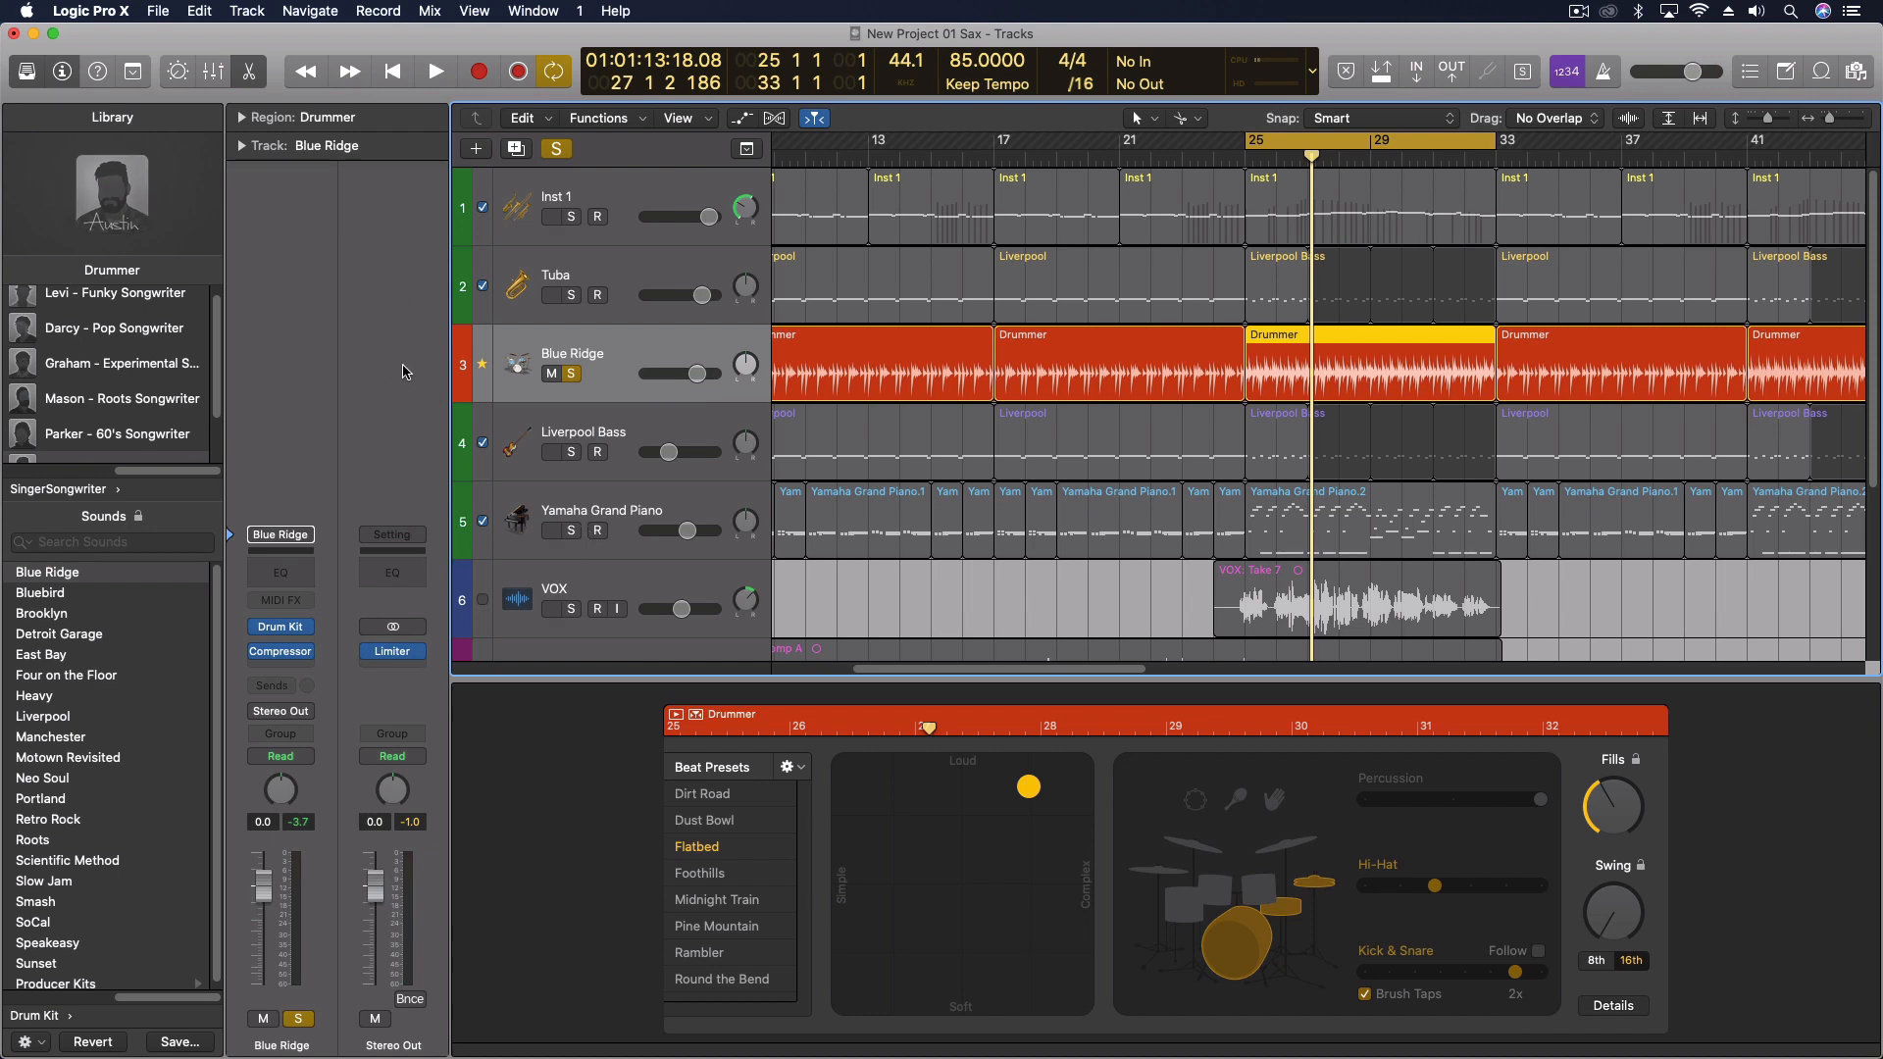
pyautogui.scroll(-3)
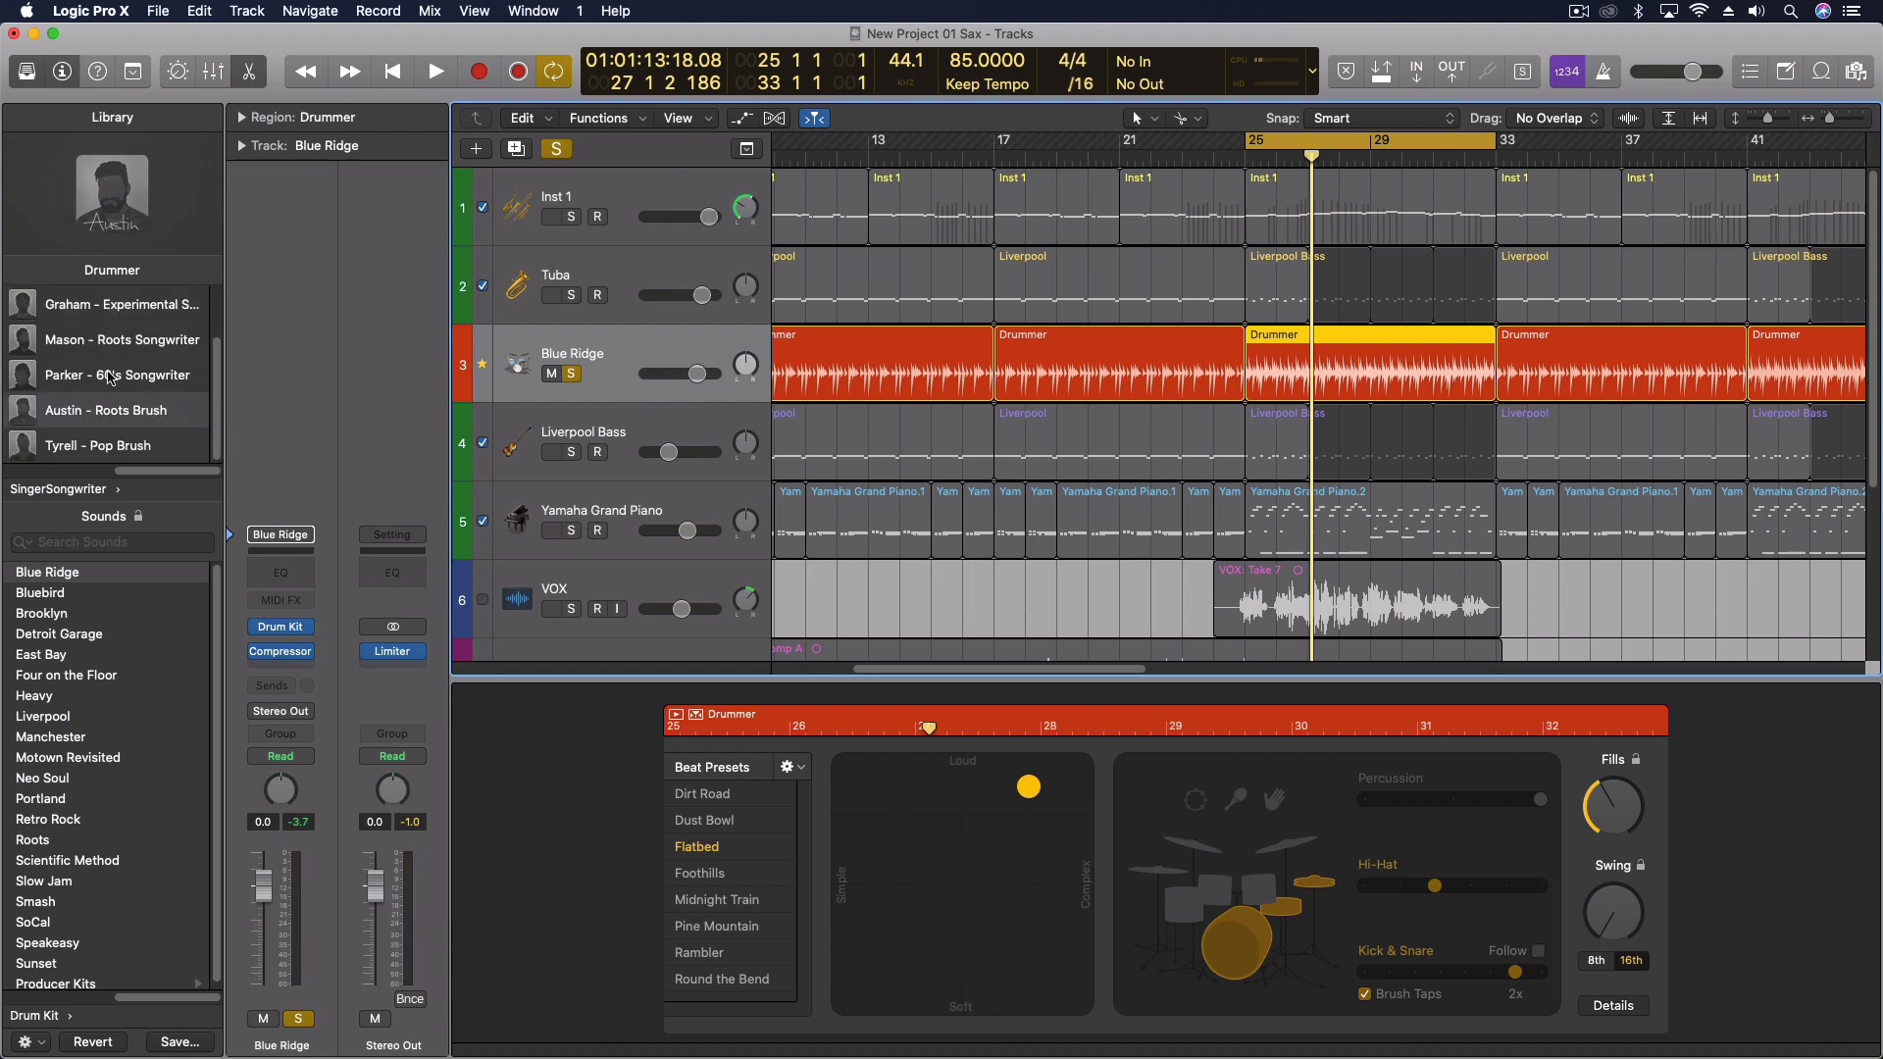
pyautogui.moveTo(96, 415)
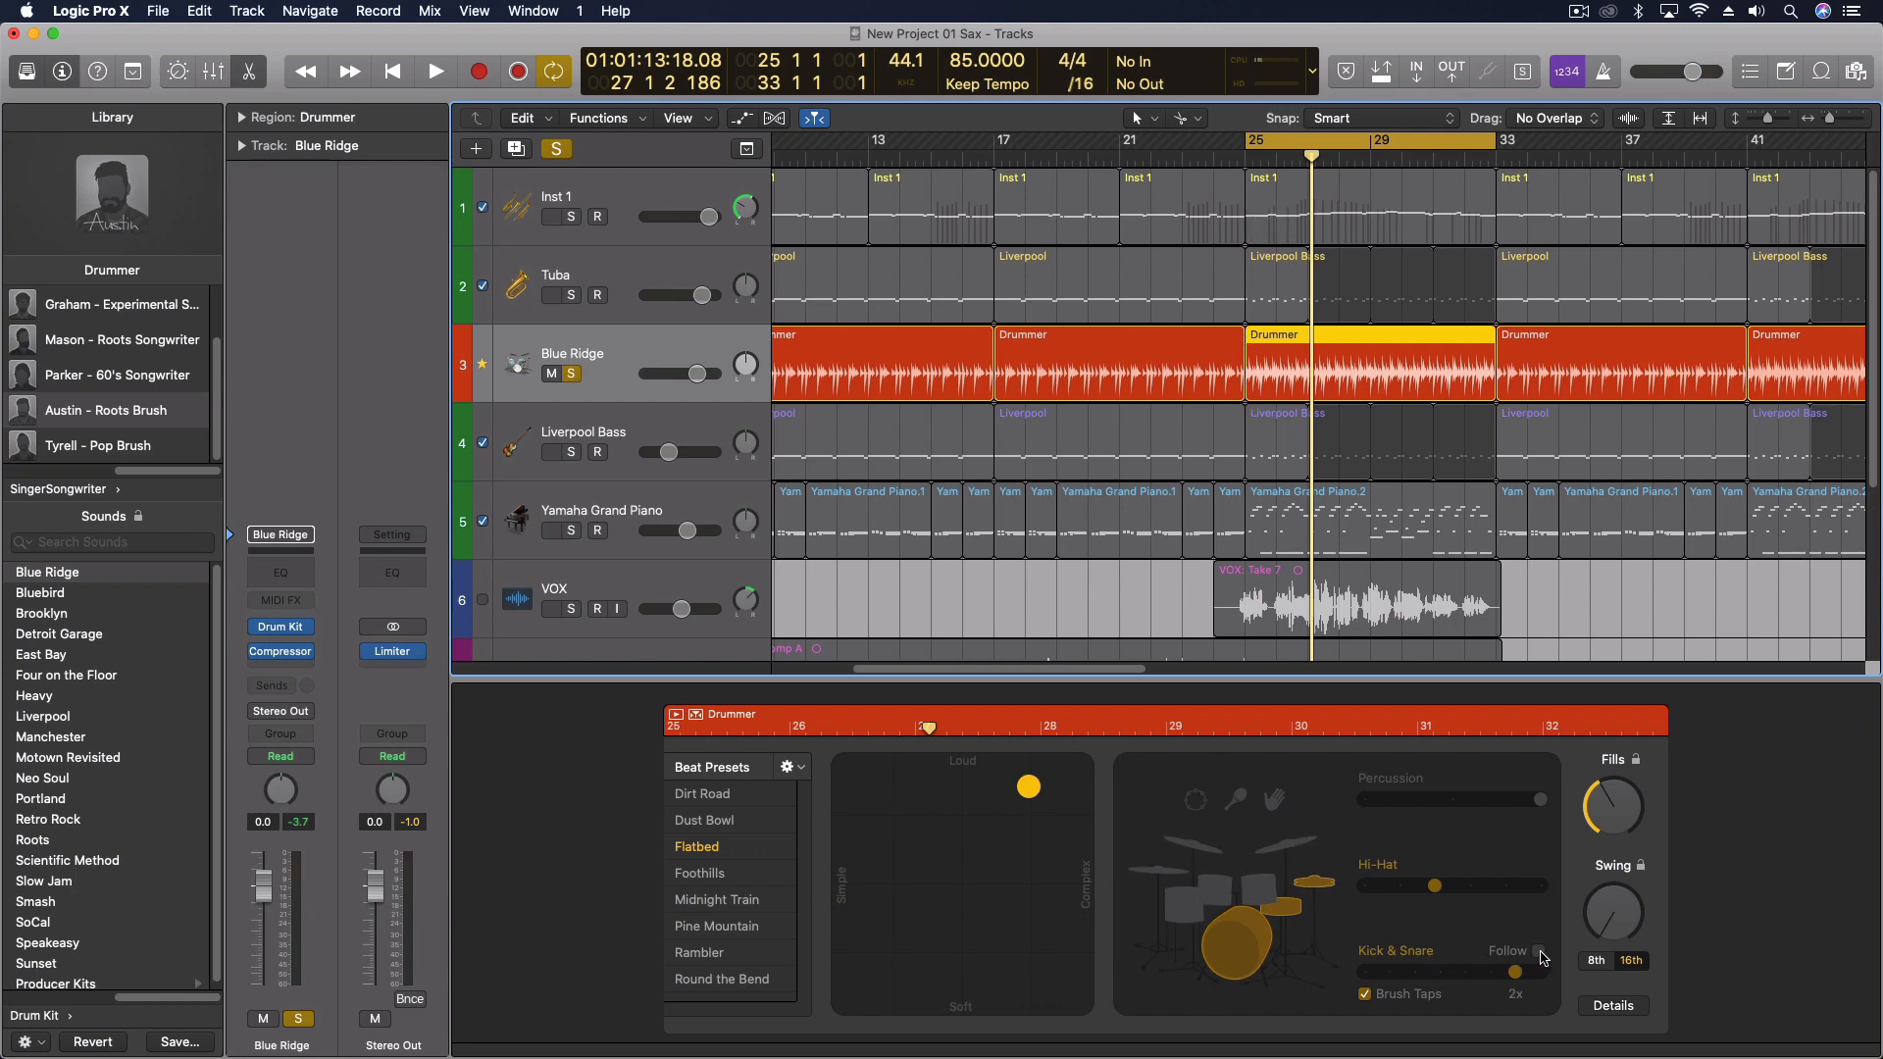
# Step: Make kick and snare follow another track, trying VOX, and unsolo Blue Ridge
pyautogui.click(1537, 949)
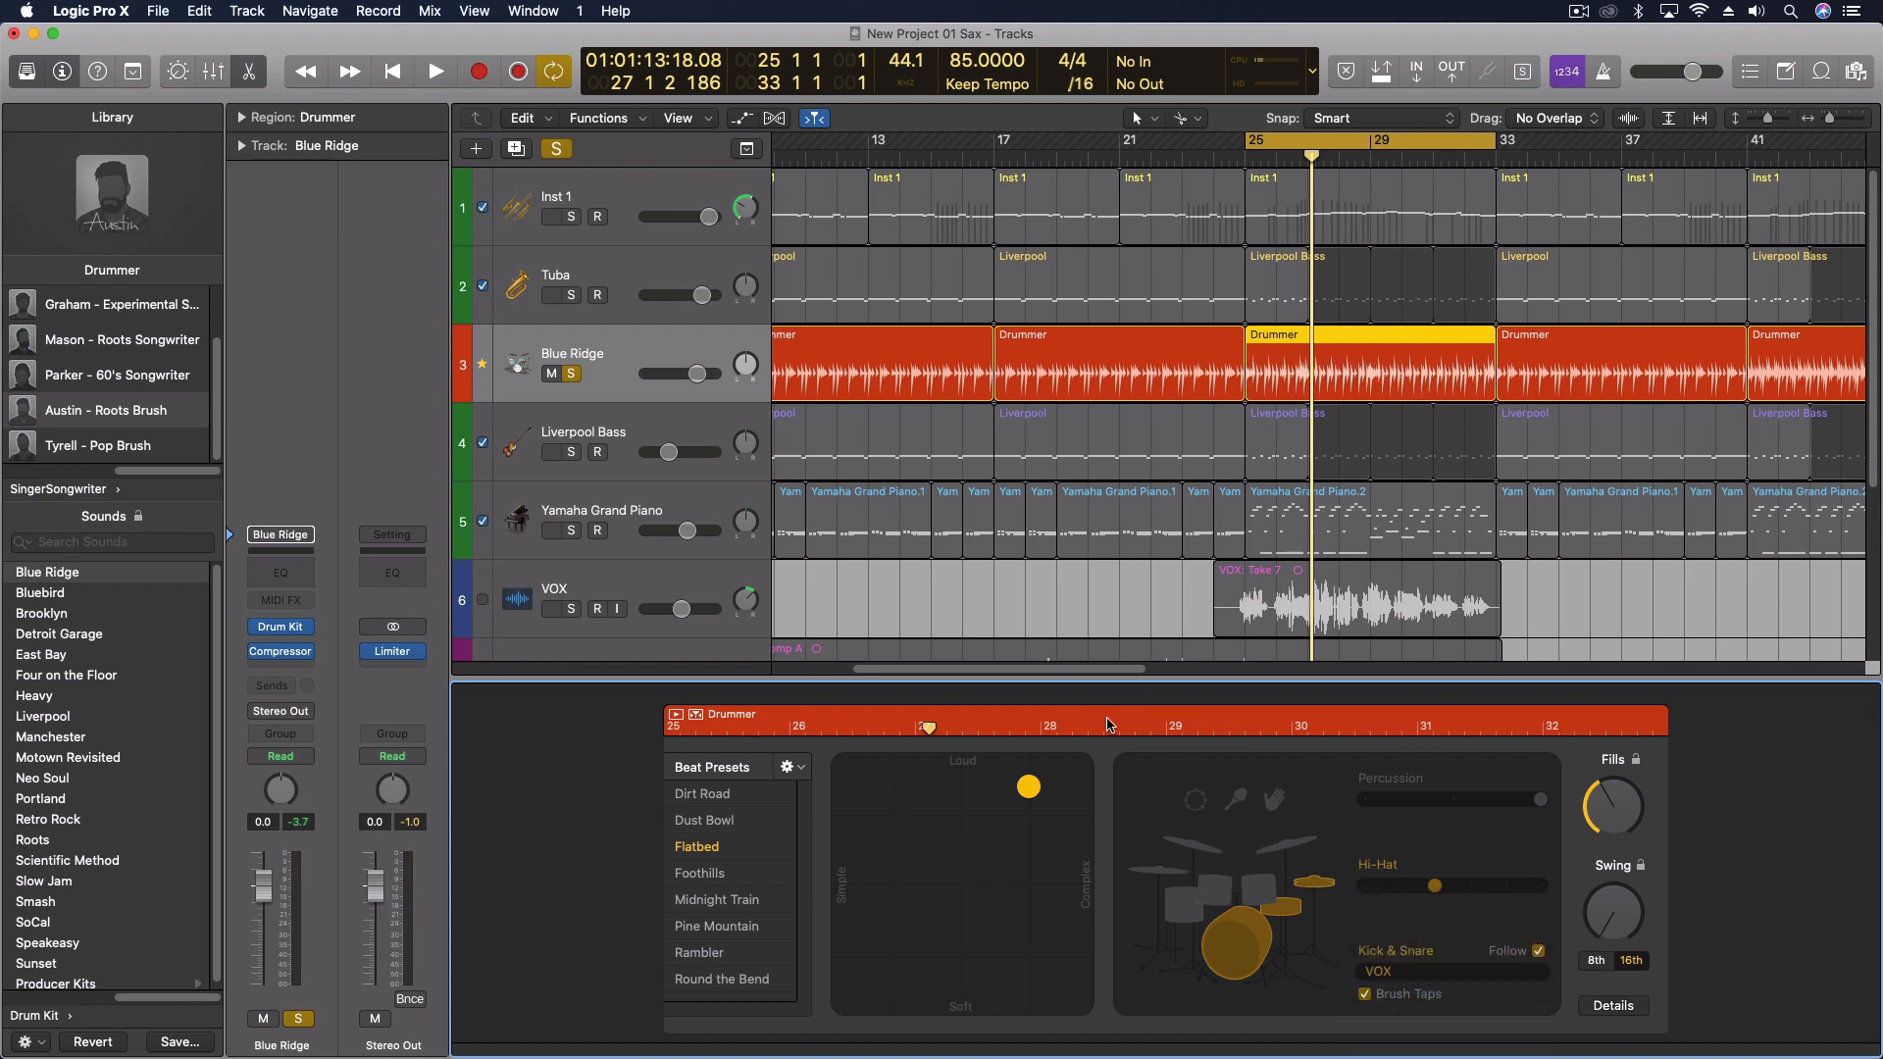
pyautogui.click(435, 71)
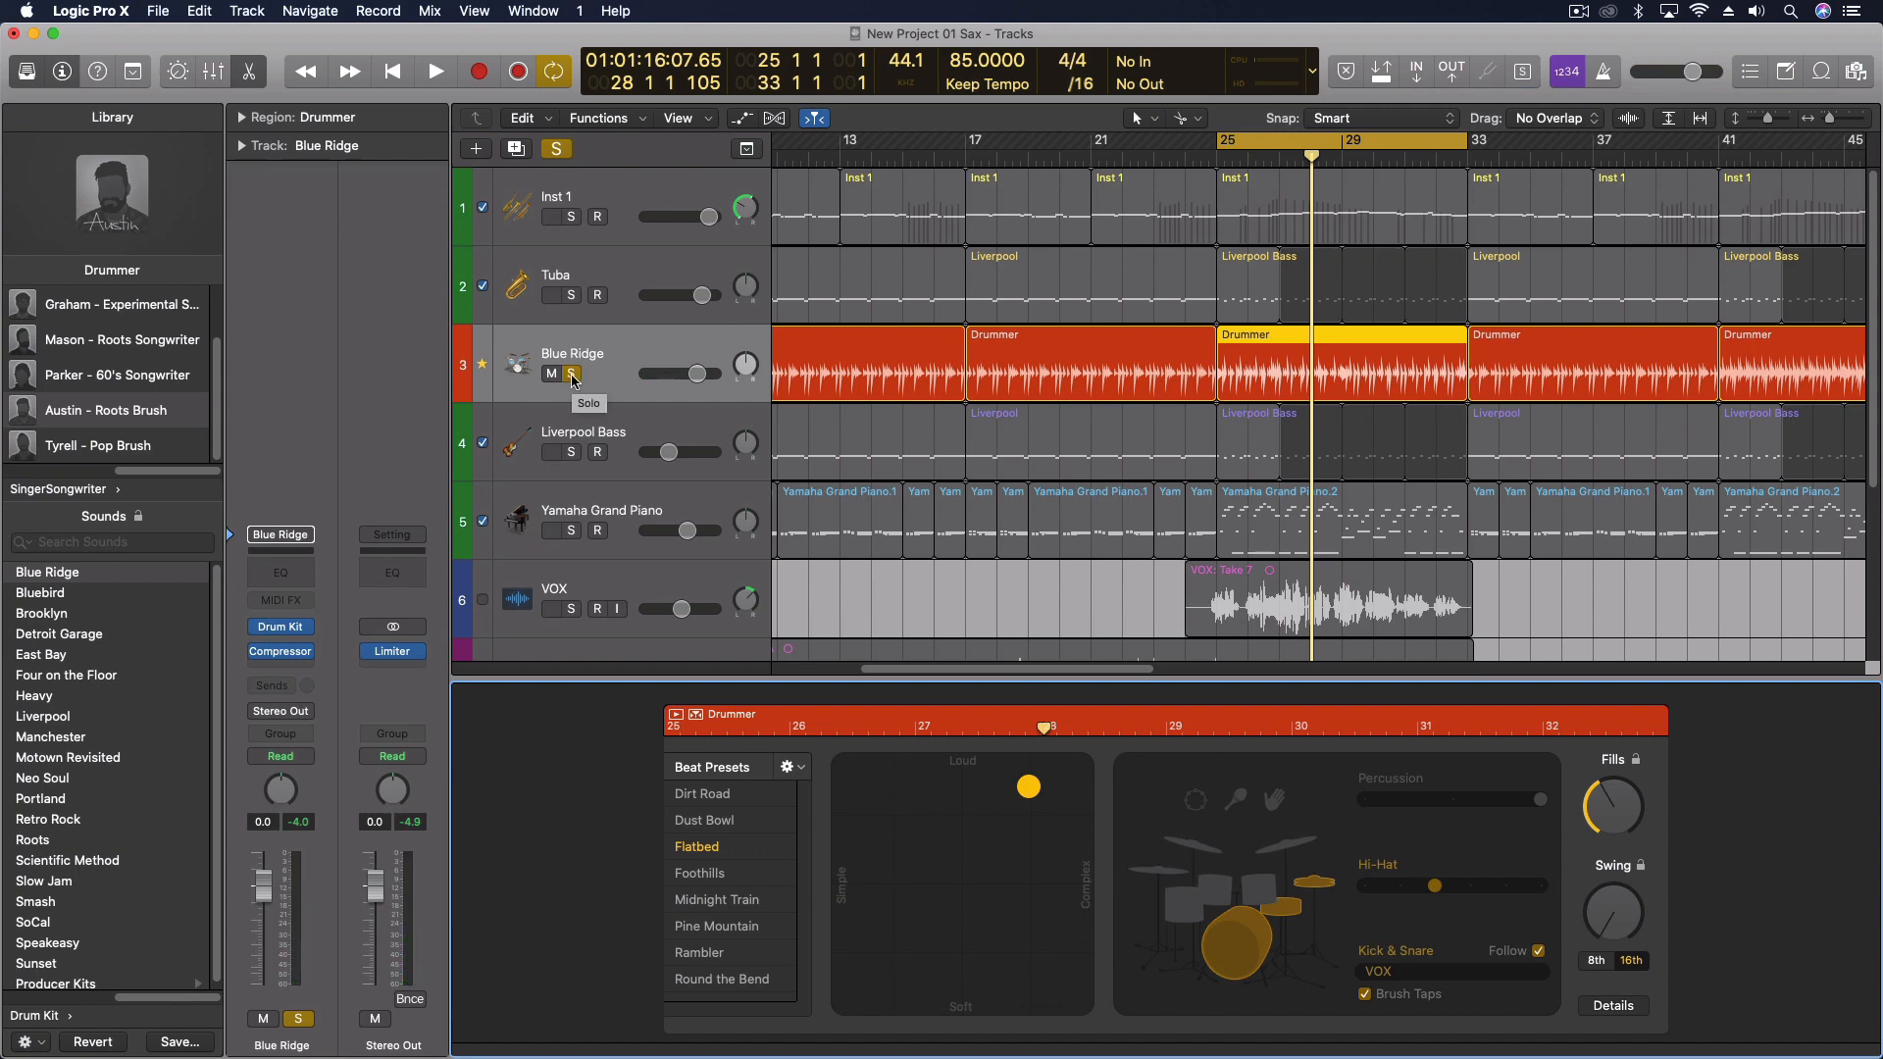
pyautogui.click(435, 70)
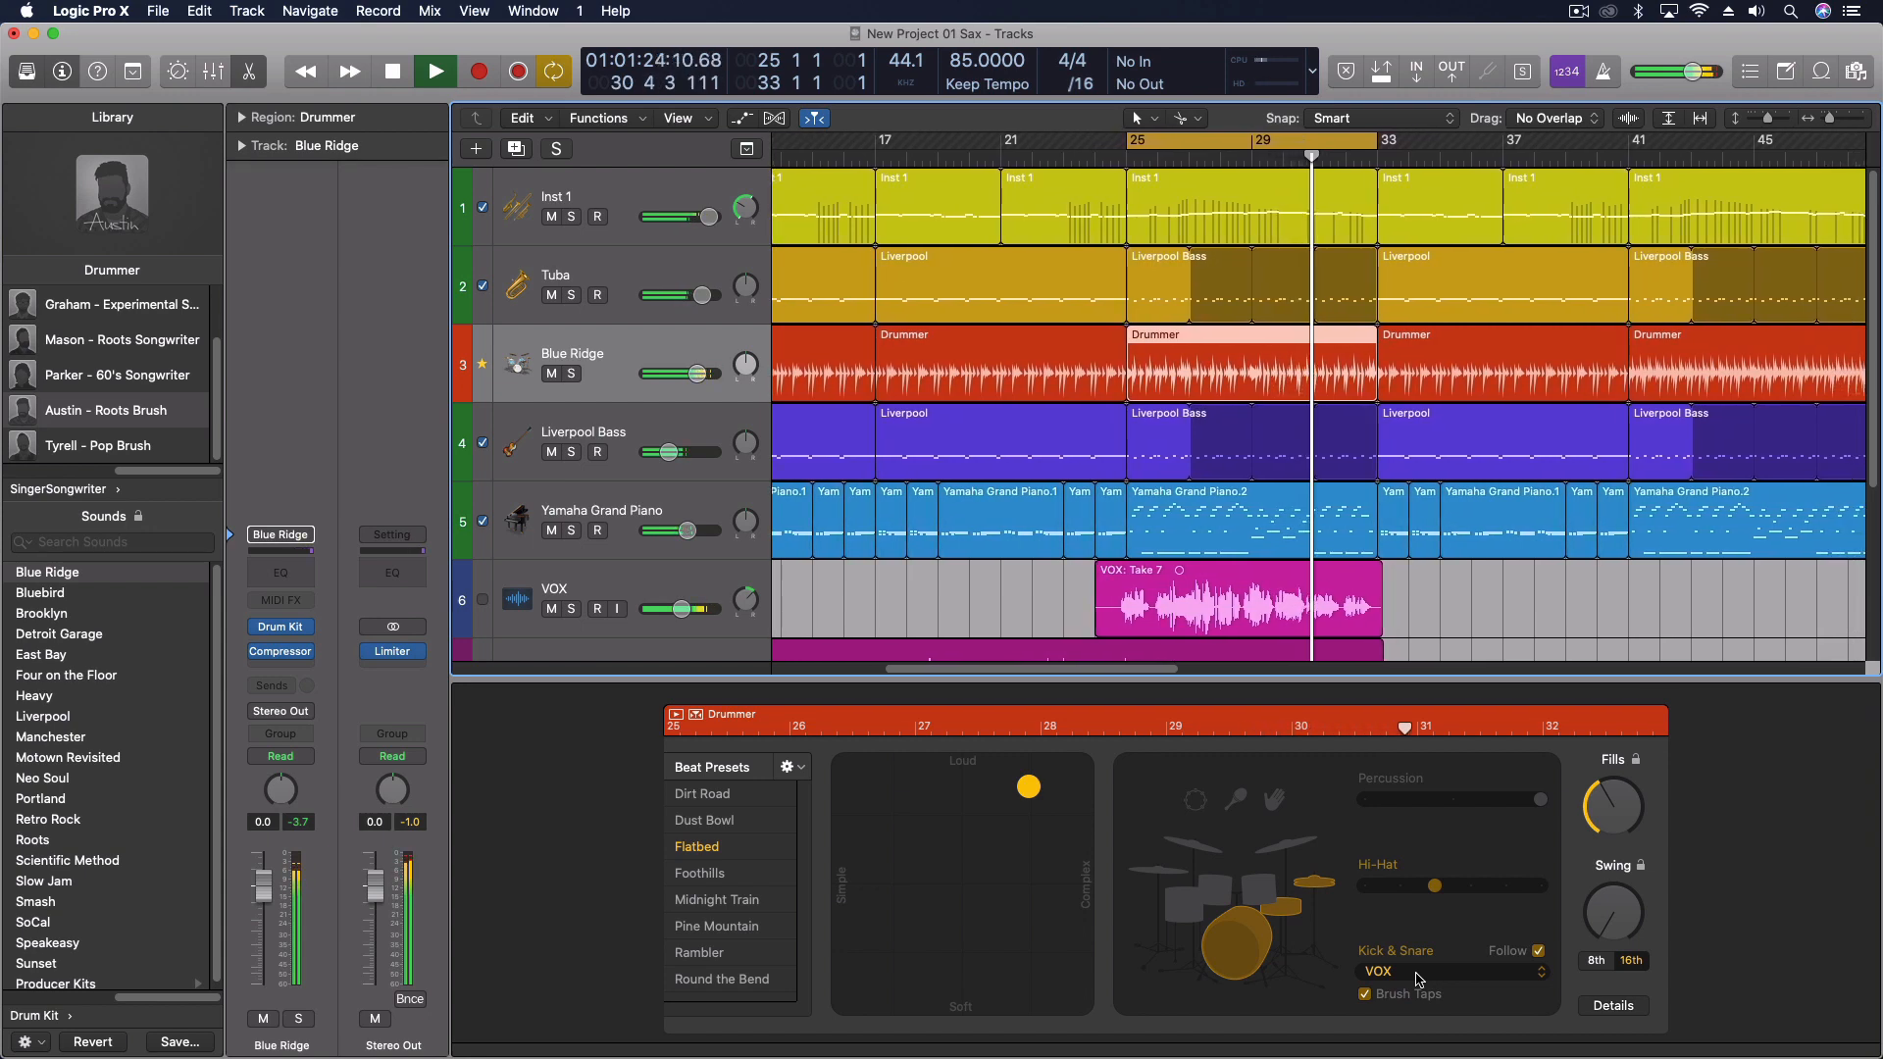
# Step: Try following Liverpool Bass, then stop kick and snare following any track
pyautogui.click(1436, 971)
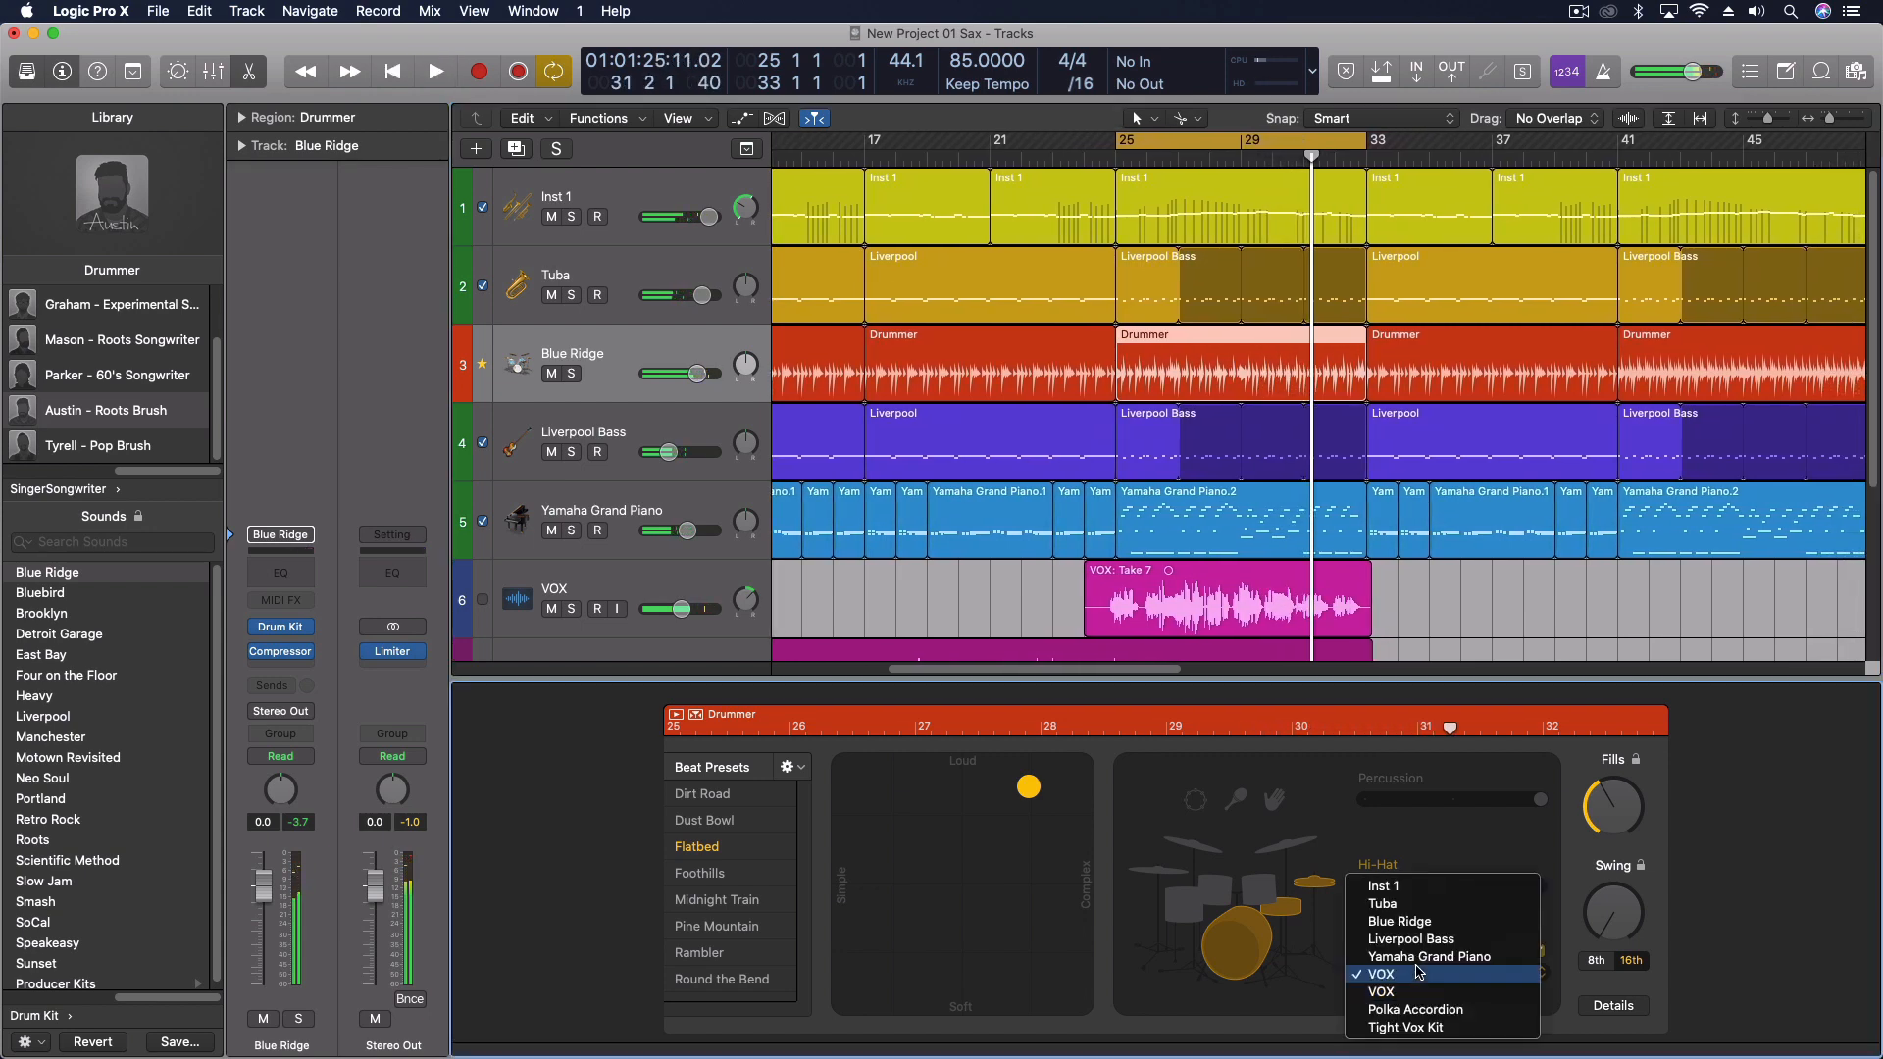
pyautogui.moveTo(1410, 938)
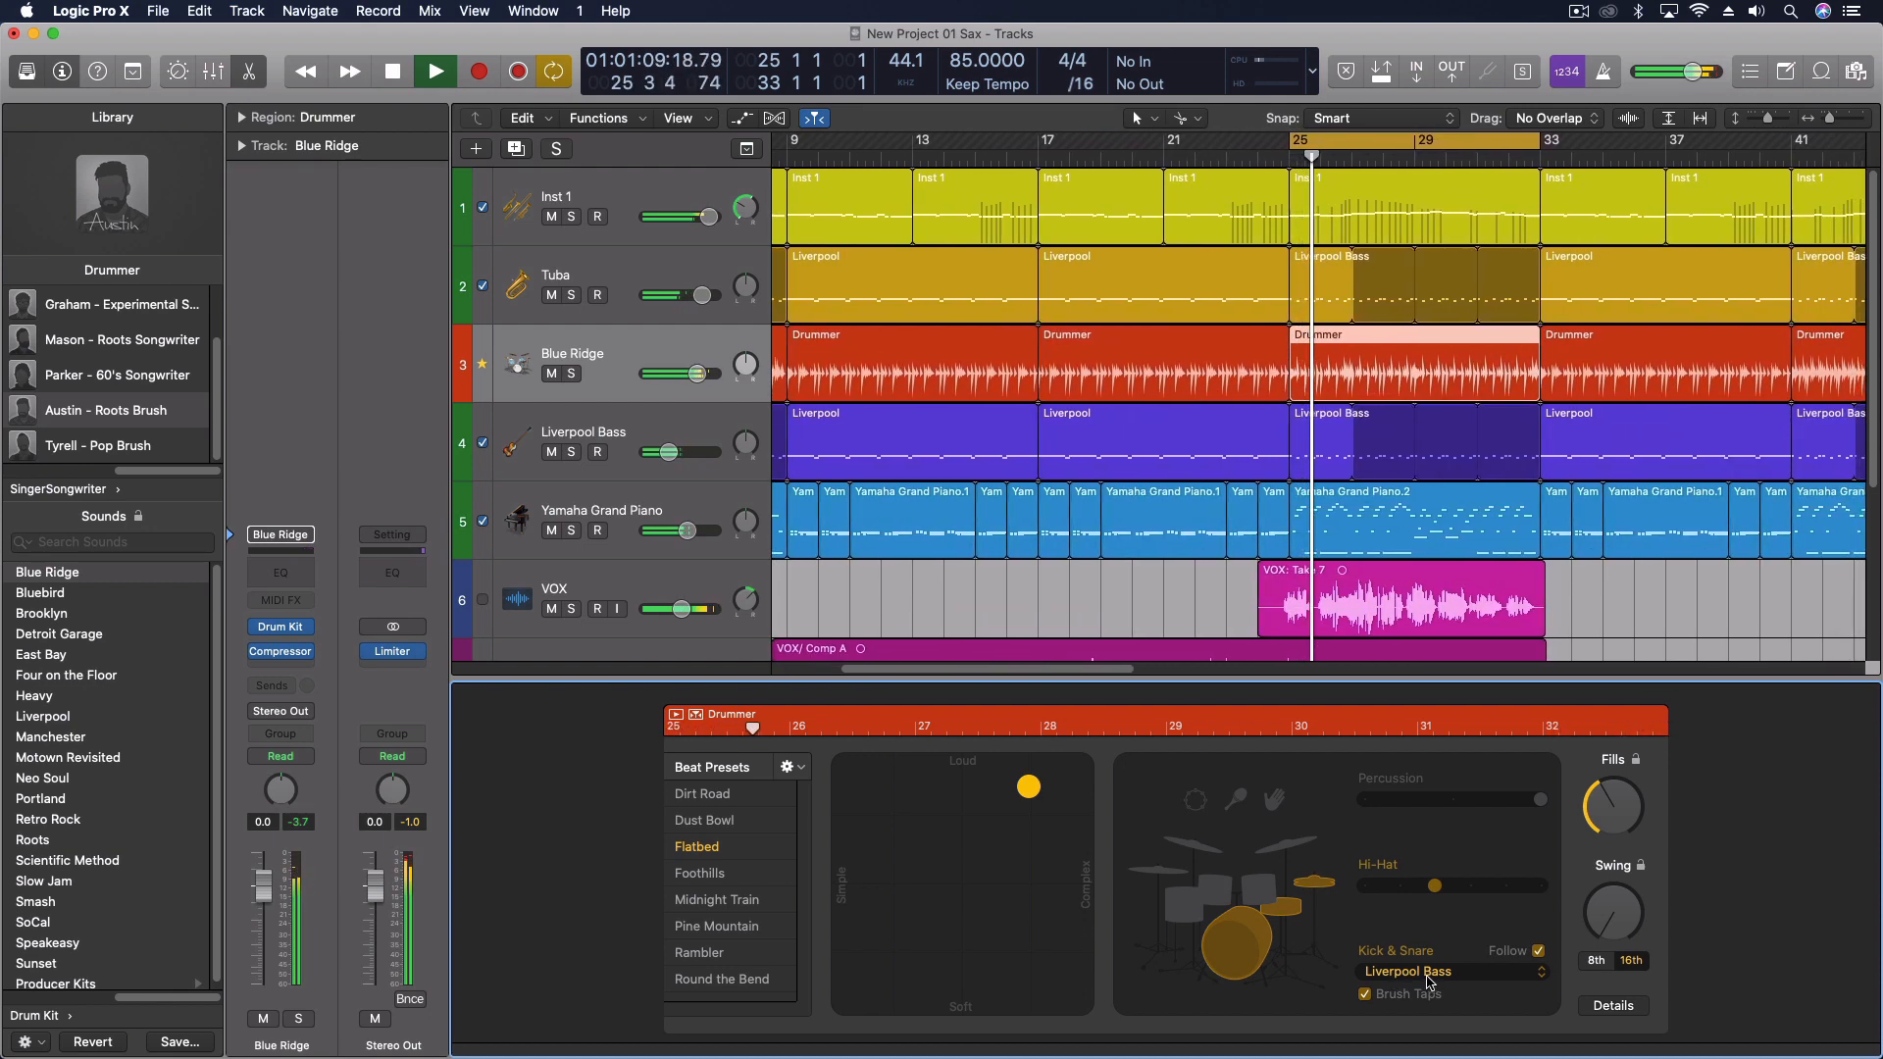
pyautogui.click(1404, 971)
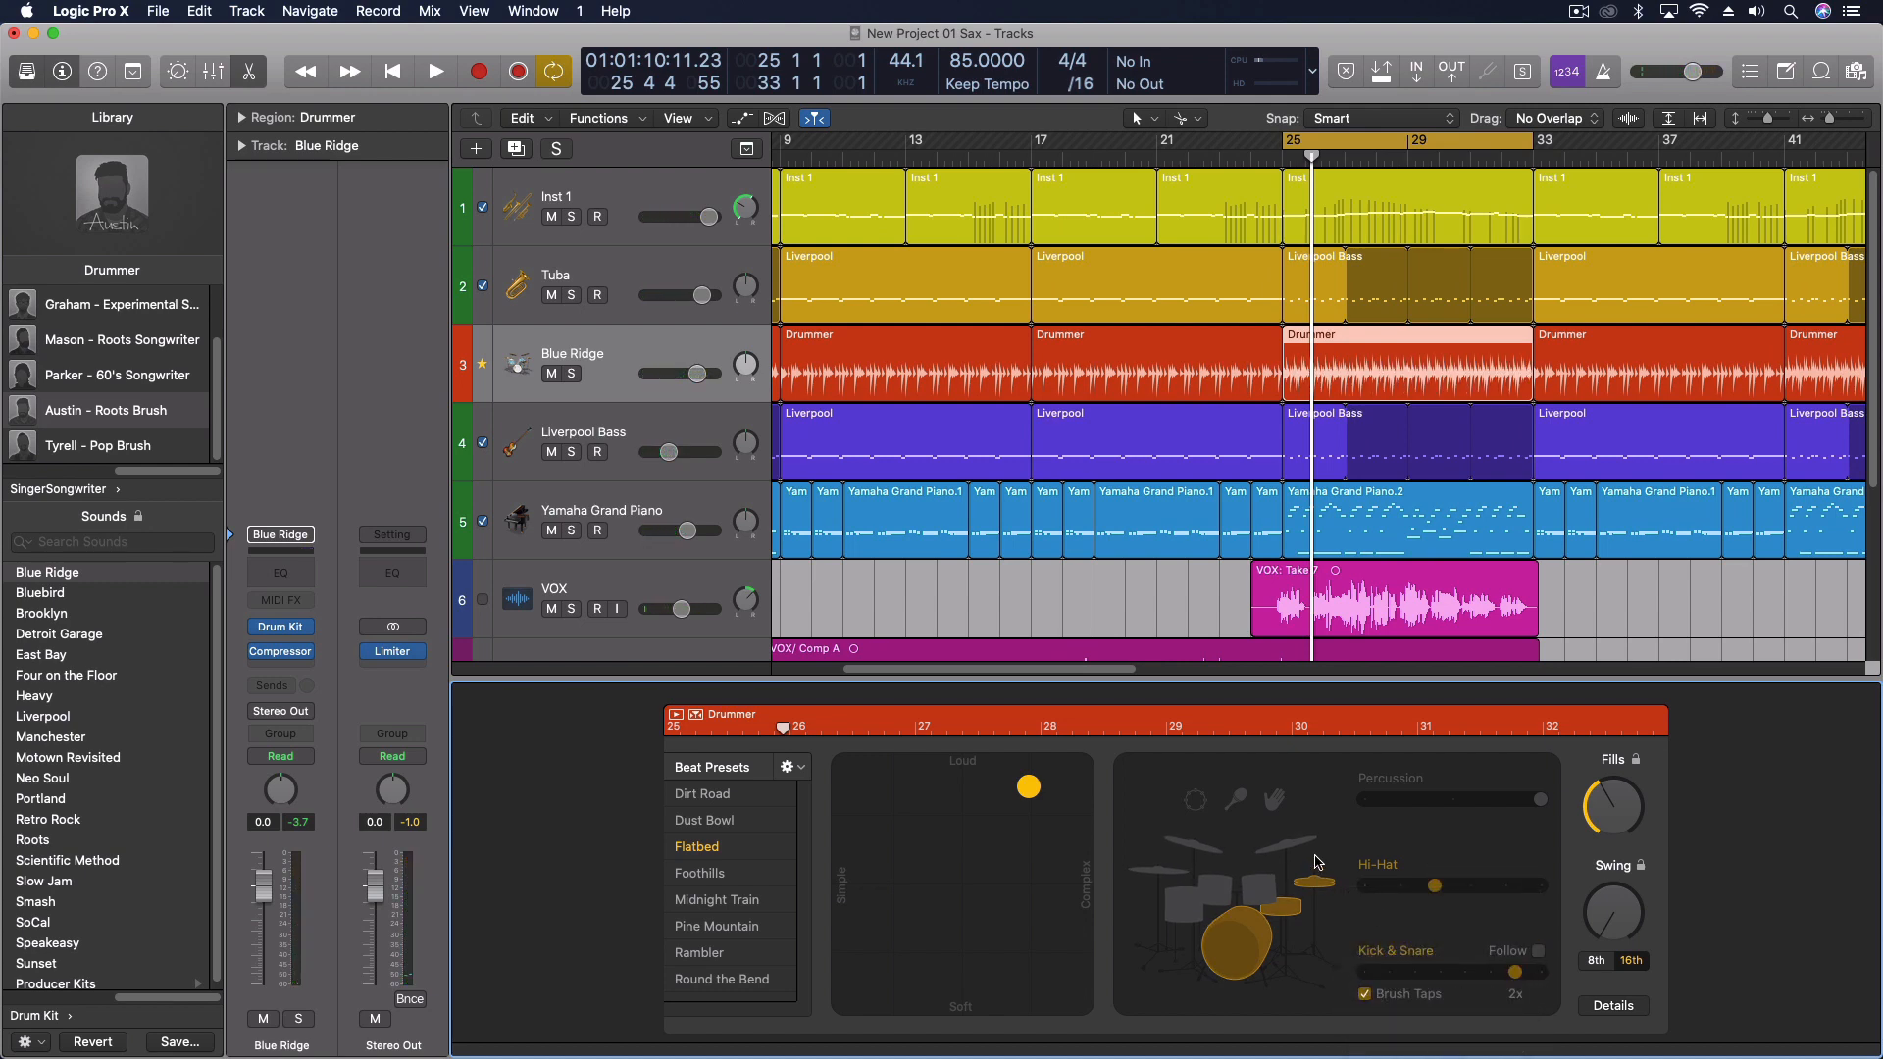
pyautogui.click(436, 71)
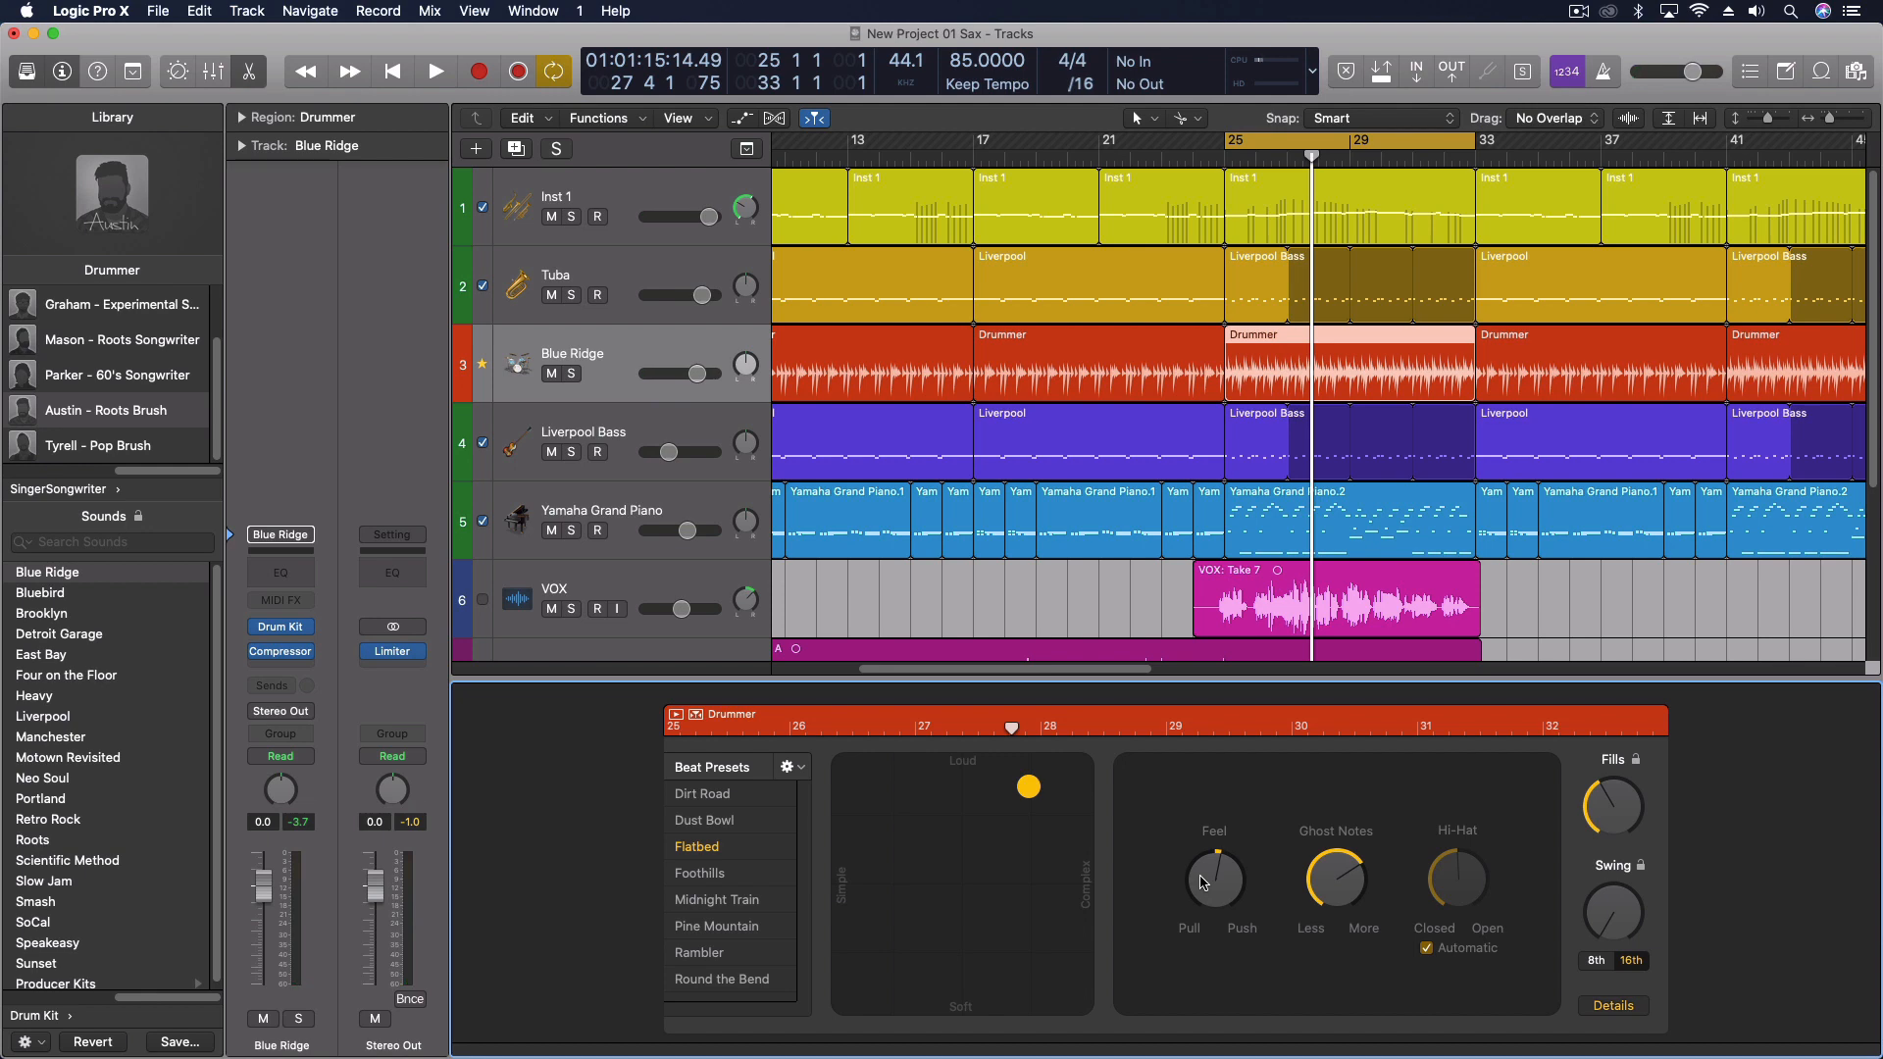
# Step: Solo the Blue Ridge track and play back with the drummer detail controls showing
pyautogui.click(436, 71)
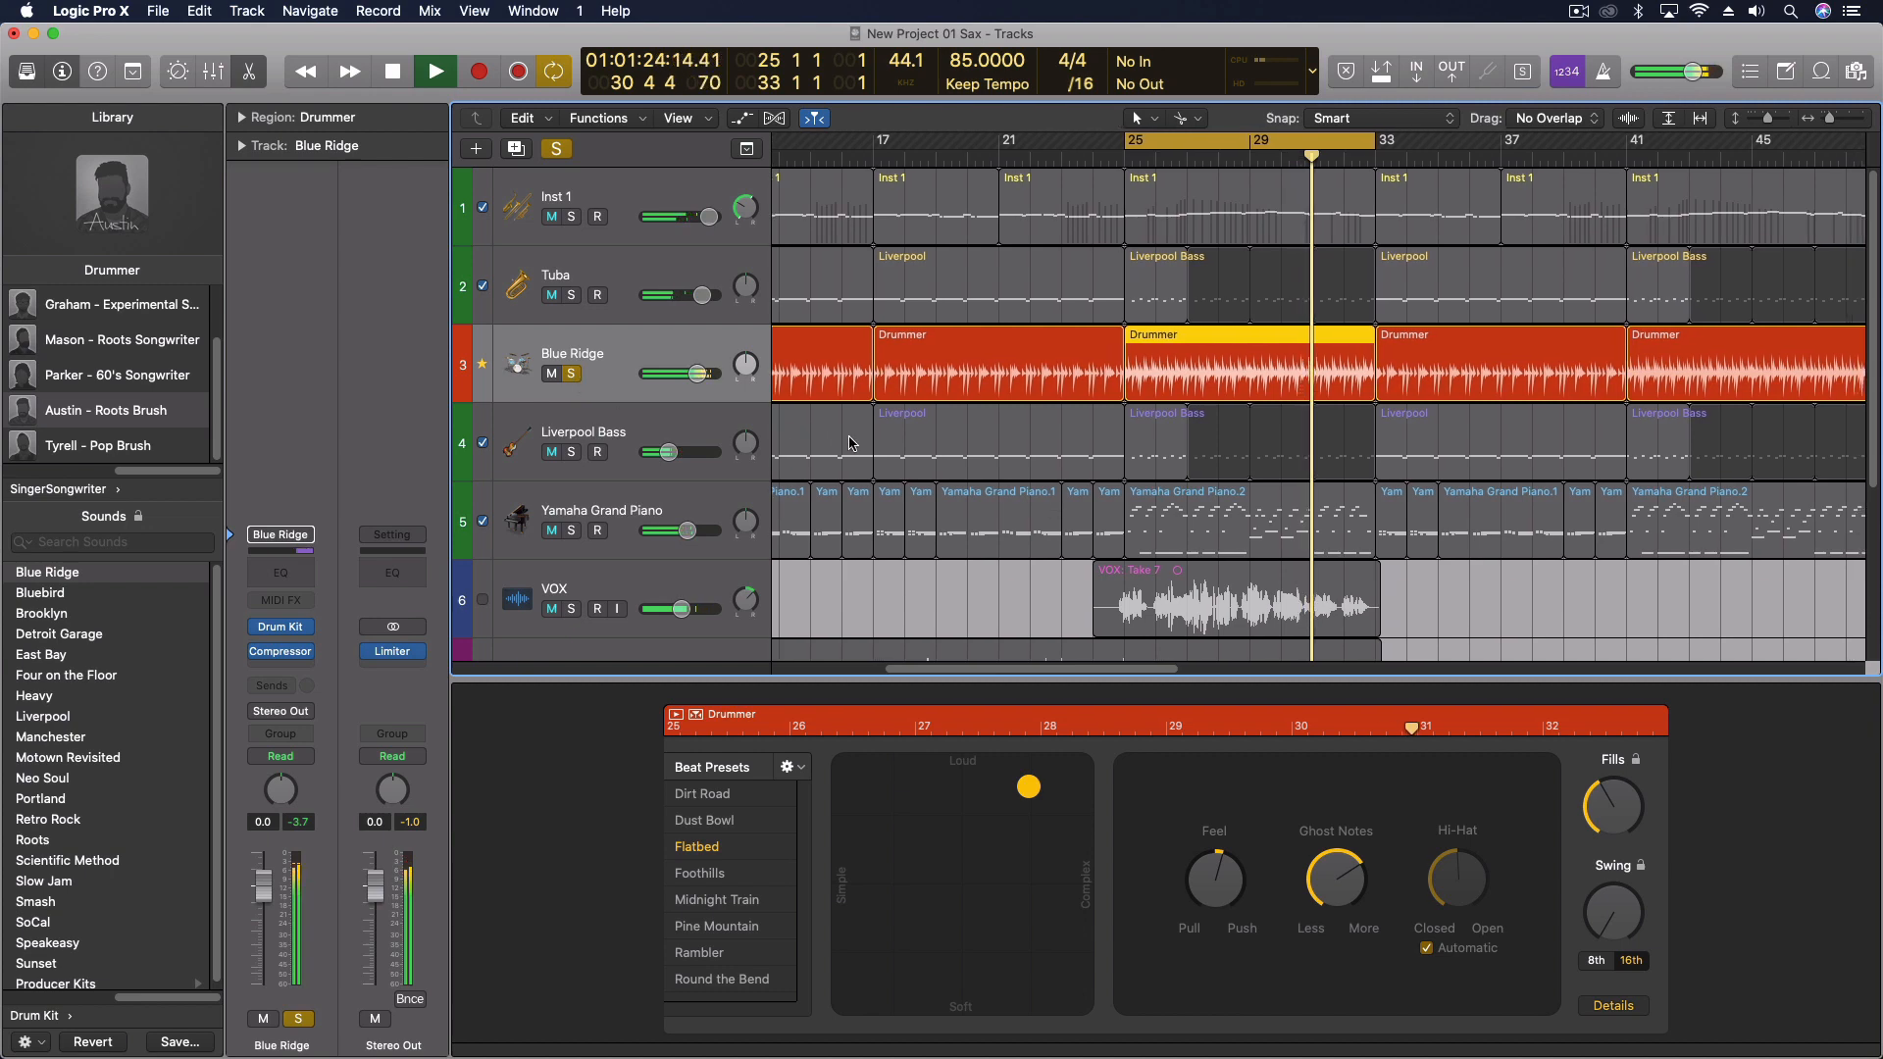
pyautogui.click(388, 70)
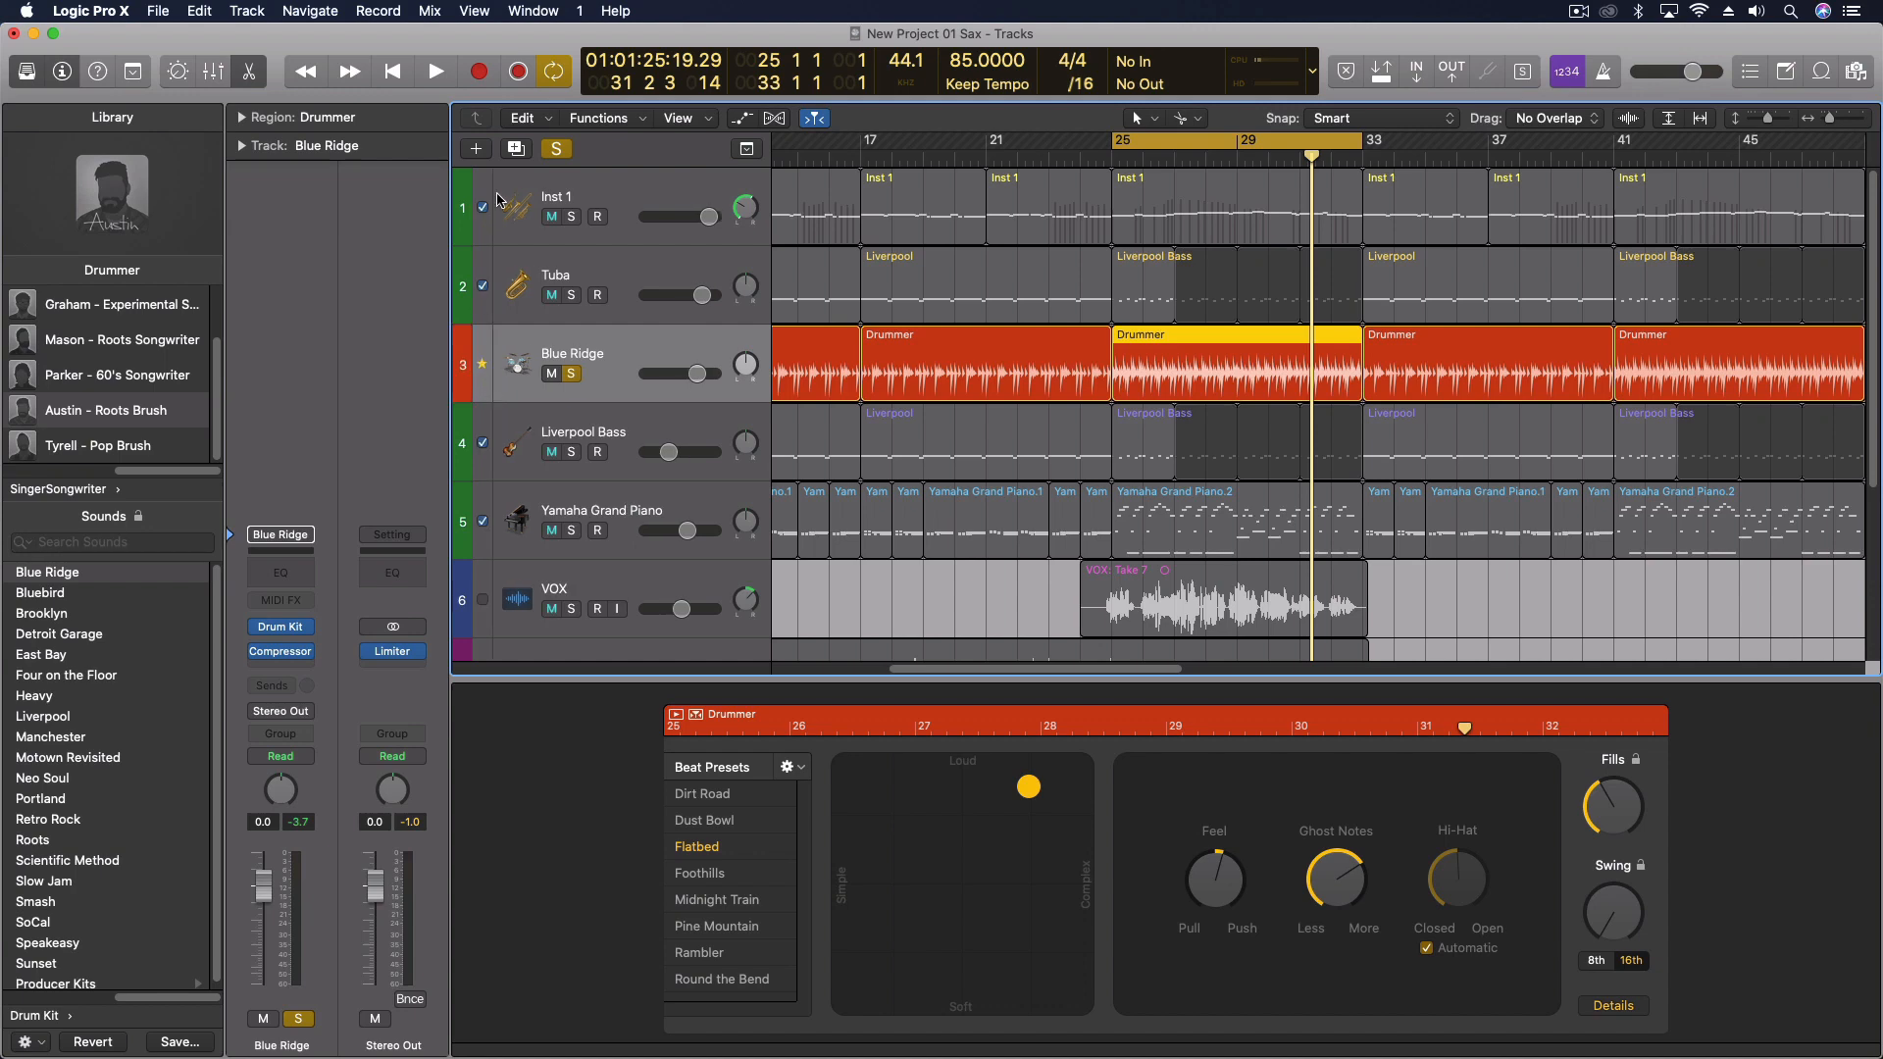
pyautogui.moveTo(543, 496)
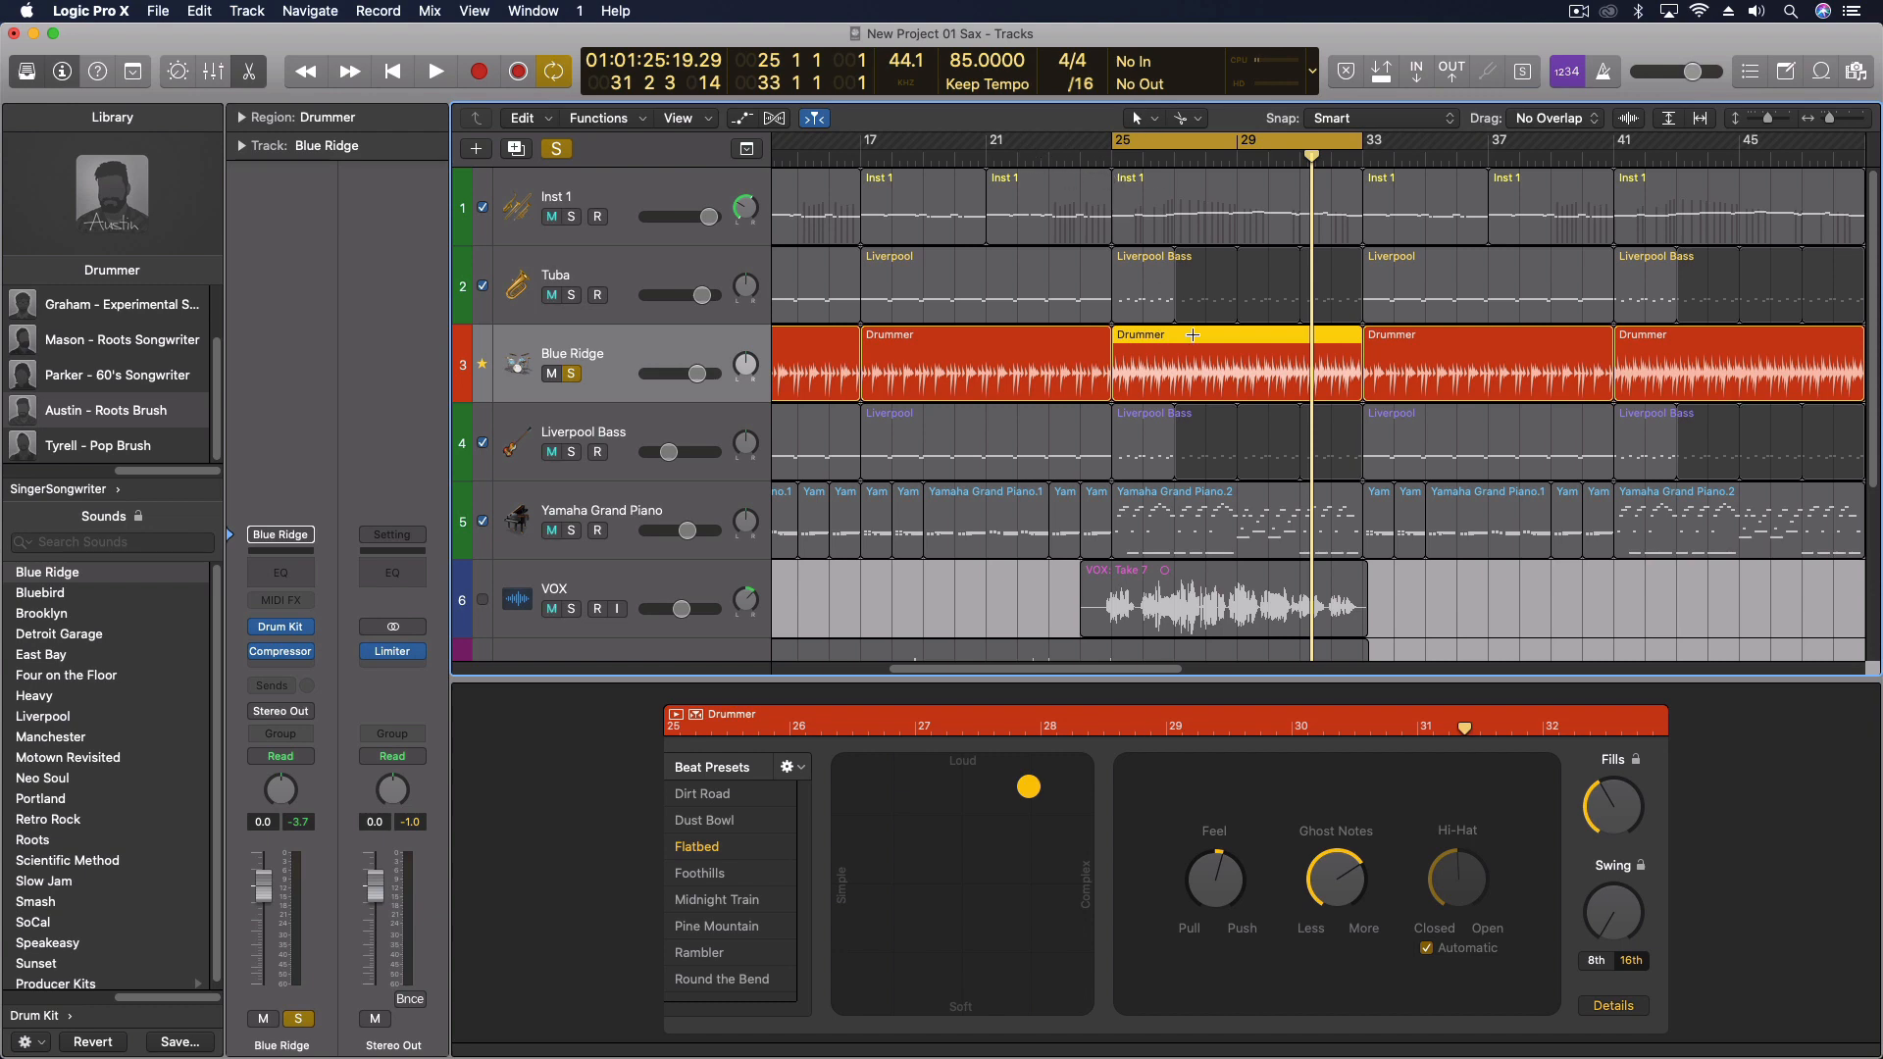
pyautogui.moveTo(1104, 926)
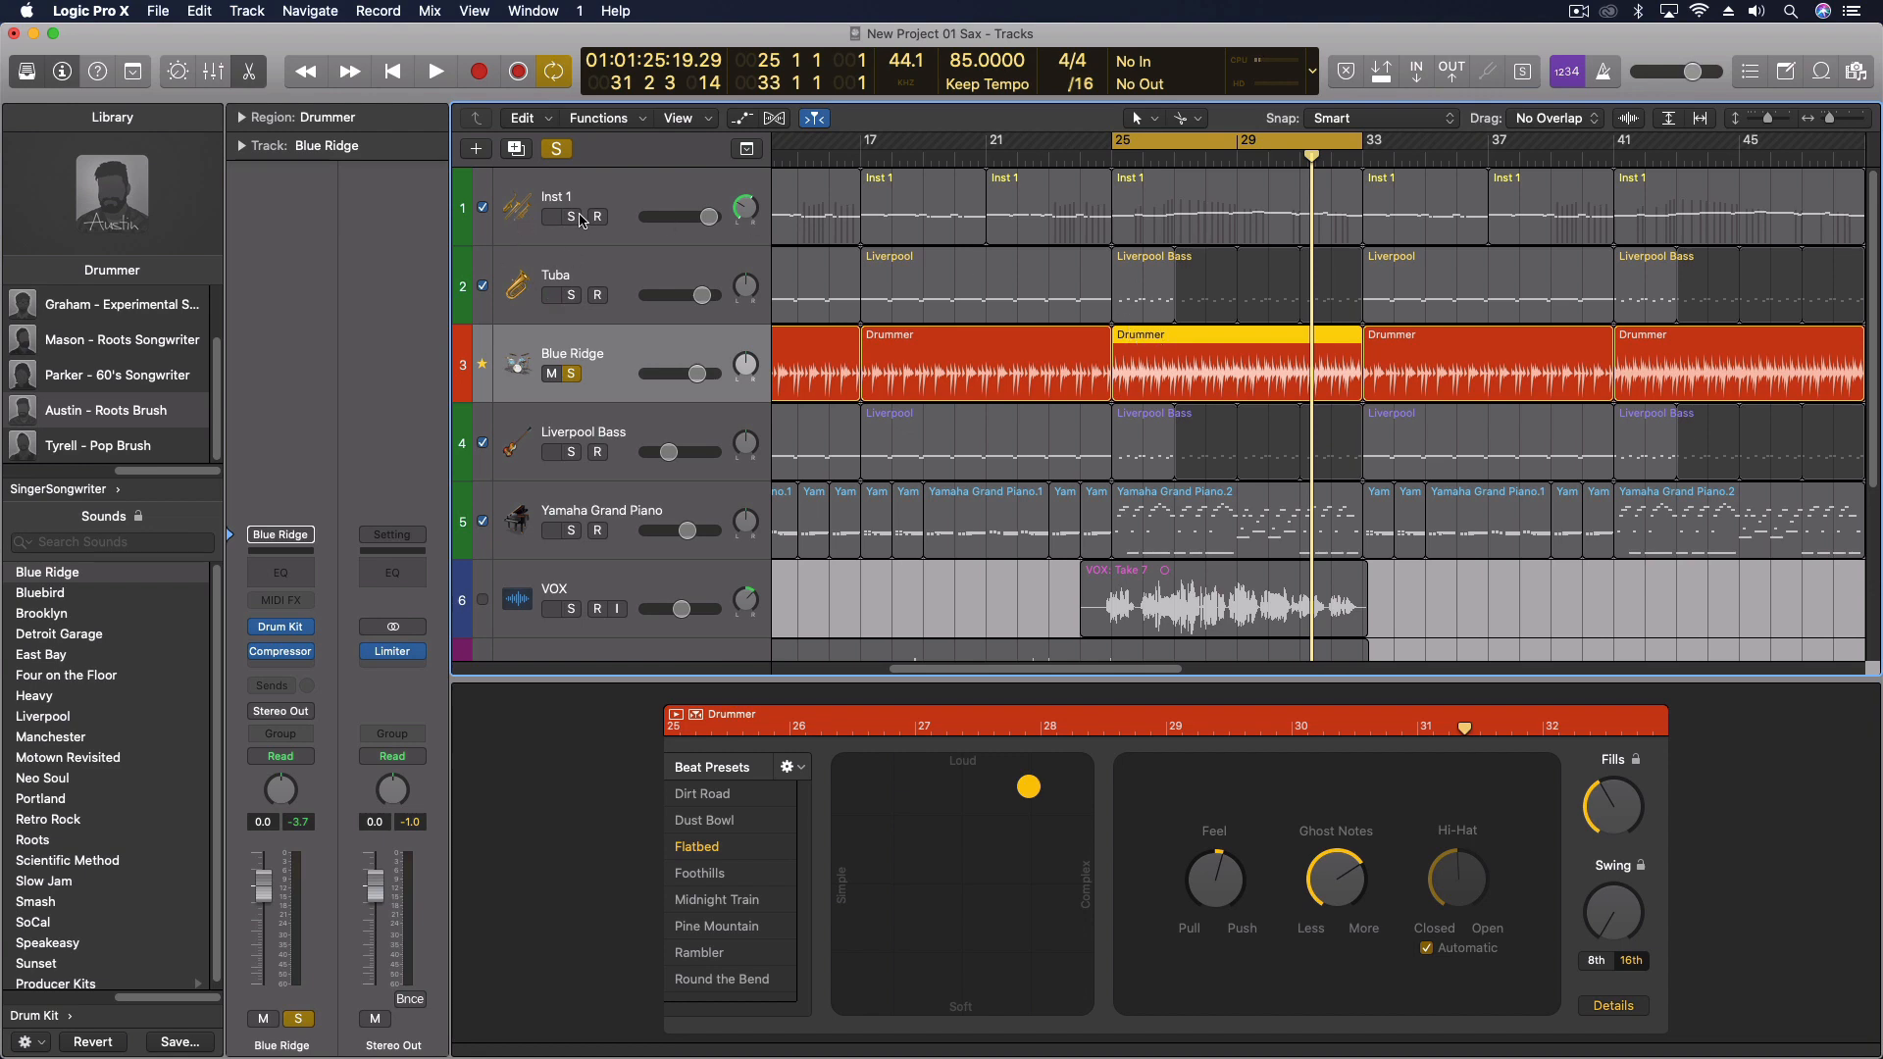
# Step: Solo Liverpool Bass alongside the Blue Ridge drums and play them together
pyautogui.click(571, 451)
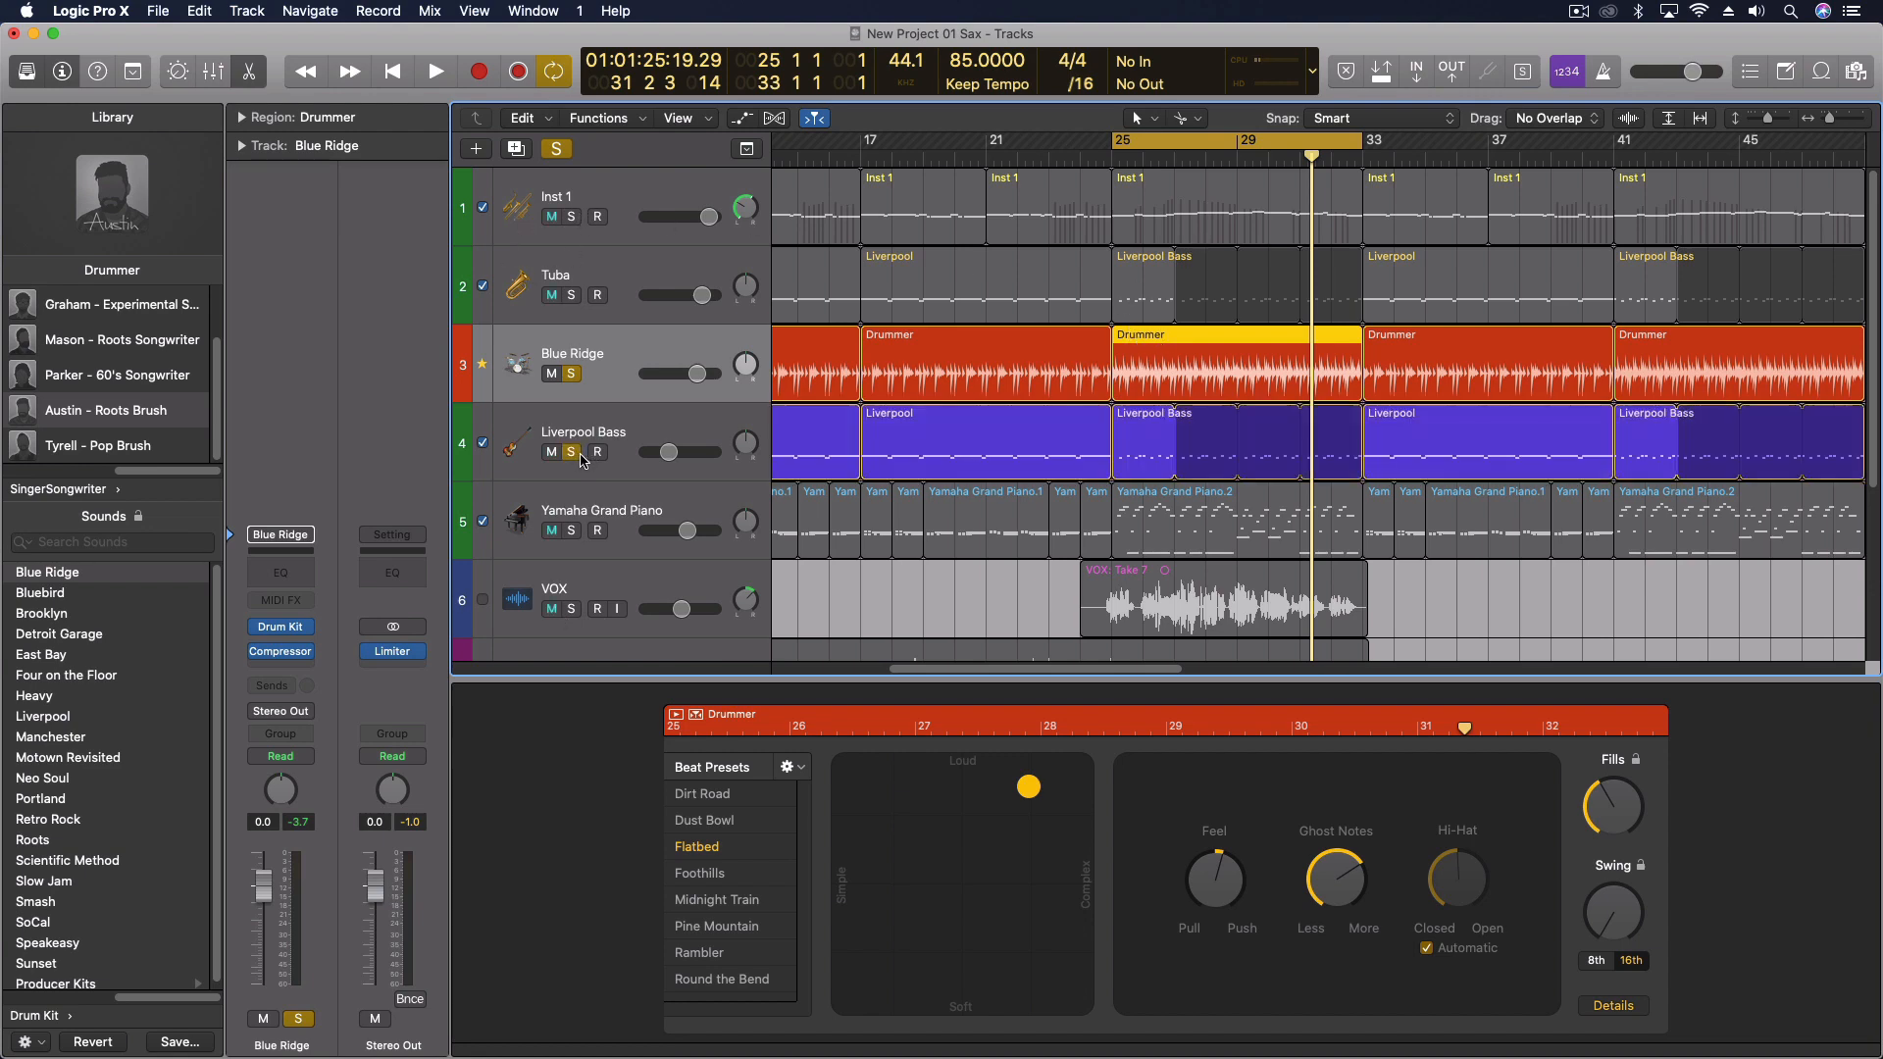
pyautogui.click(435, 71)
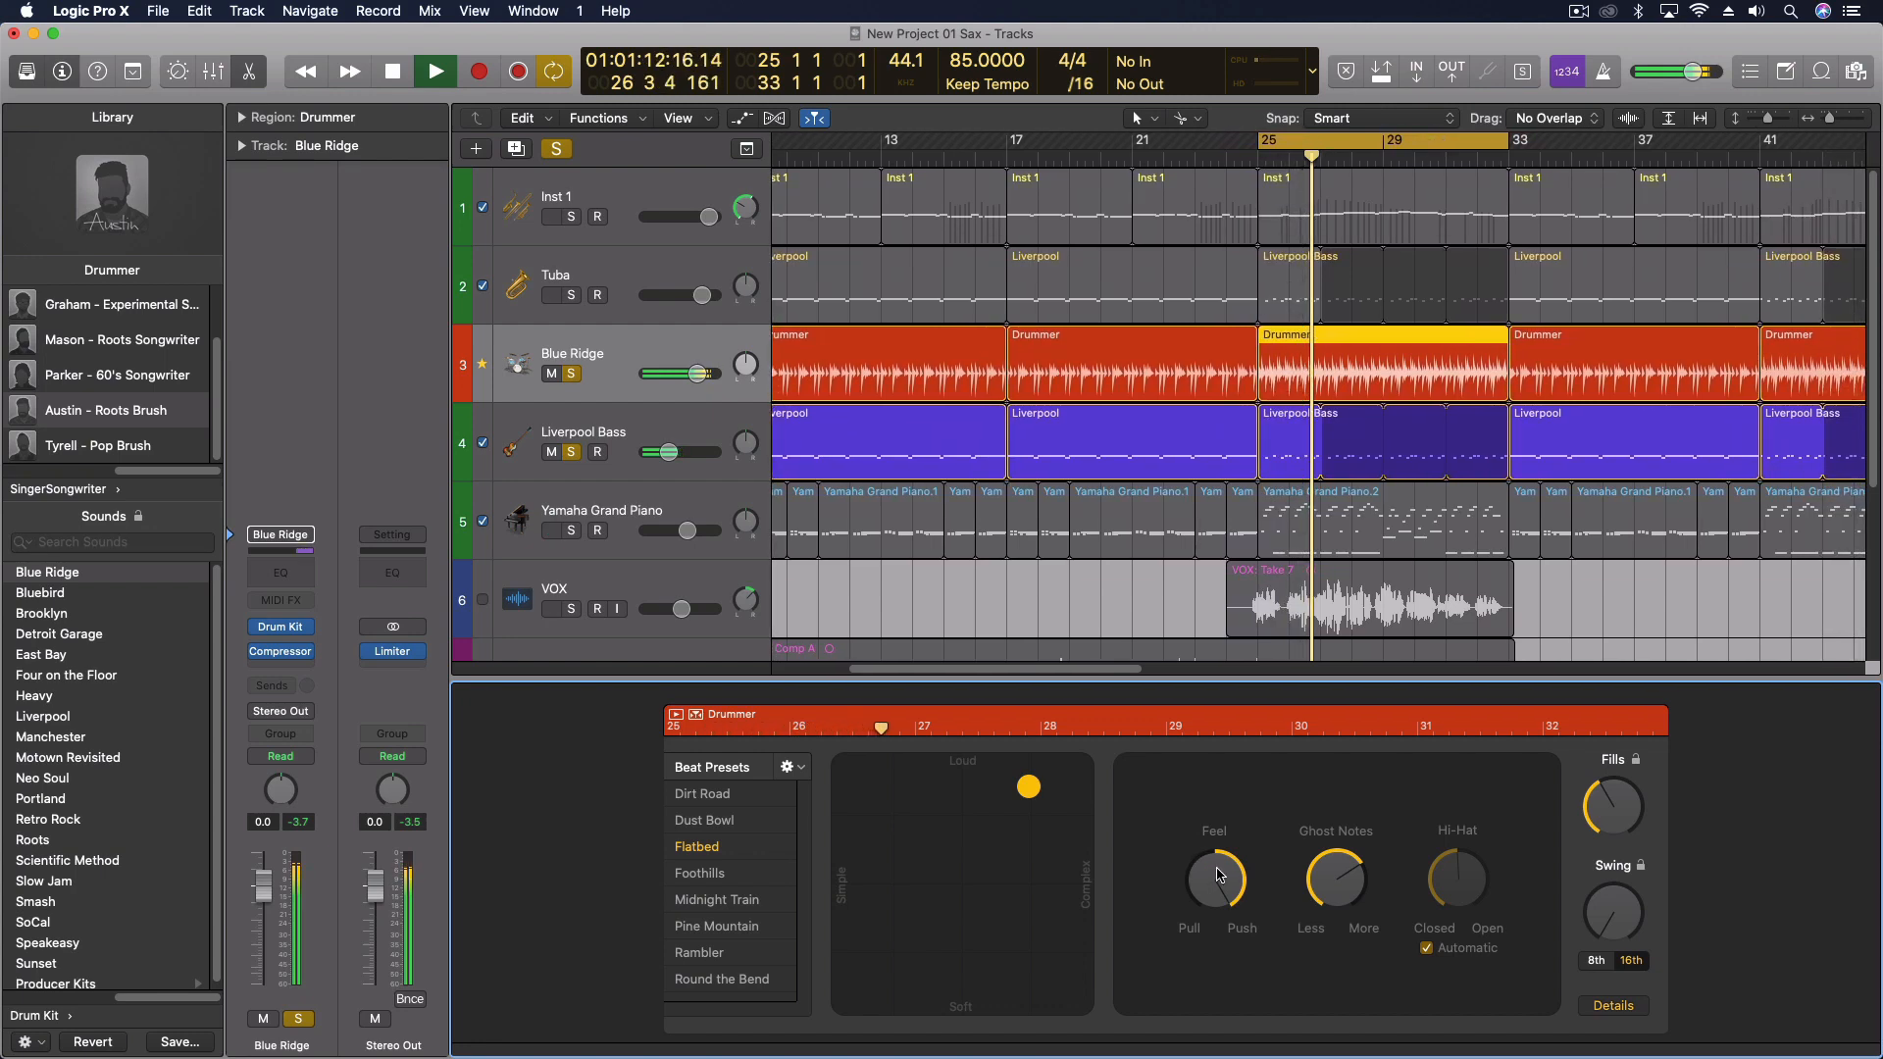
pyautogui.click(436, 70)
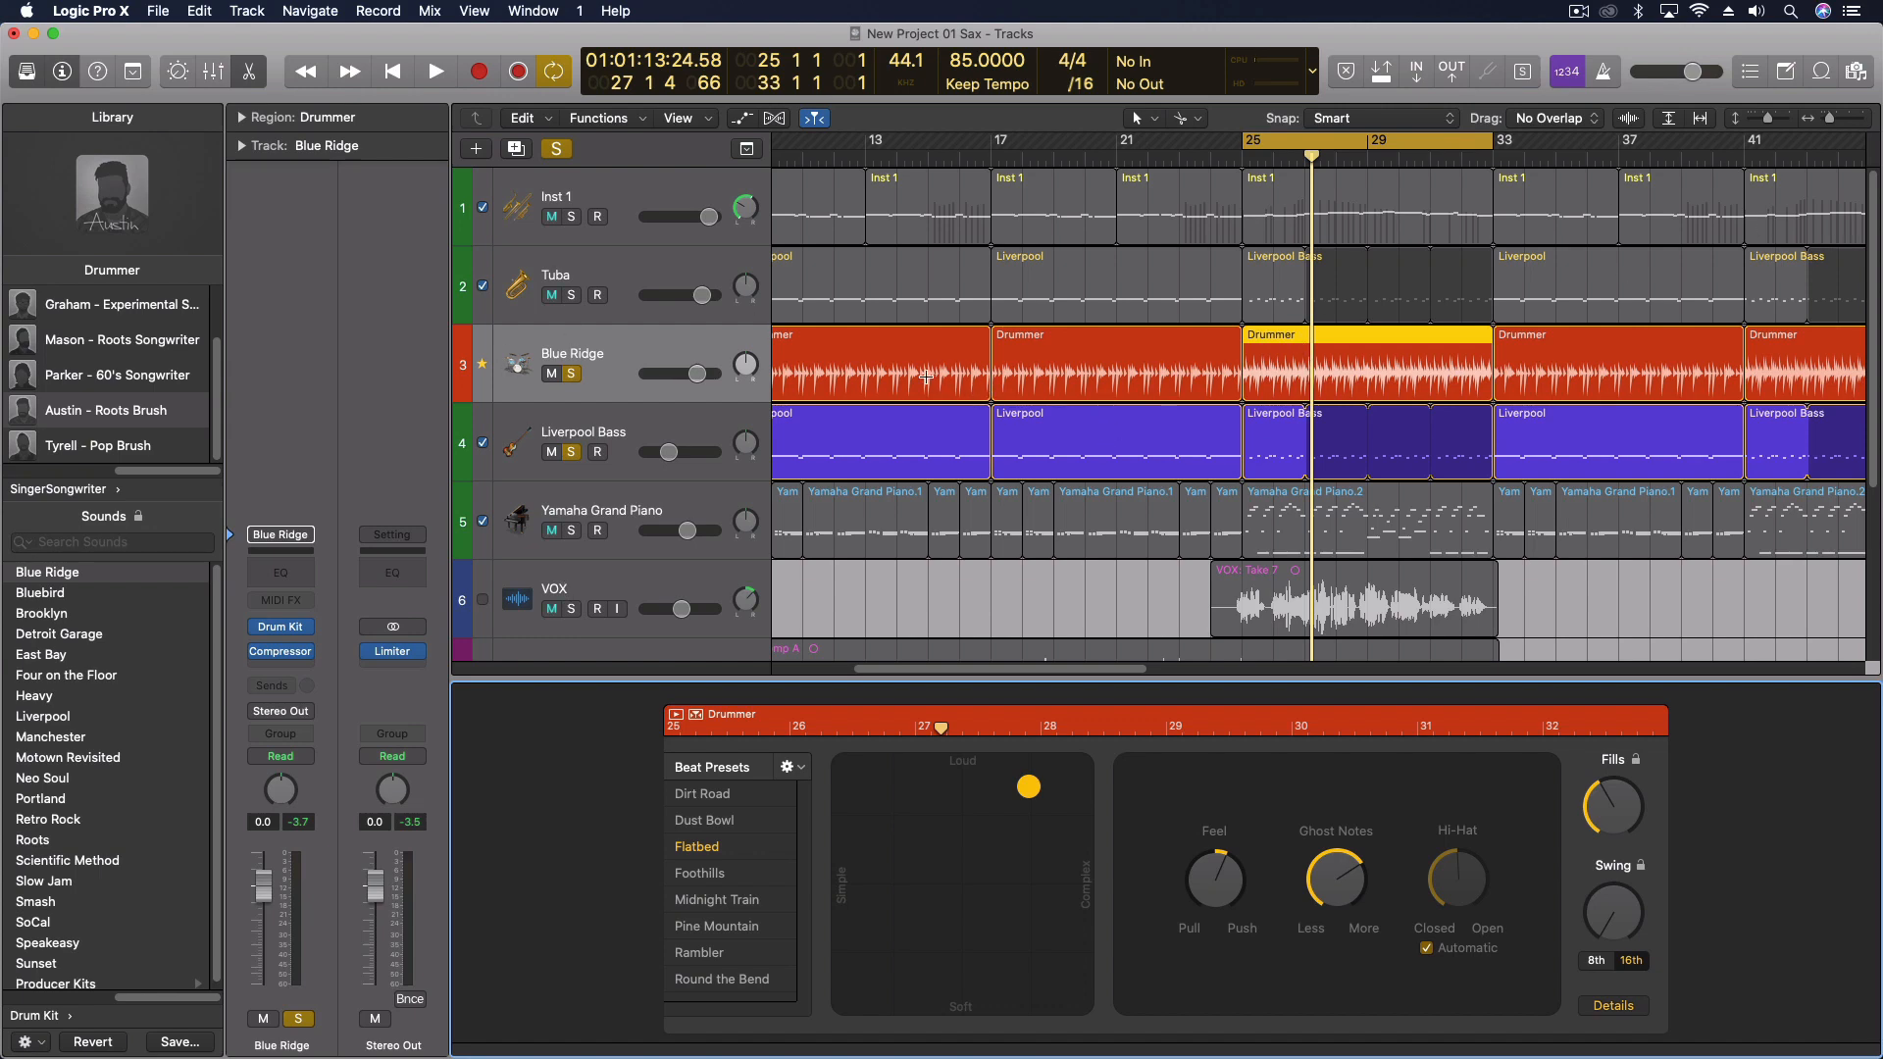
pyautogui.moveTo(1541, 736)
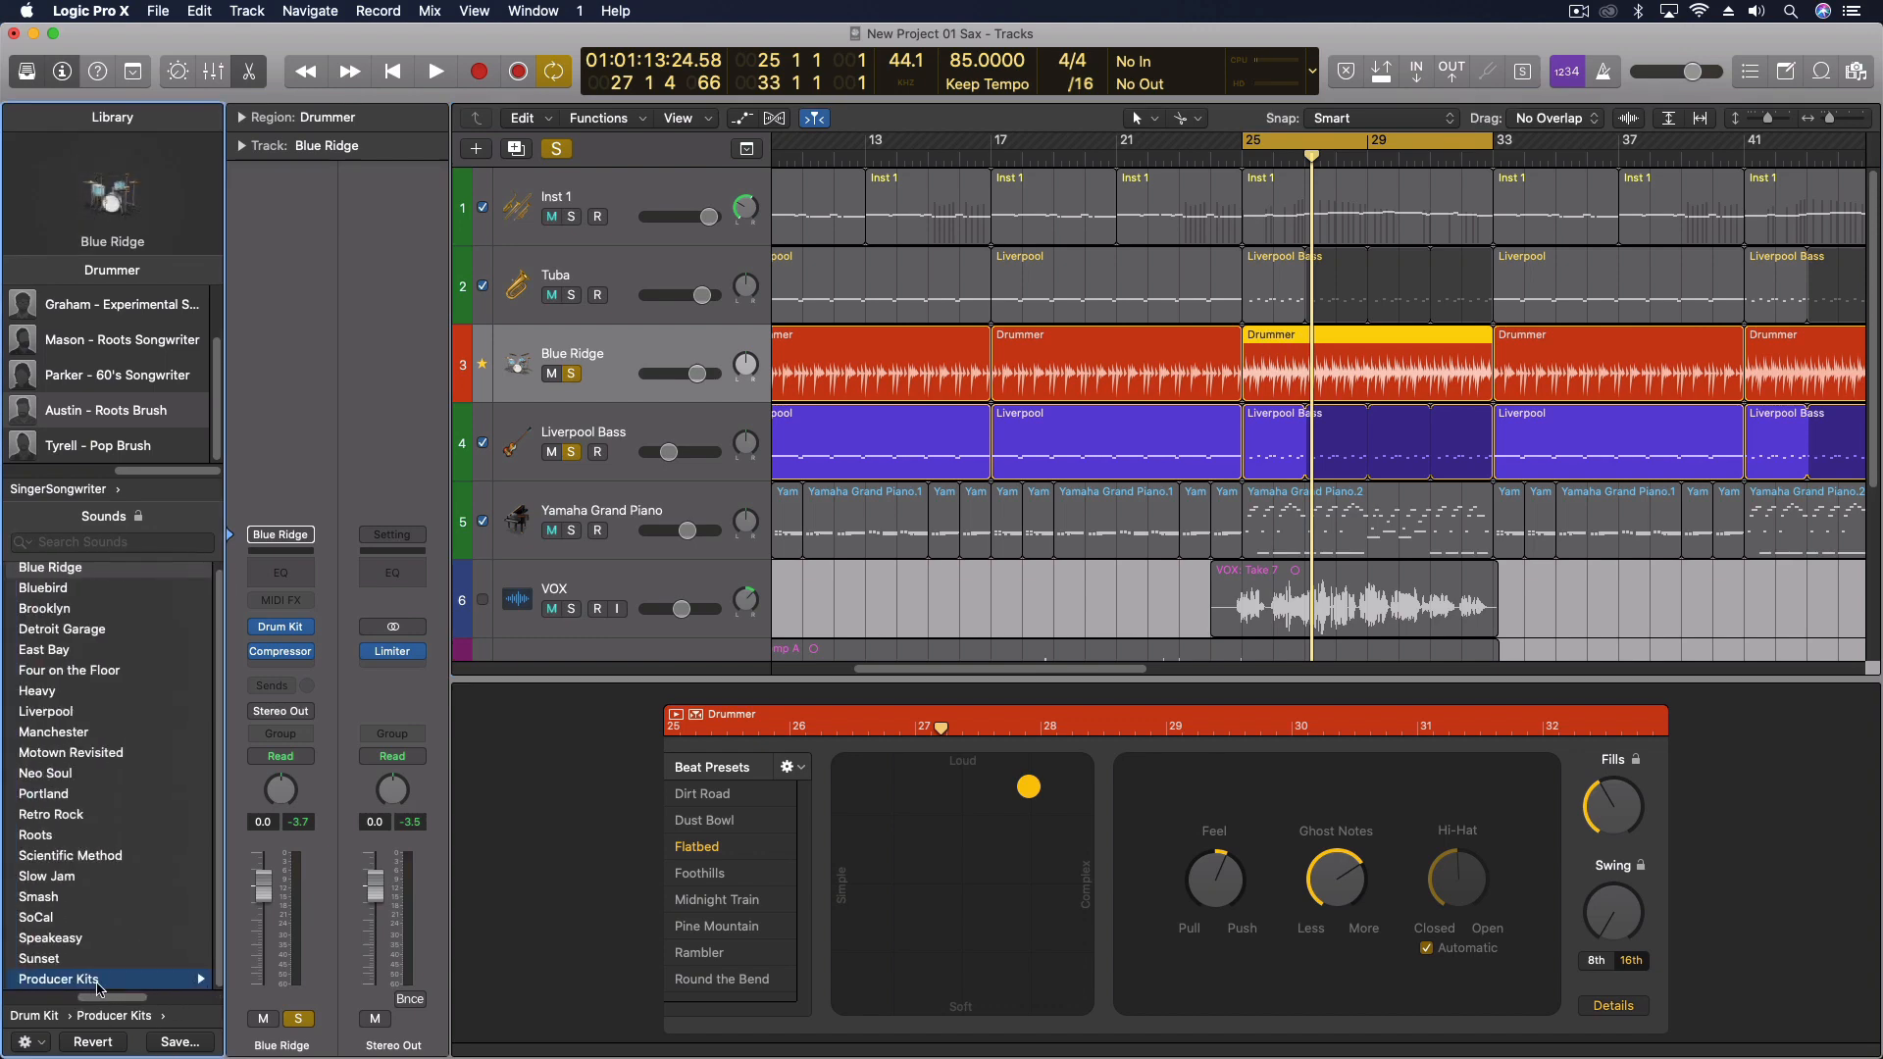
# Step: Load the Blue Ridge+ producer kit onto the drummer track from Producer Kits
pyautogui.click(59, 978)
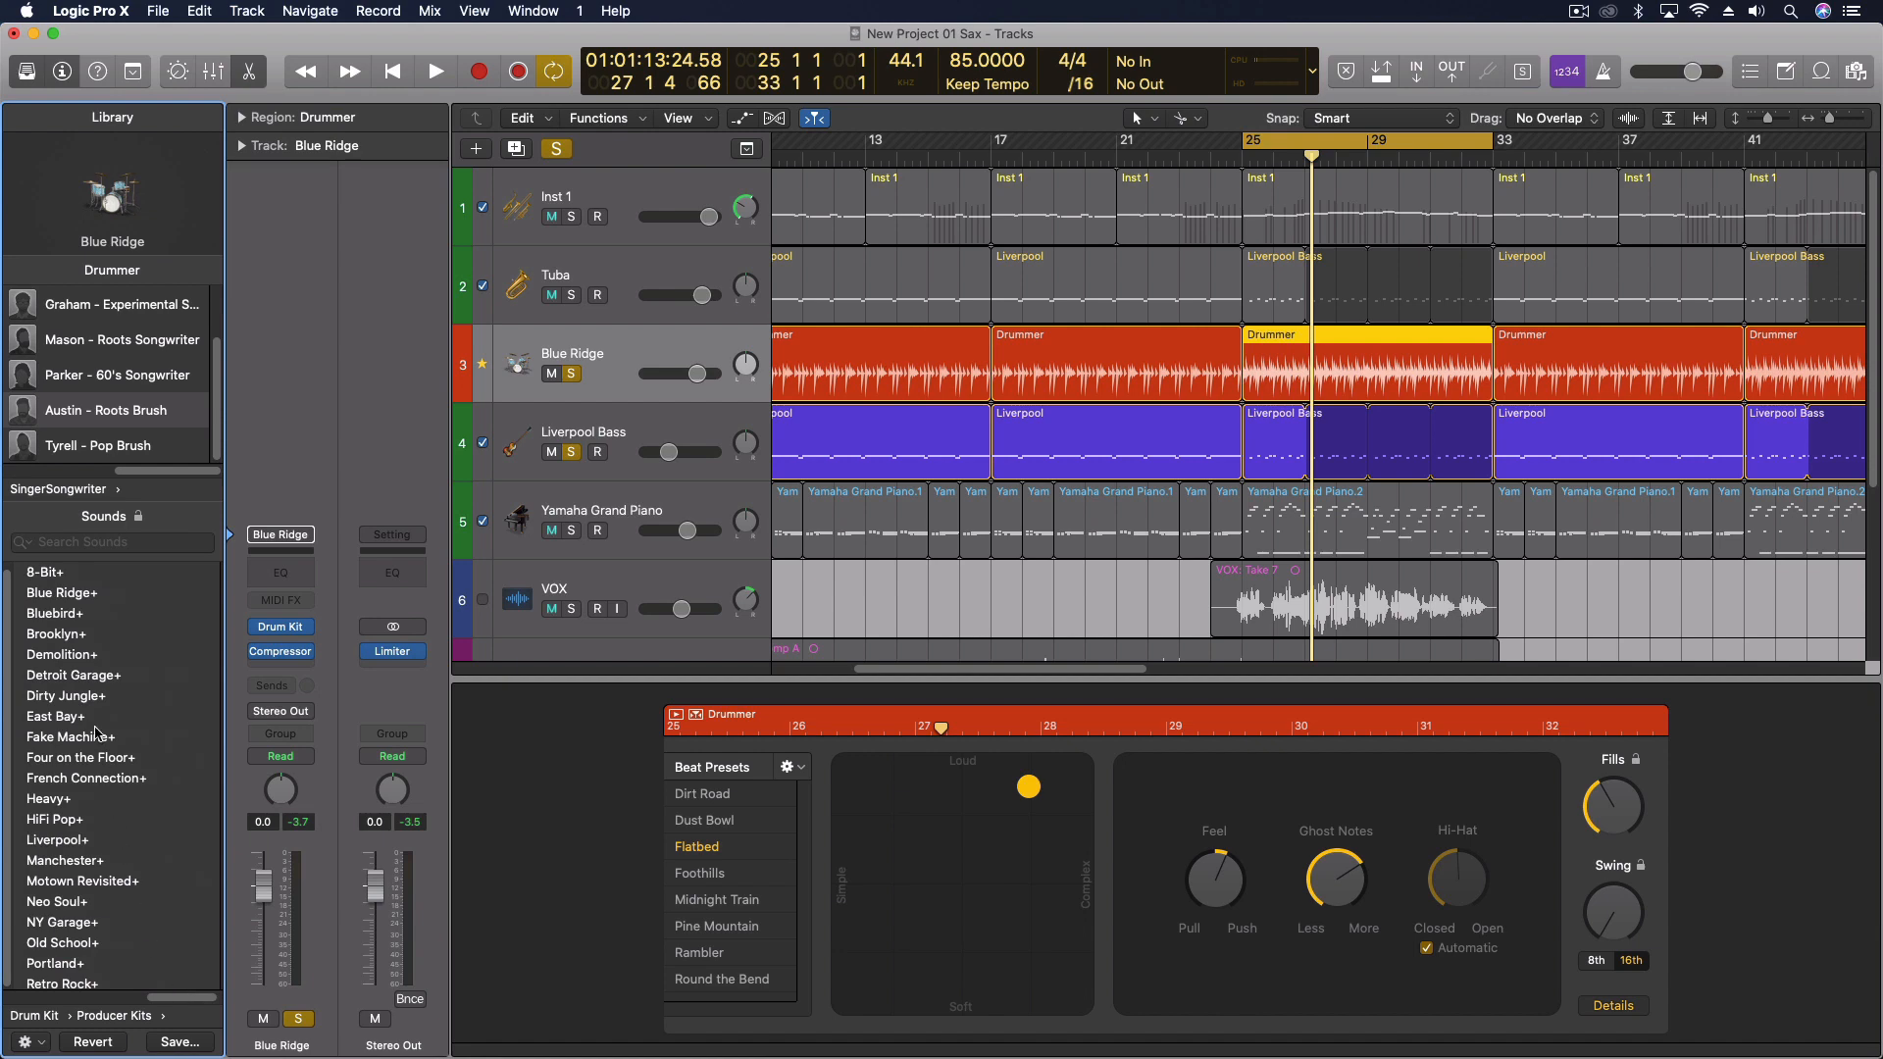
pyautogui.click(61, 592)
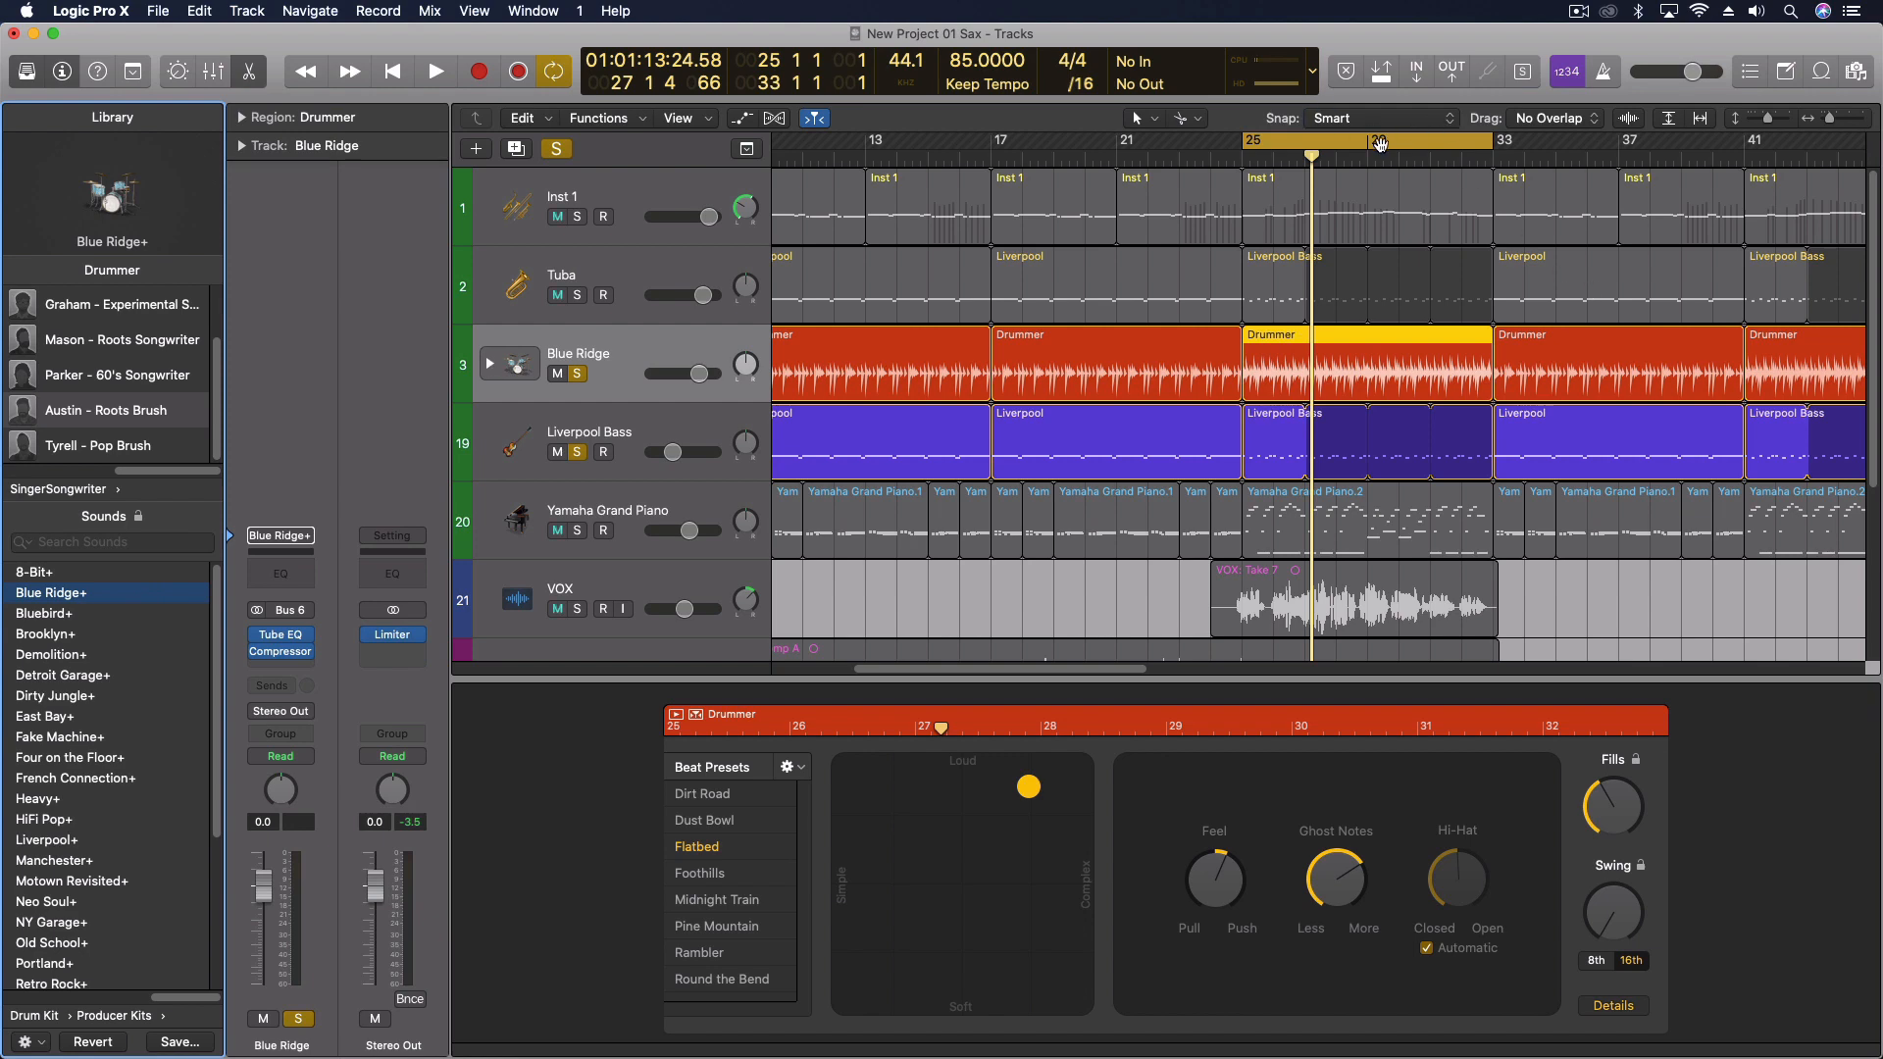
pyautogui.click(435, 71)
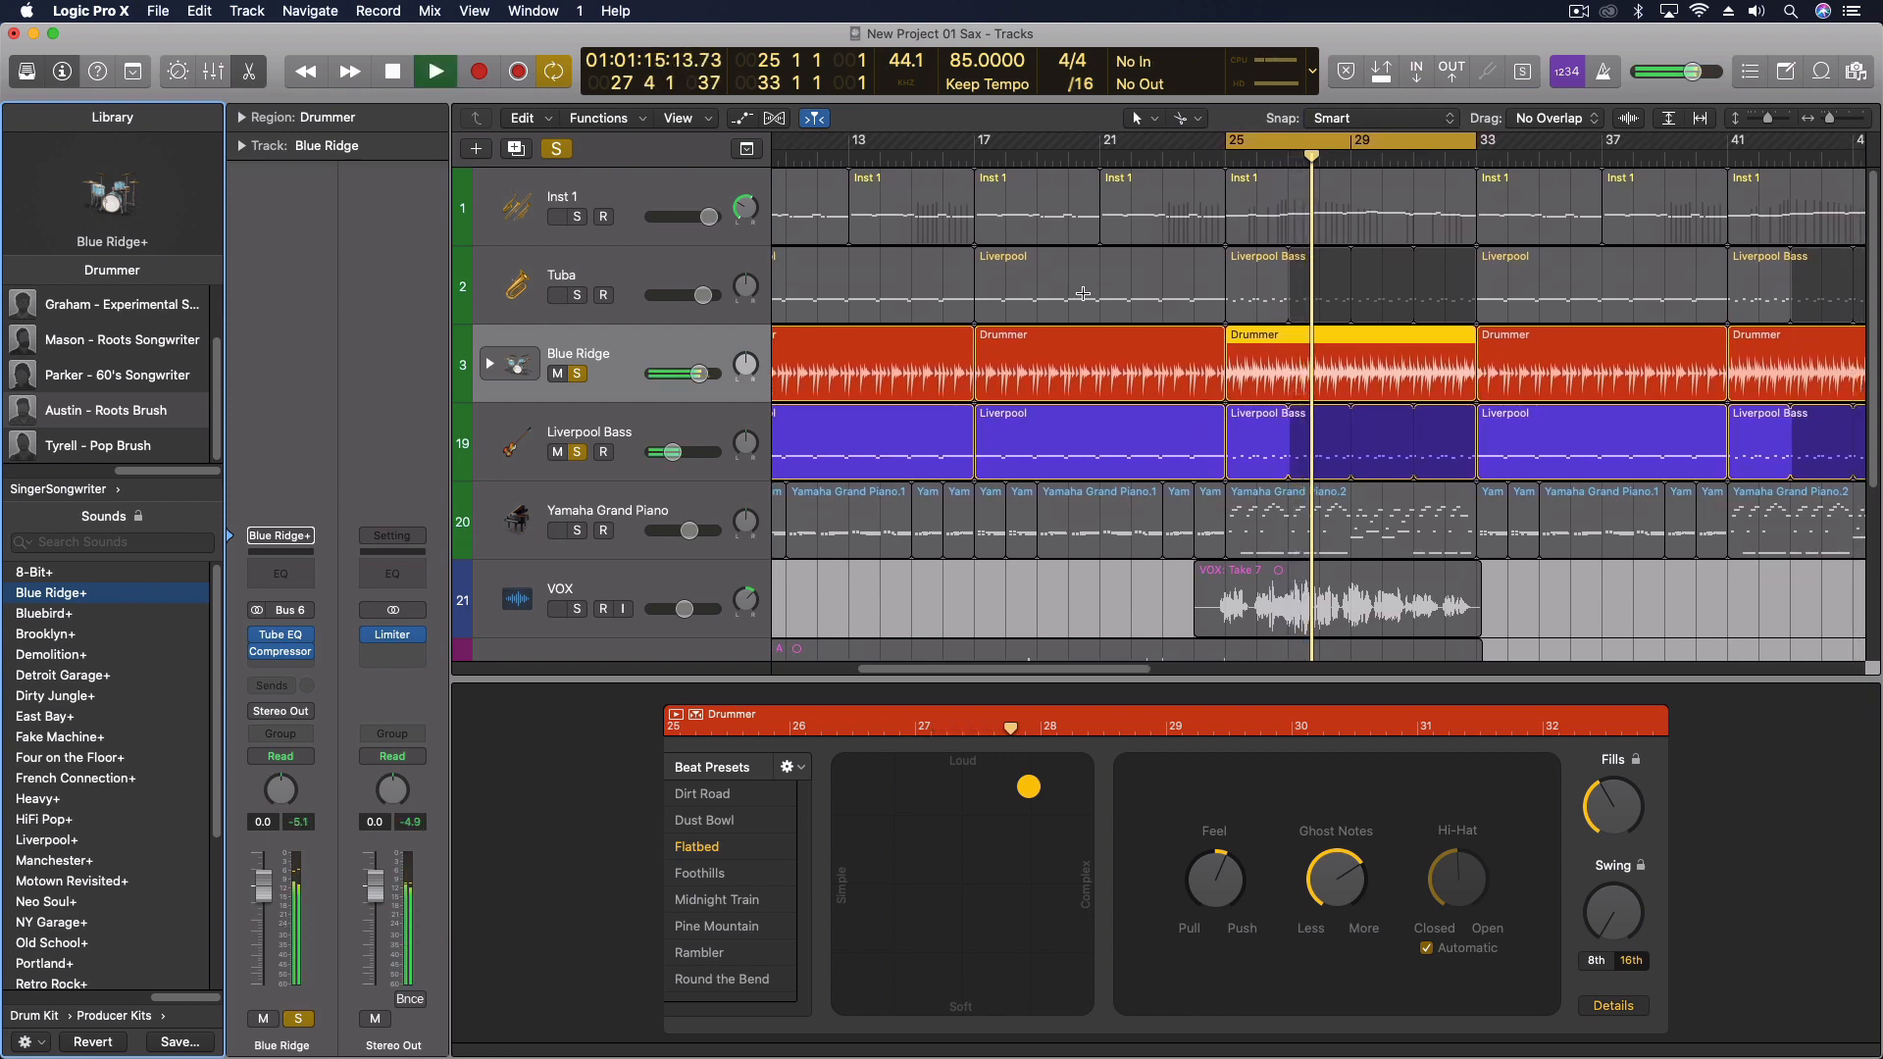
# Step: Expand the Blue Ridge+ kit stack and solo its Leak mic channel in the mixer
pyautogui.click(392, 70)
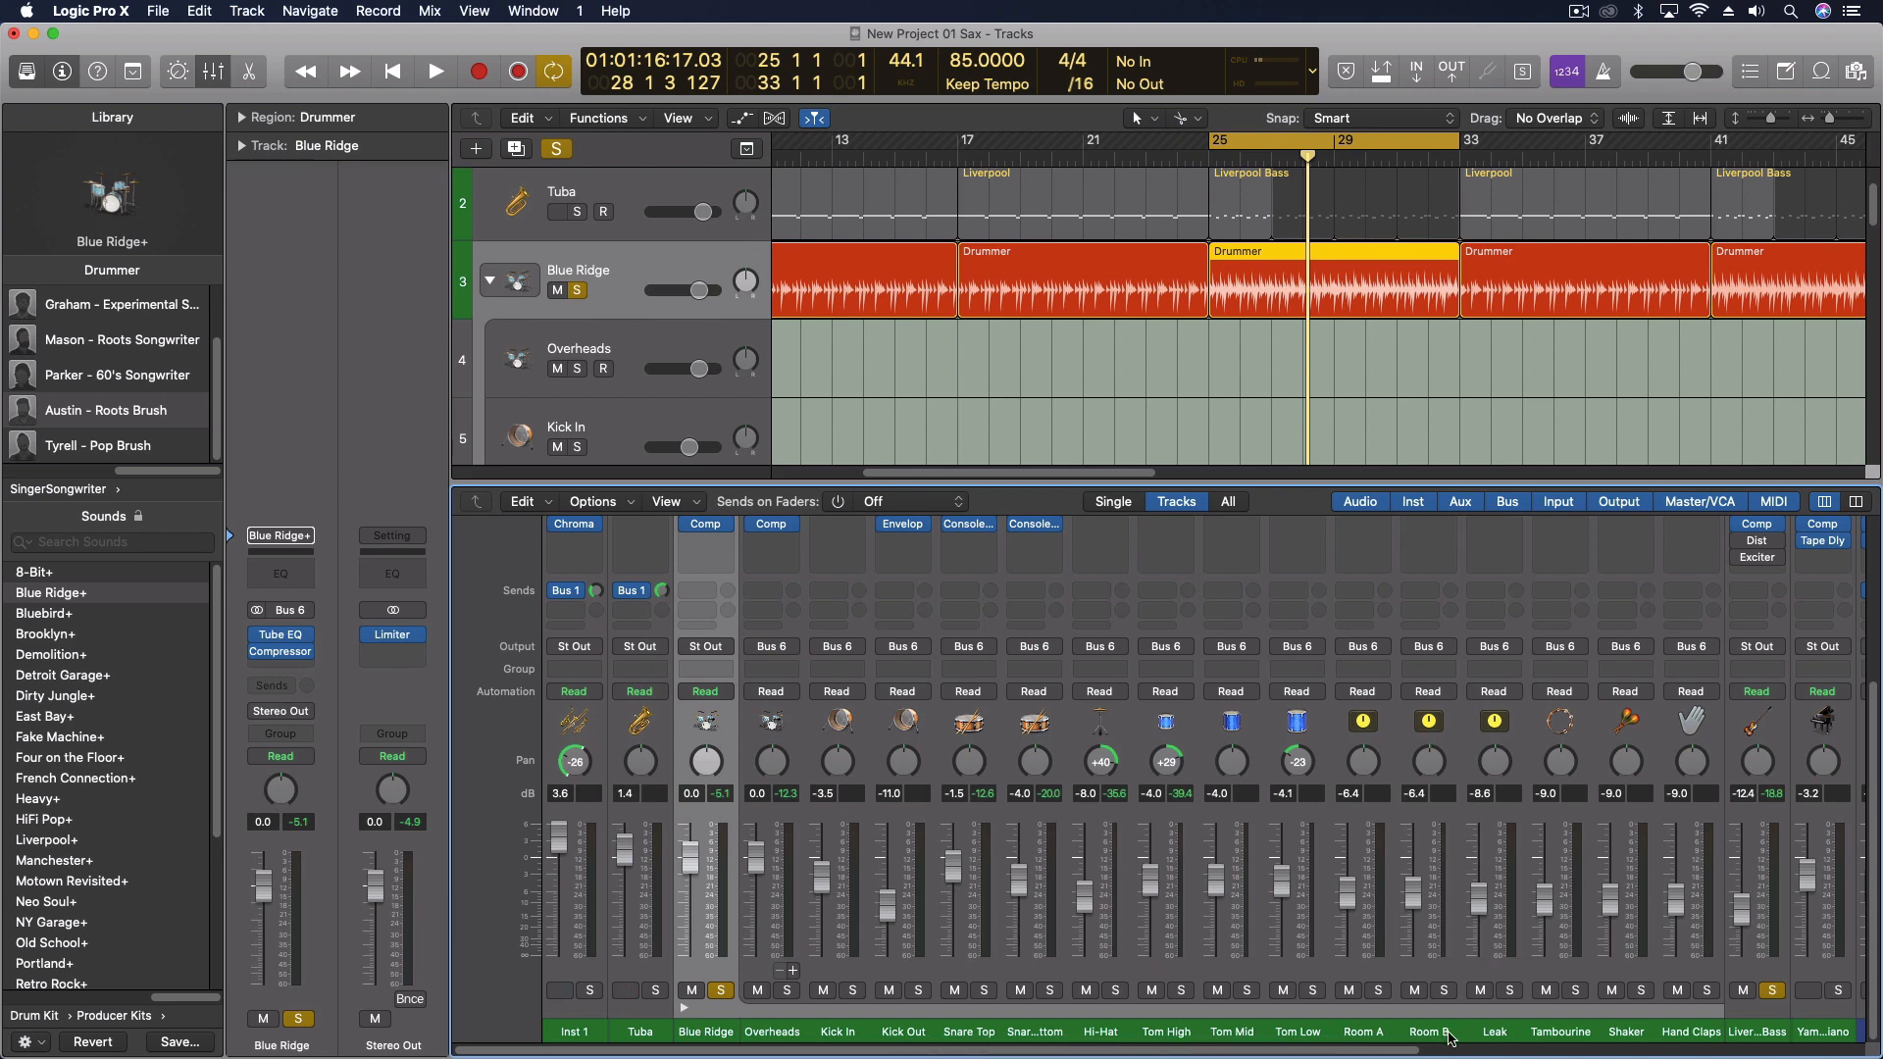
pyautogui.moveTo(1461, 1045)
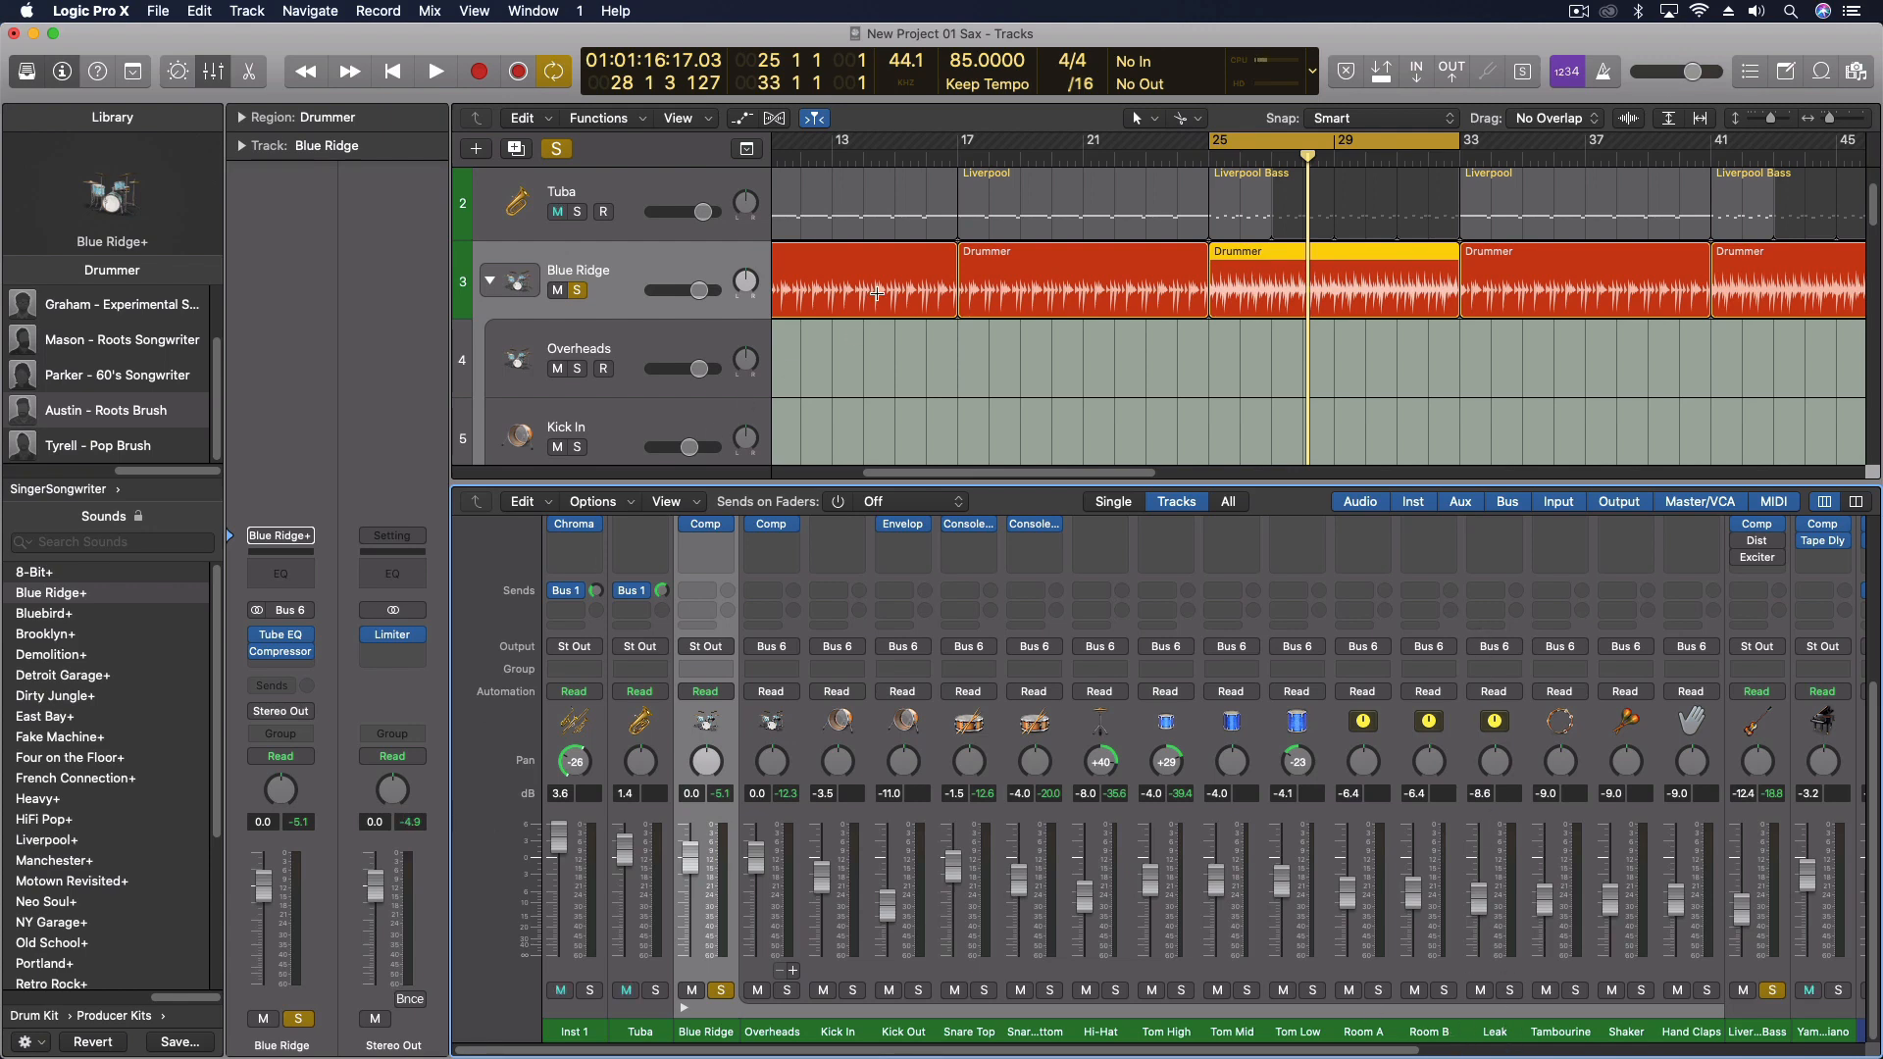
pyautogui.click(435, 70)
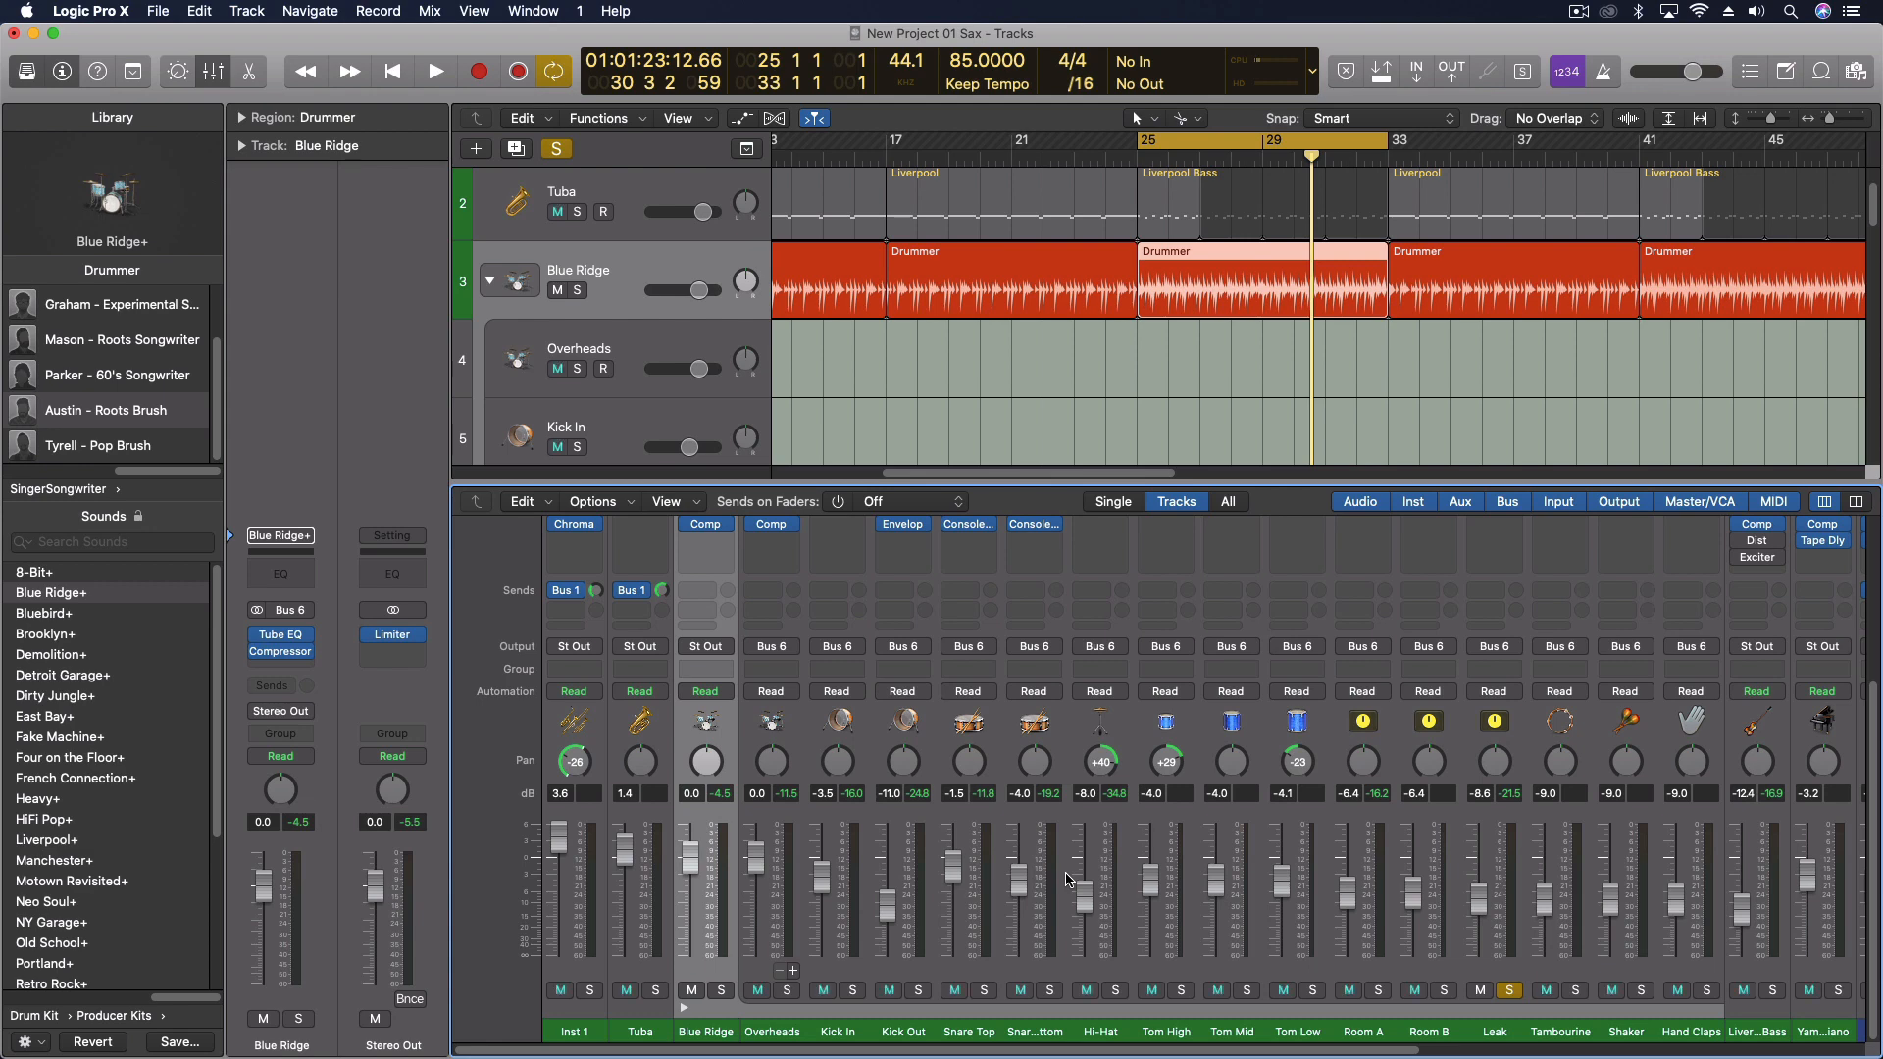
pyautogui.moveTo(1079, 869)
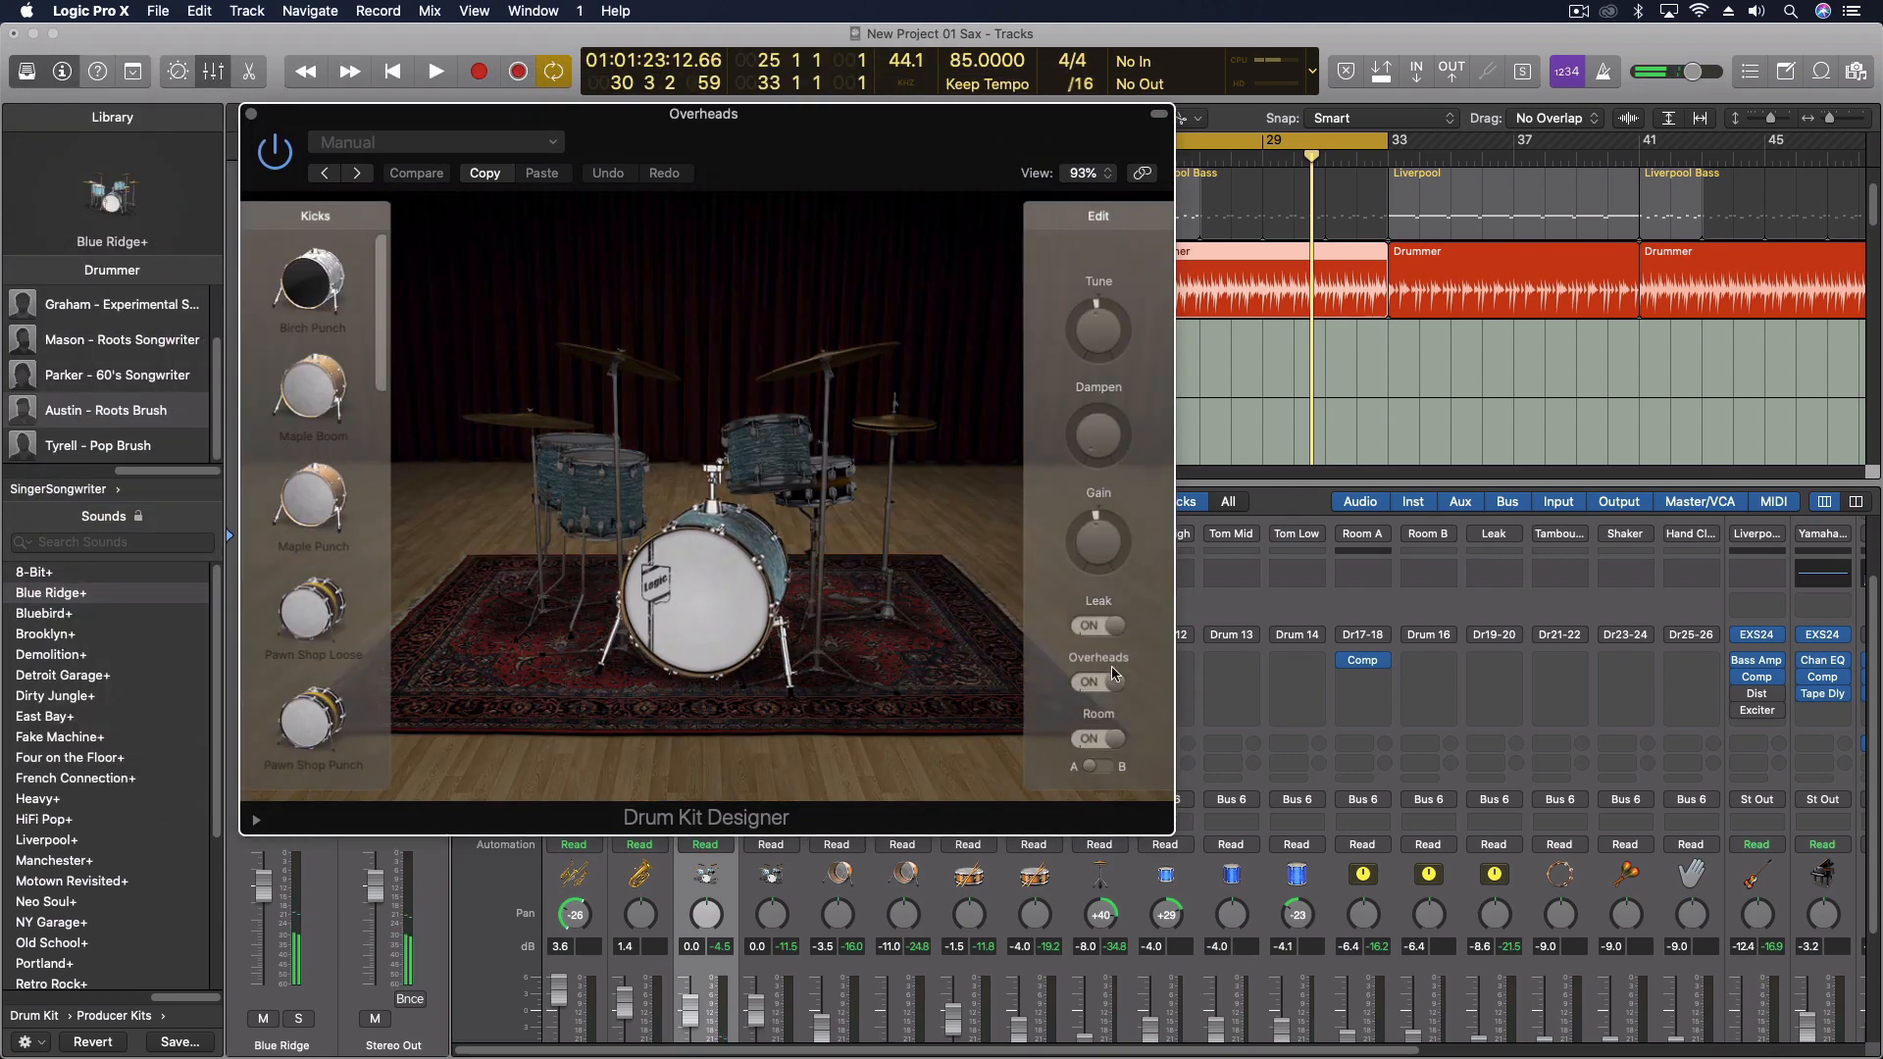
# Step: A/B the kit in Drum Kit Designer with Compare, toggling the Leak mics off and back on
pyautogui.click(416, 173)
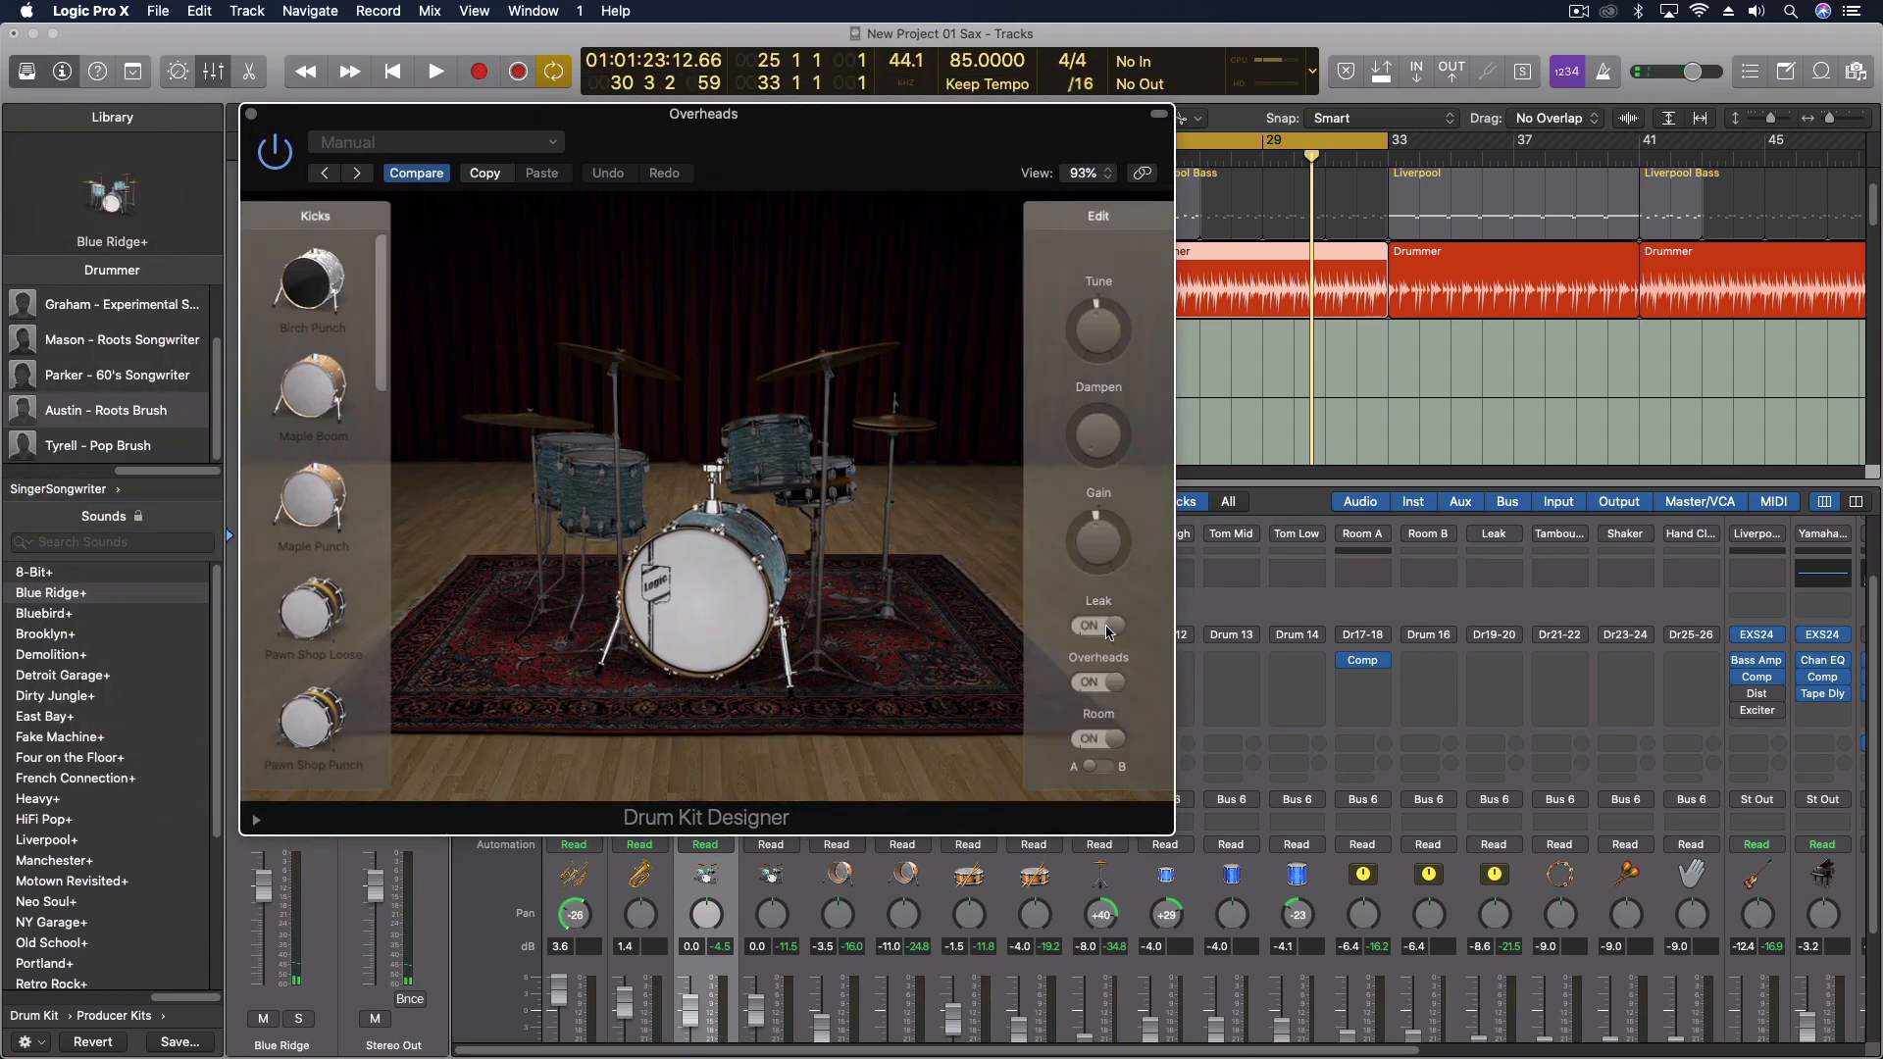
pyautogui.click(1092, 625)
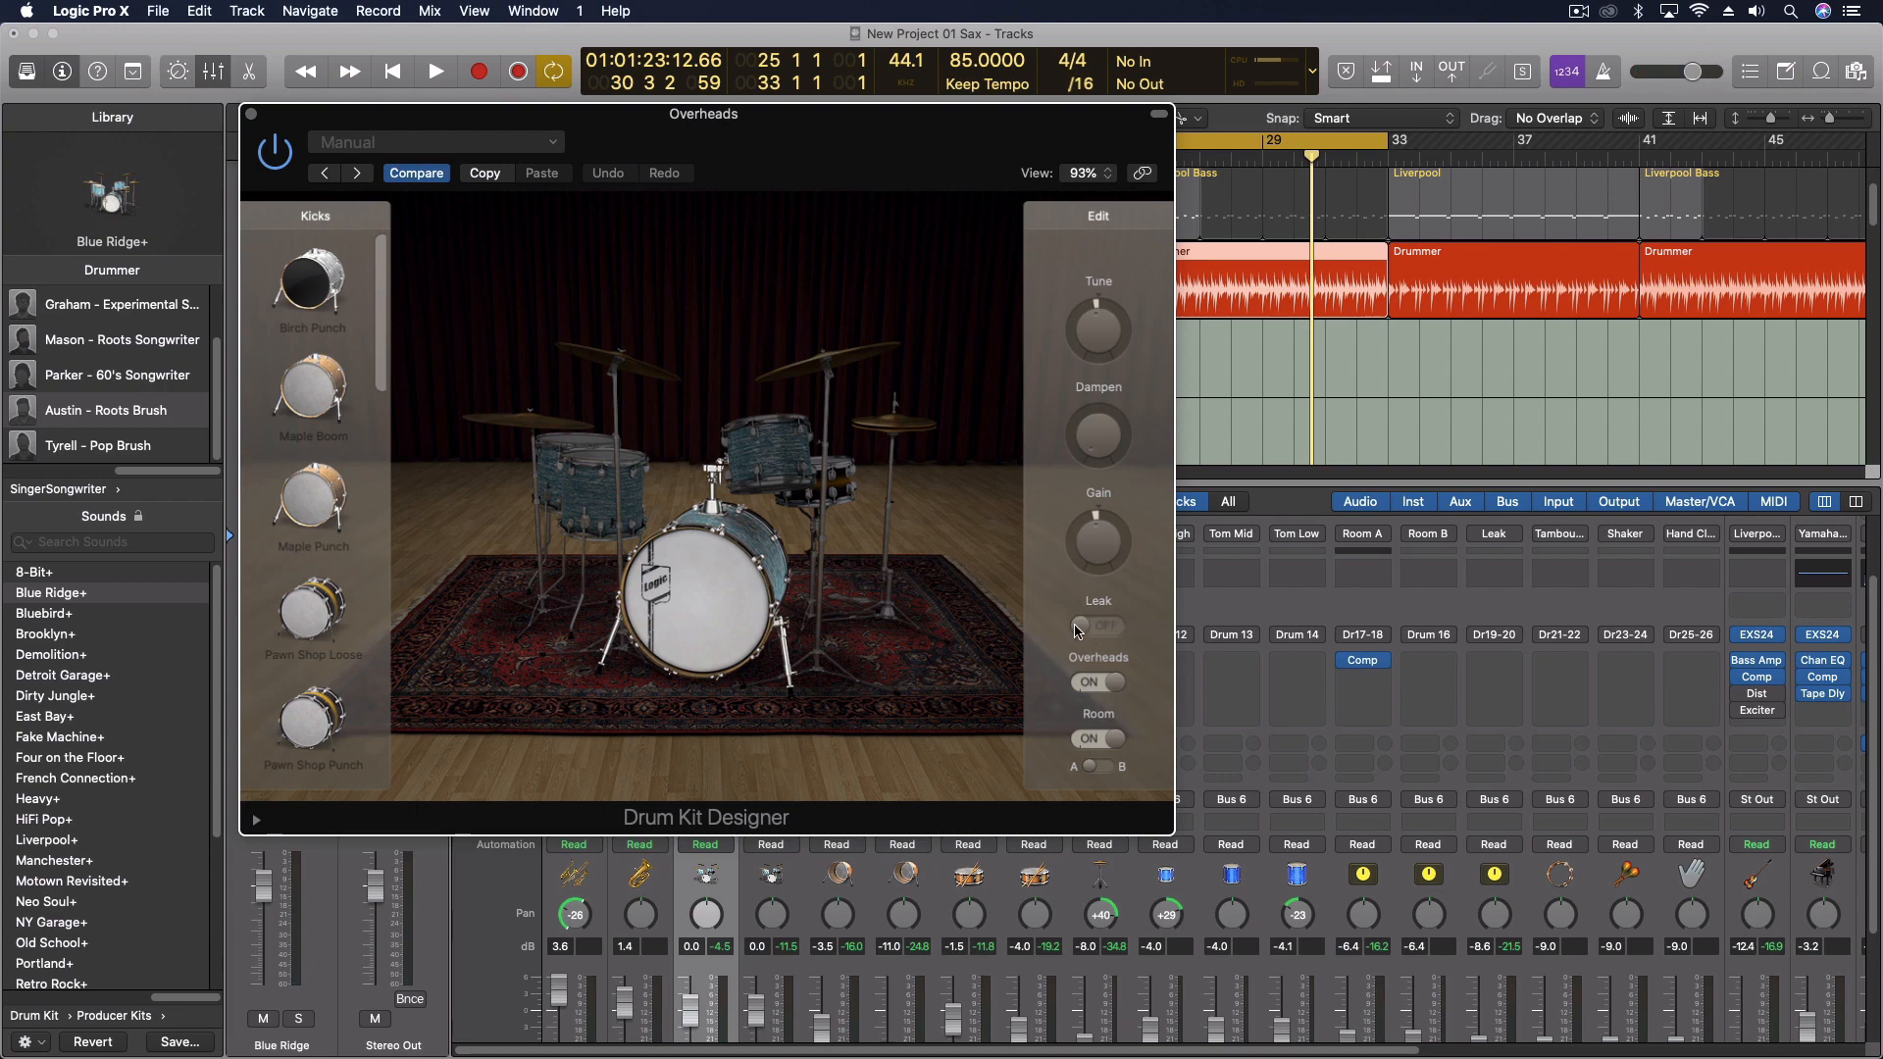
pyautogui.click(1095, 623)
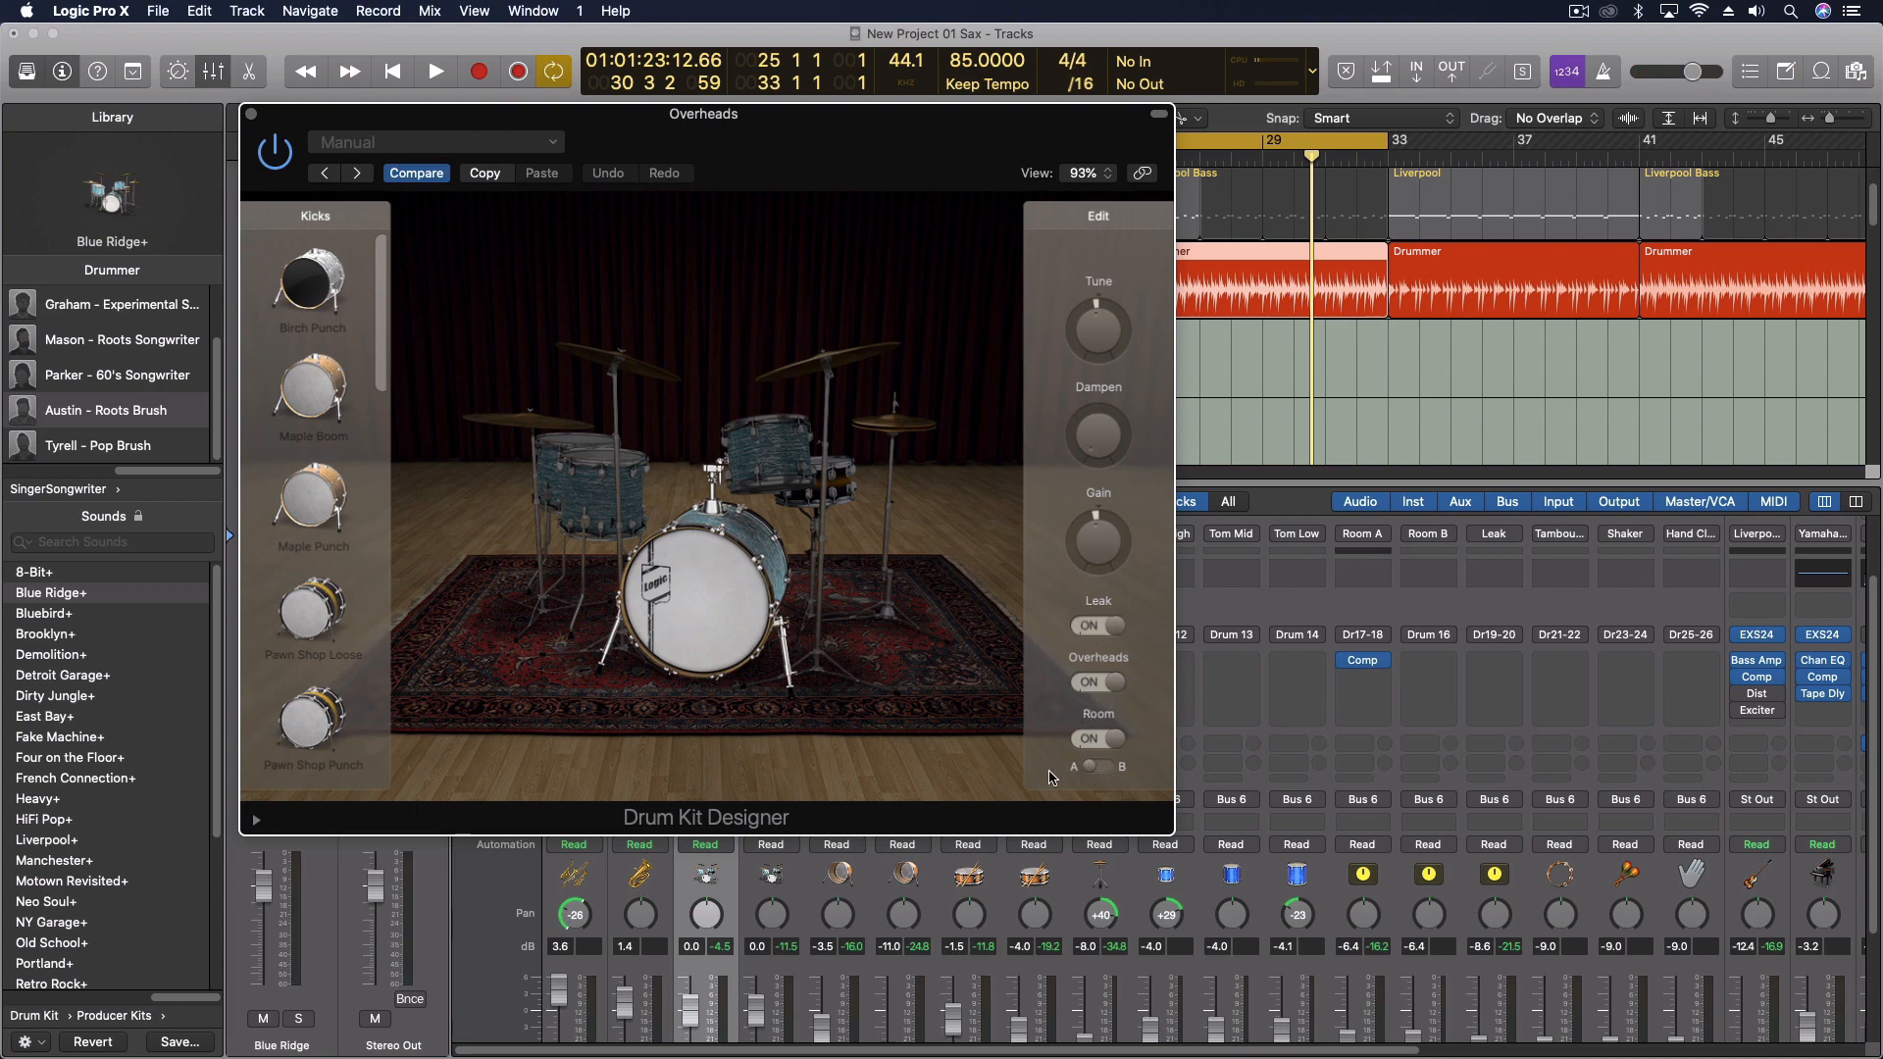
pyautogui.moveTo(1093, 758)
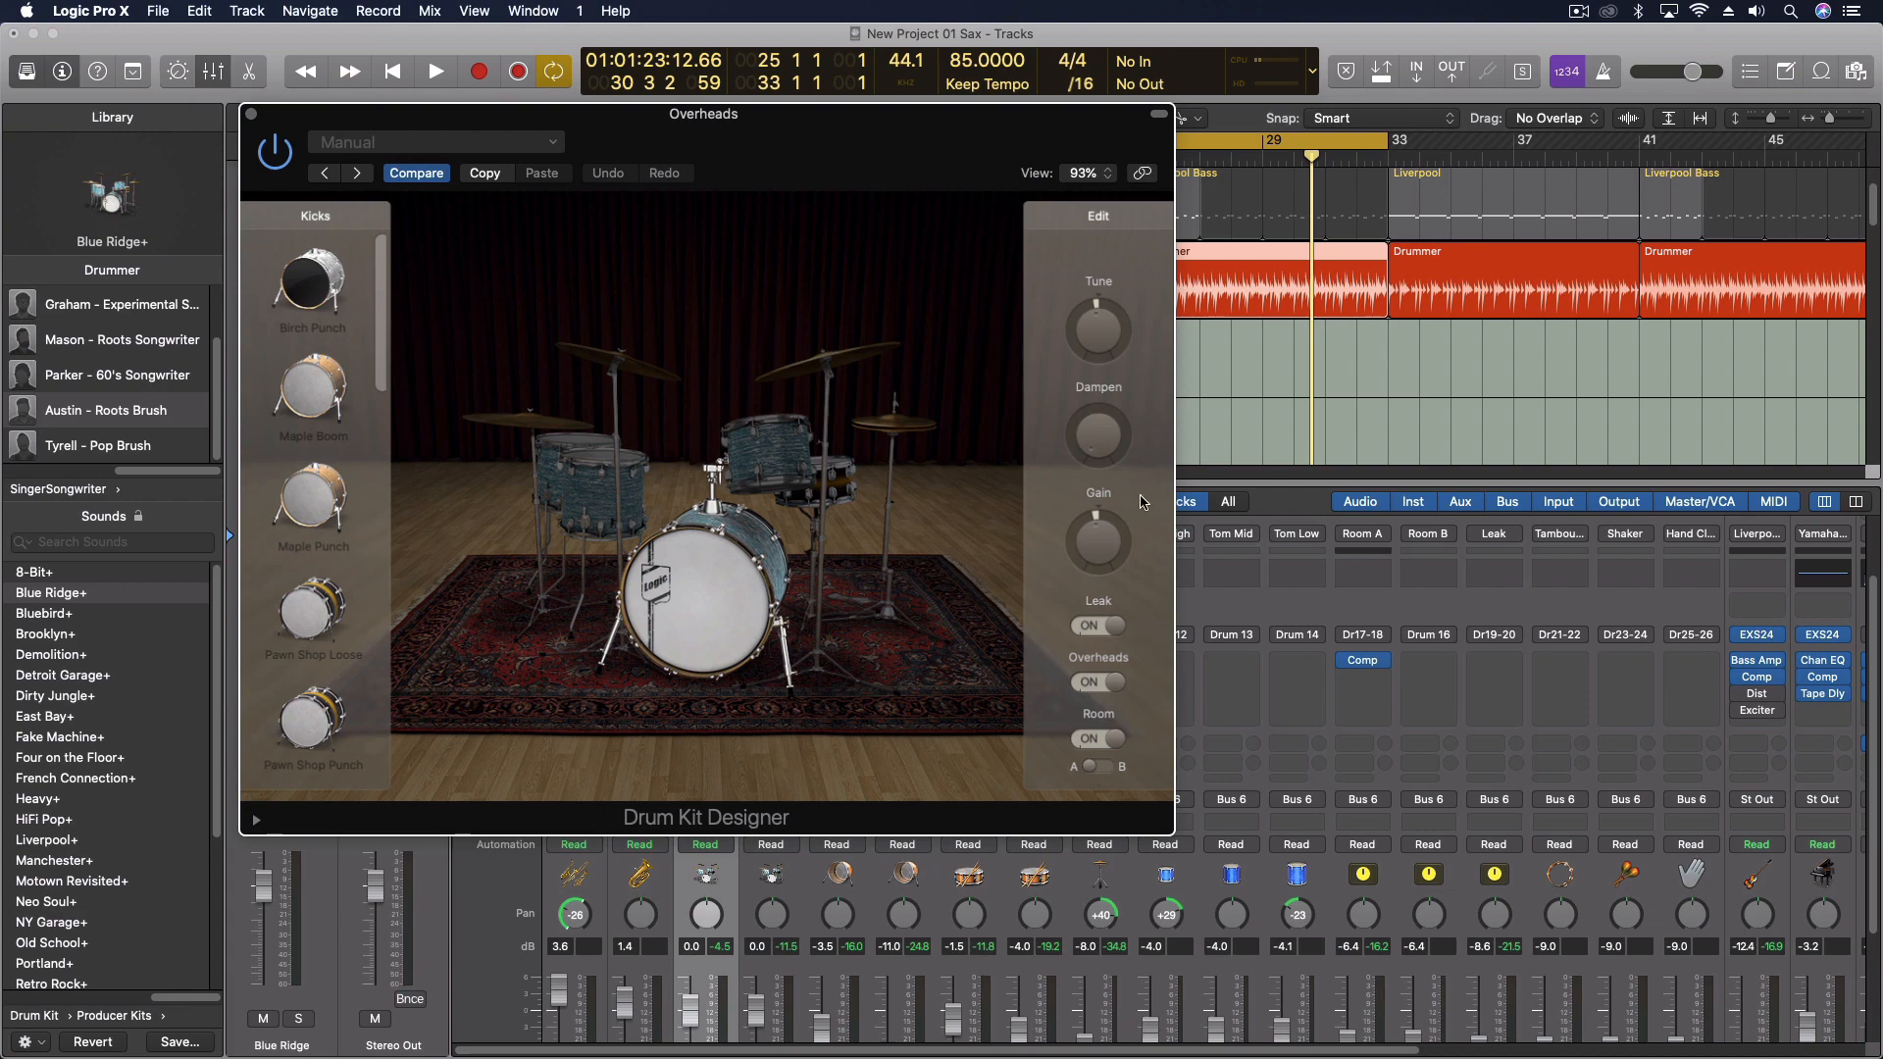
pyautogui.moveTo(1690, 781)
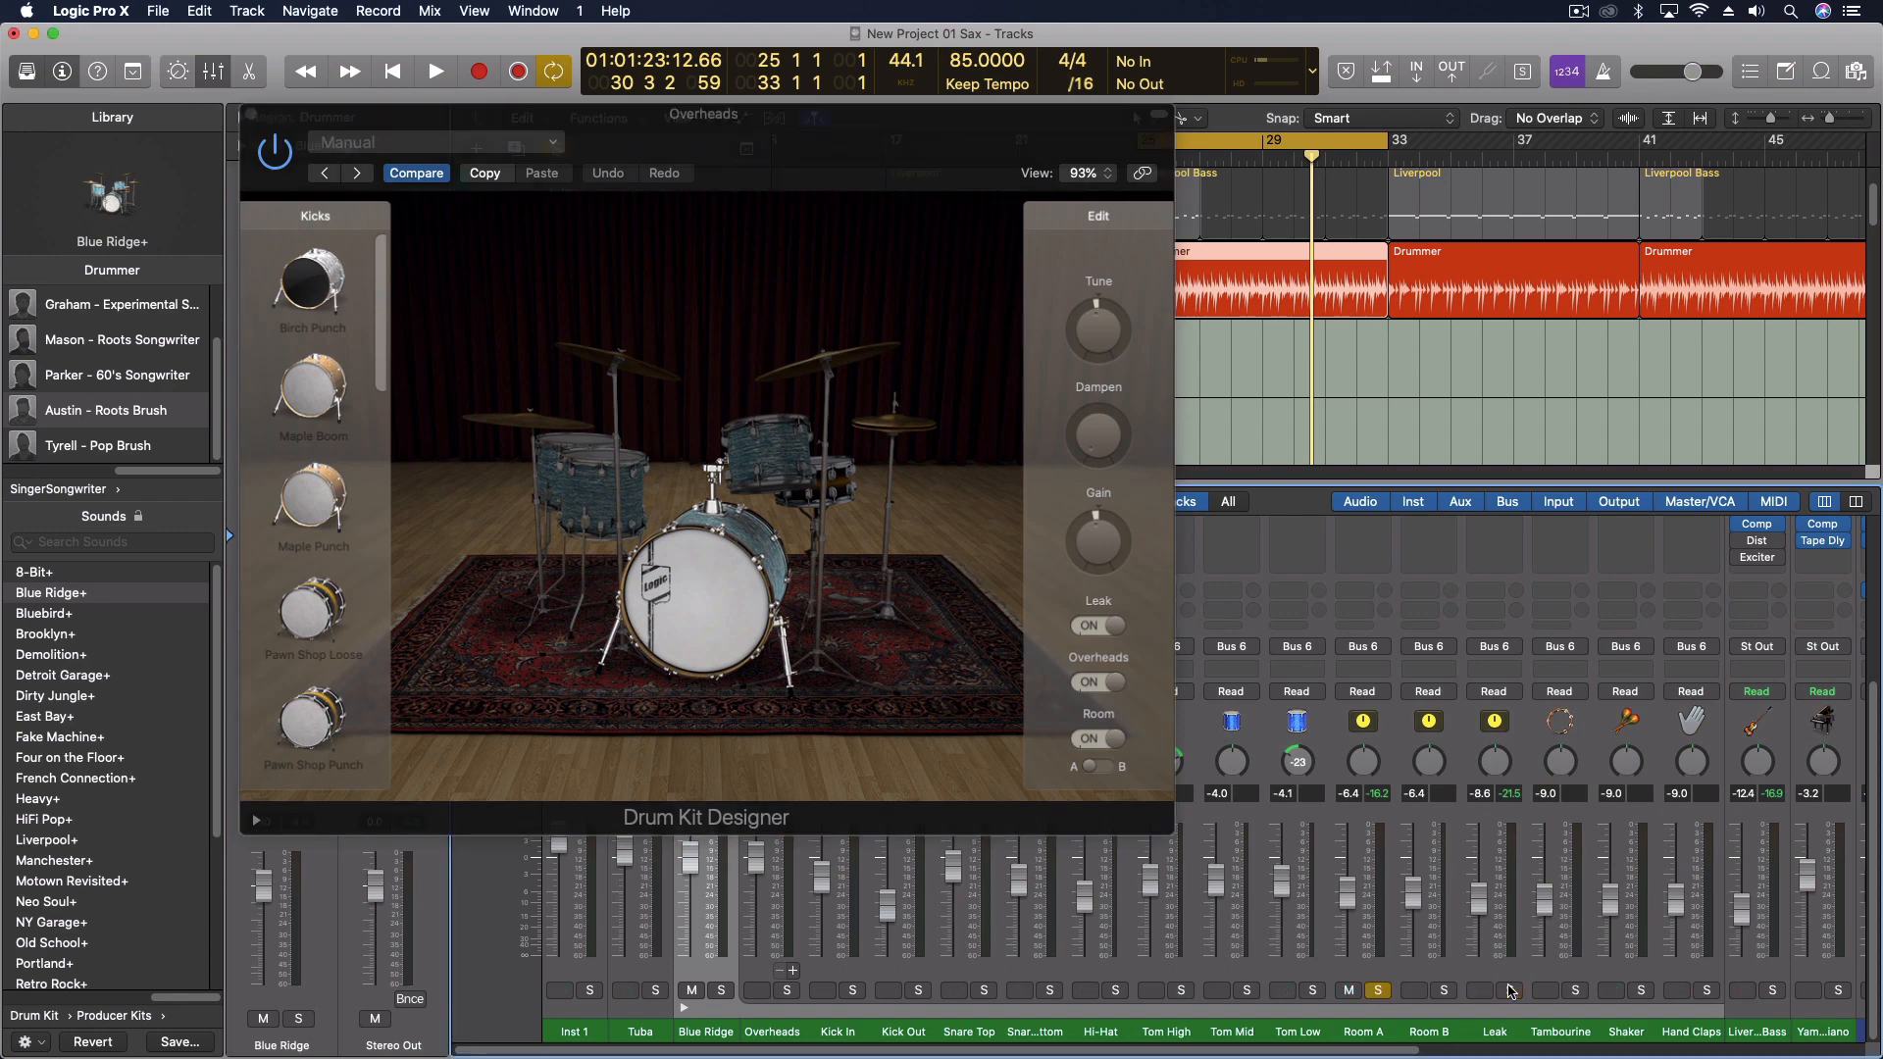
pyautogui.click(436, 71)
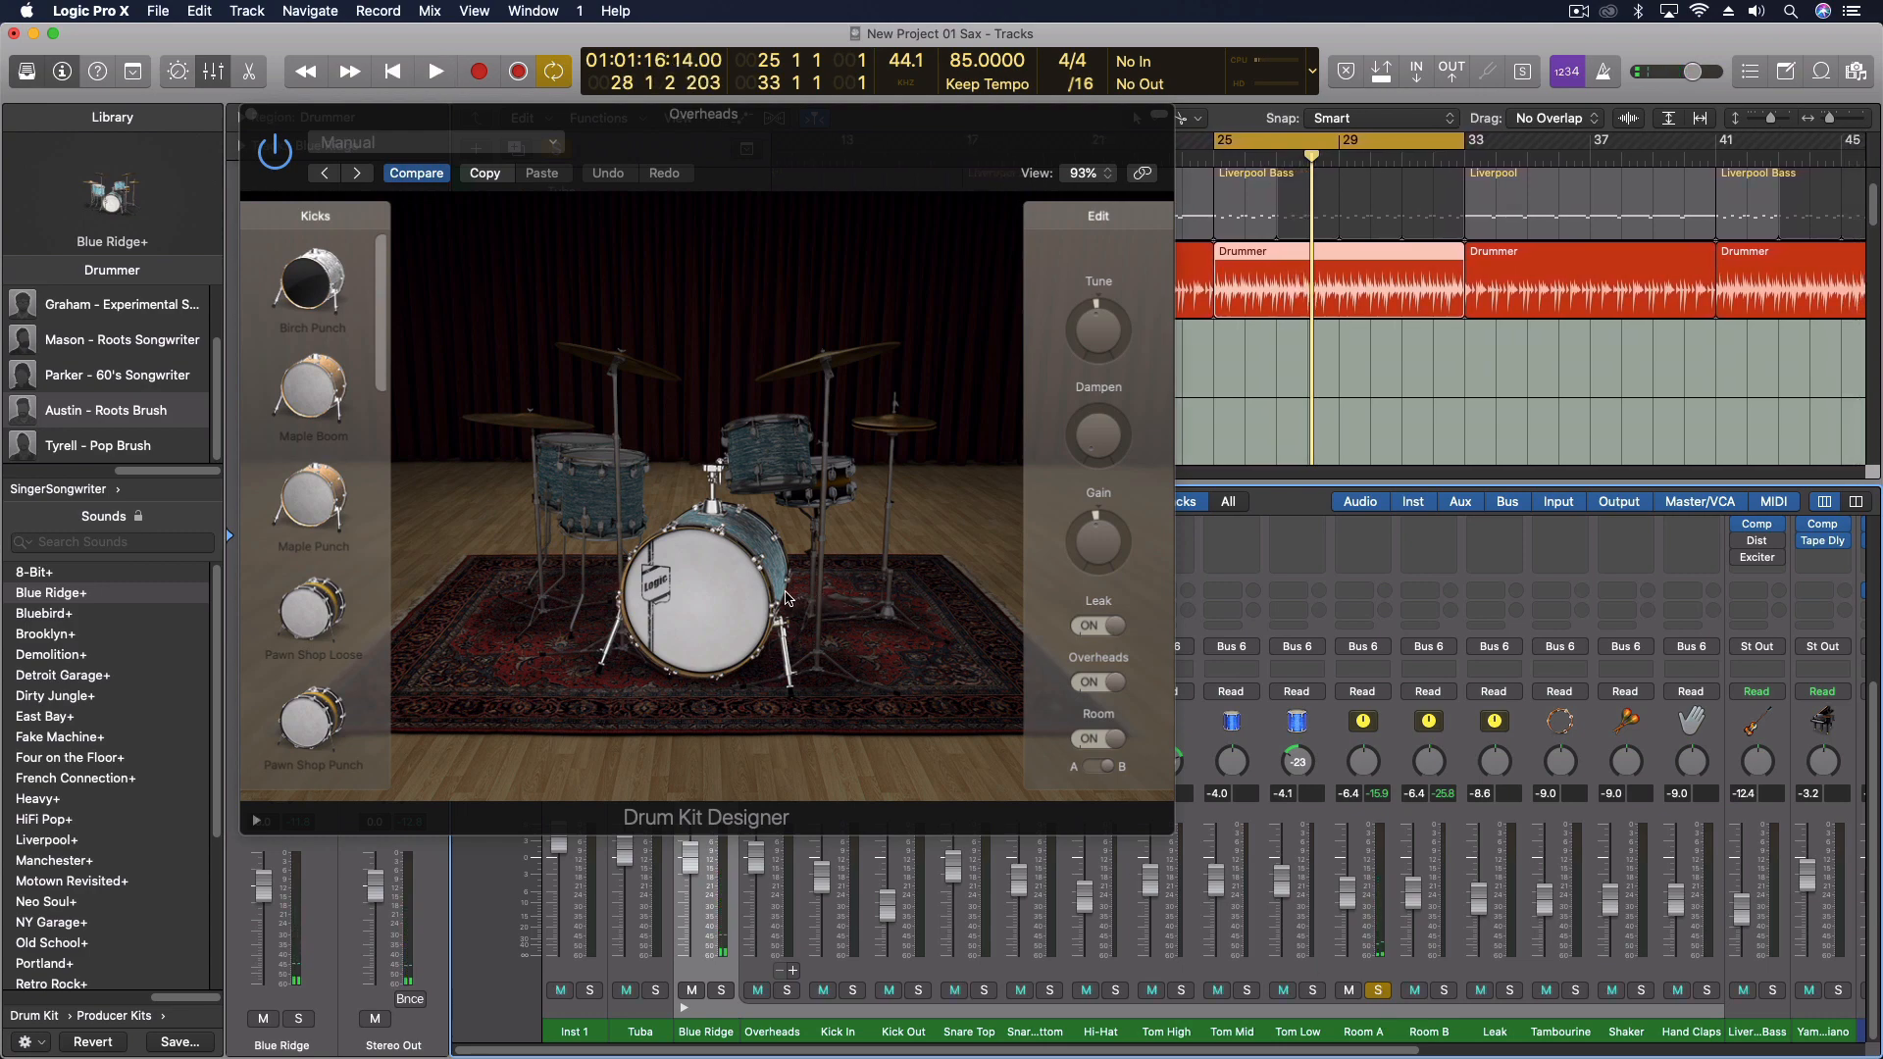
pyautogui.moveTo(739, 598)
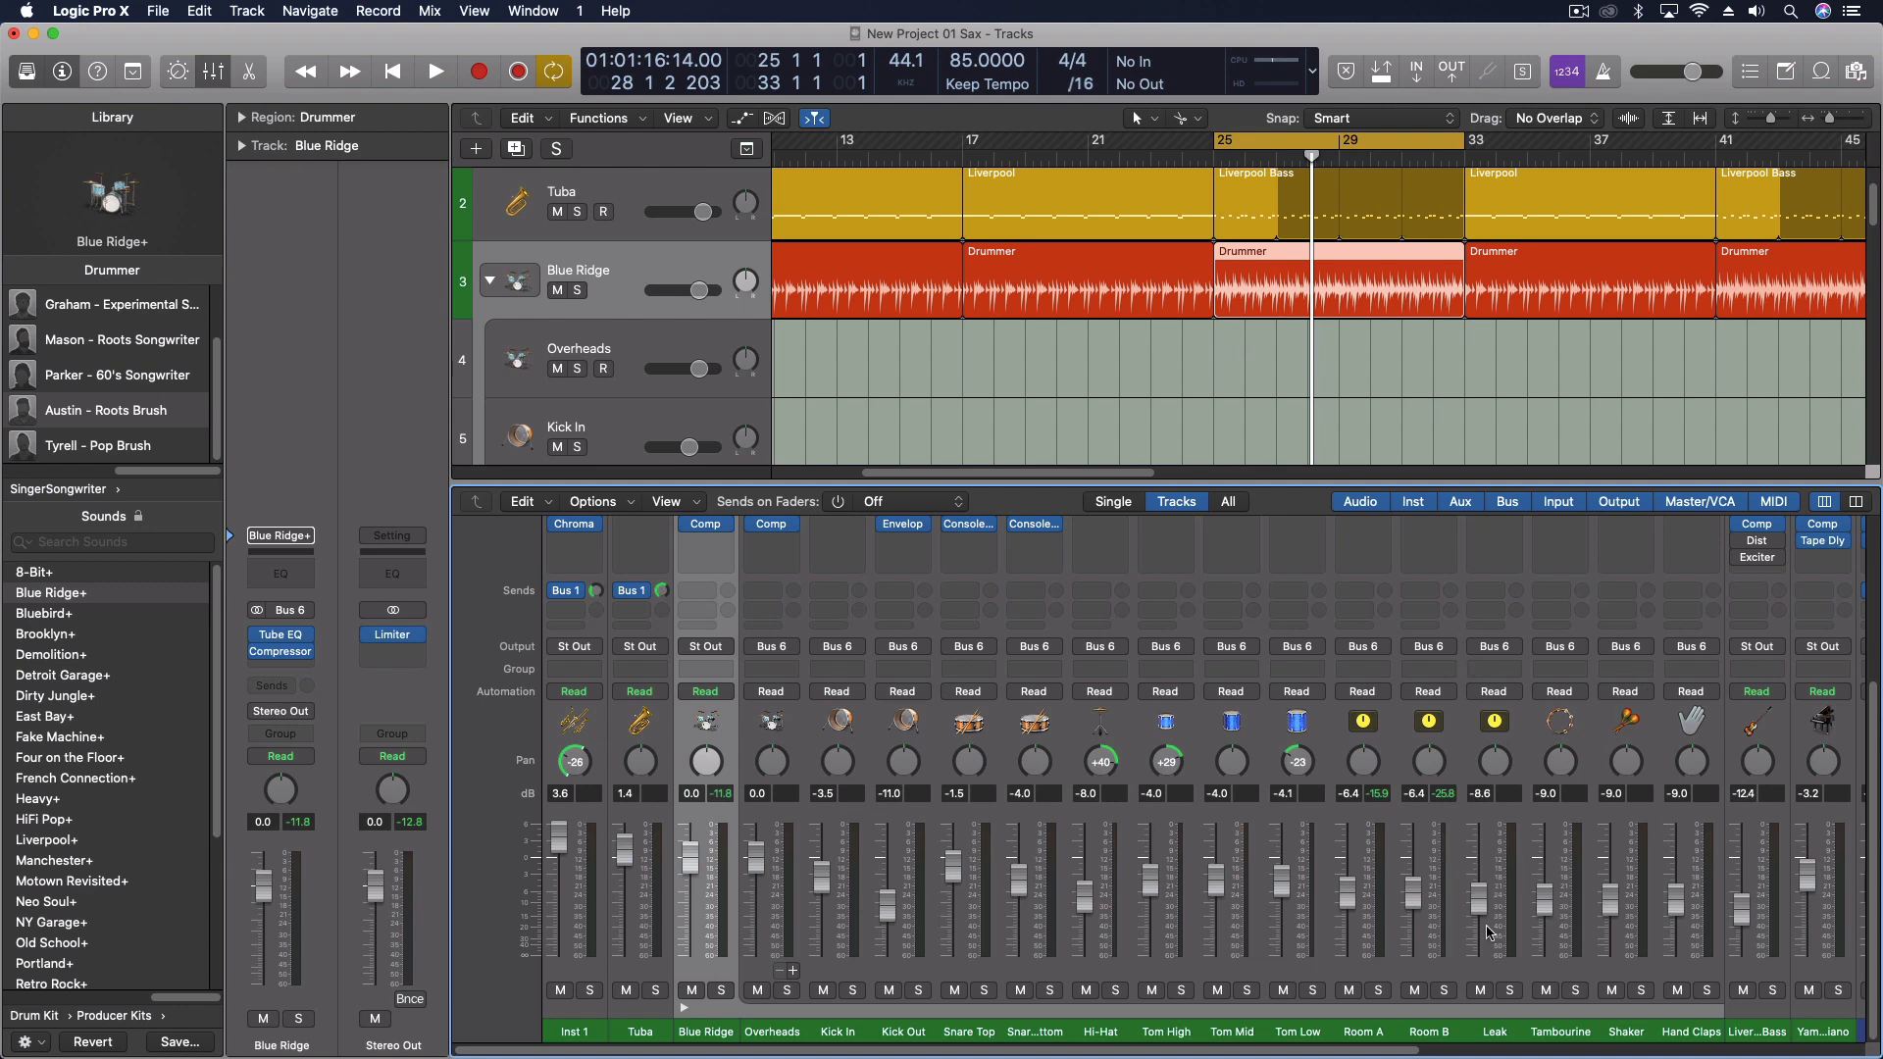
# Step: Set Room A to -0.5 dB and Leak to 3.2 dB with Blue Ridge soloed
pyautogui.click(436, 71)
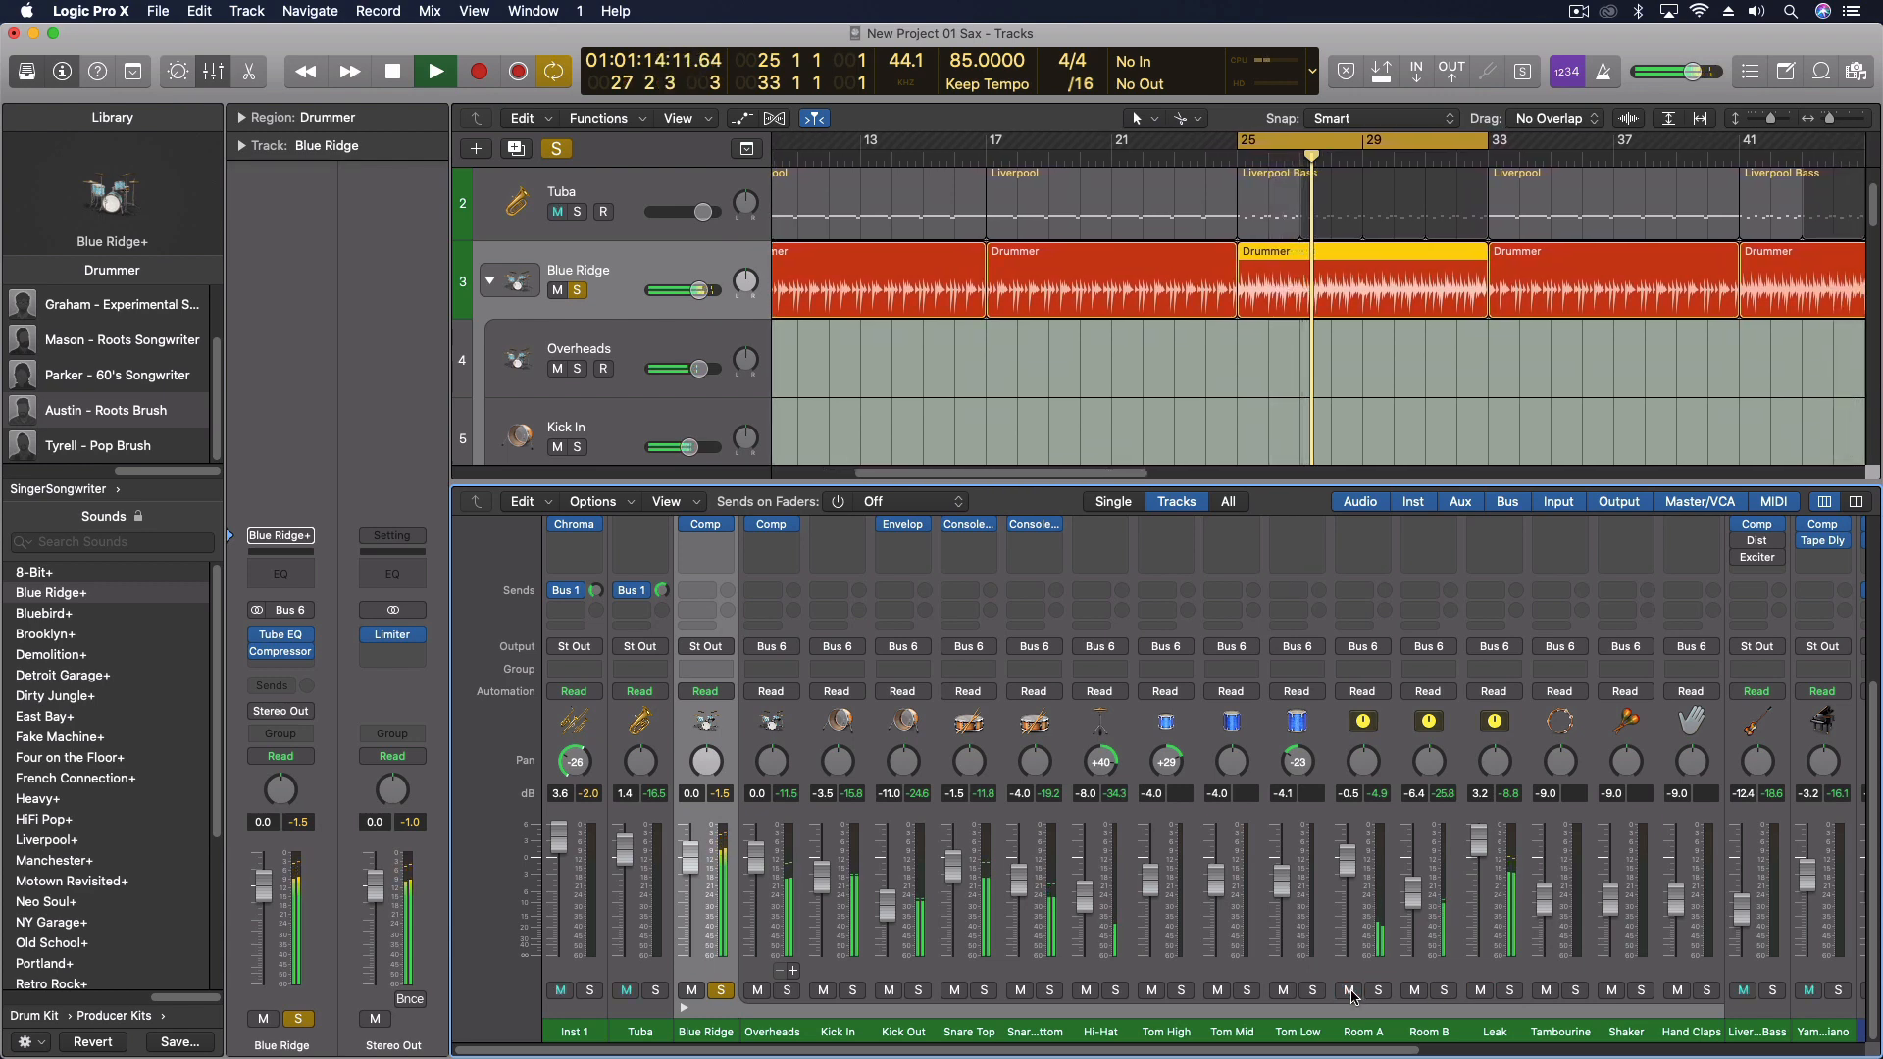
pyautogui.click(435, 70)
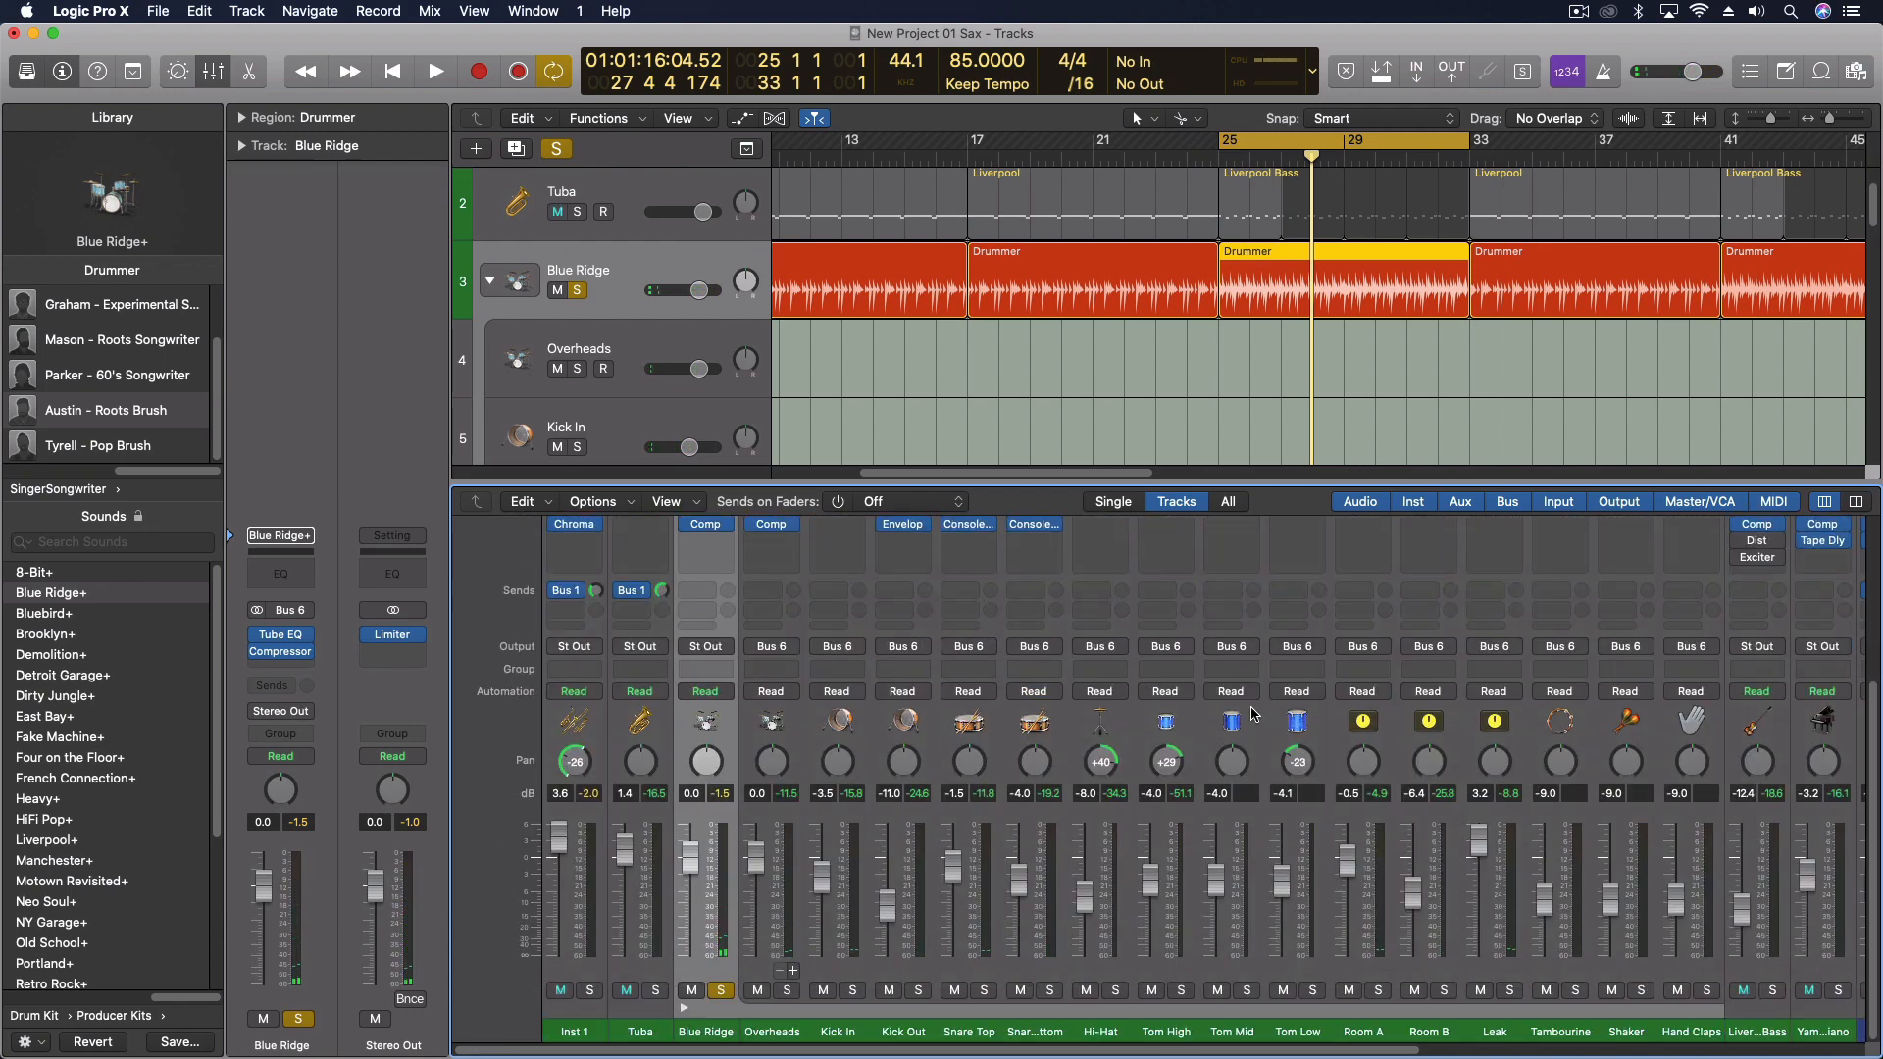
pyautogui.moveTo(1454, 747)
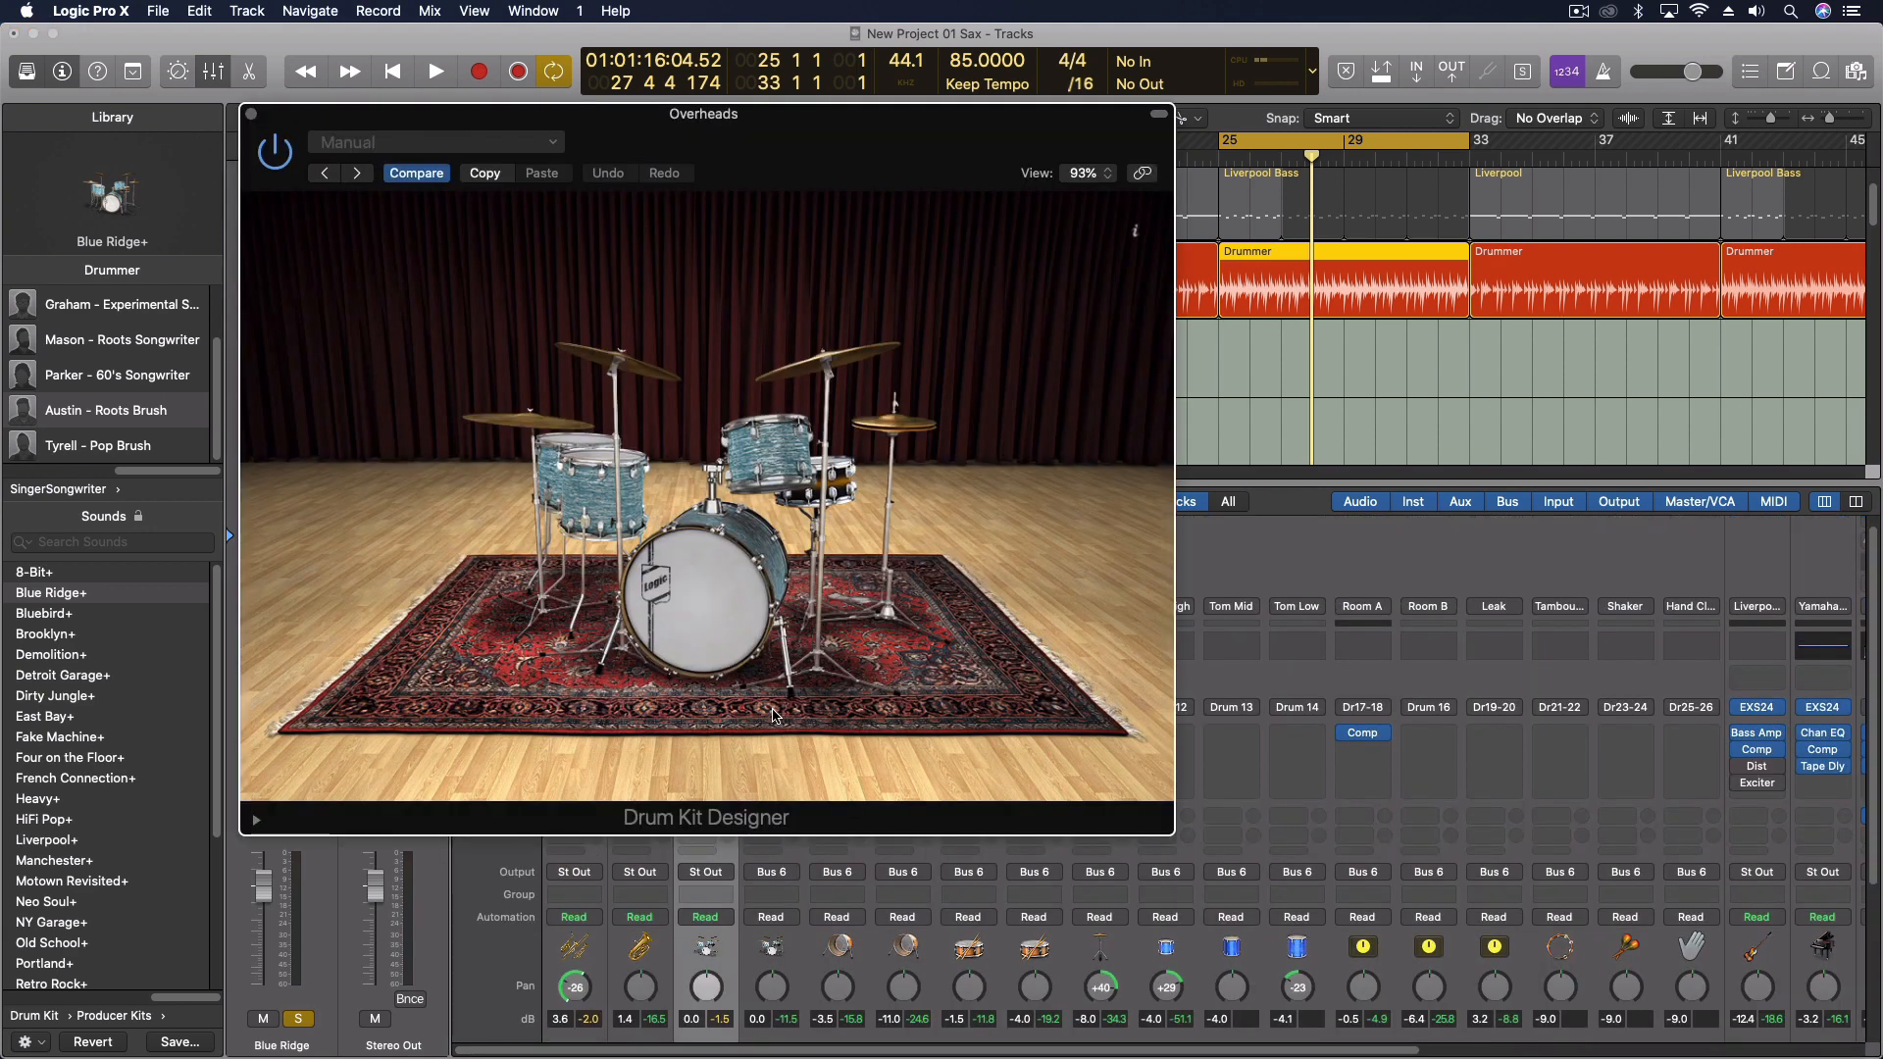
pyautogui.moveTo(406, 757)
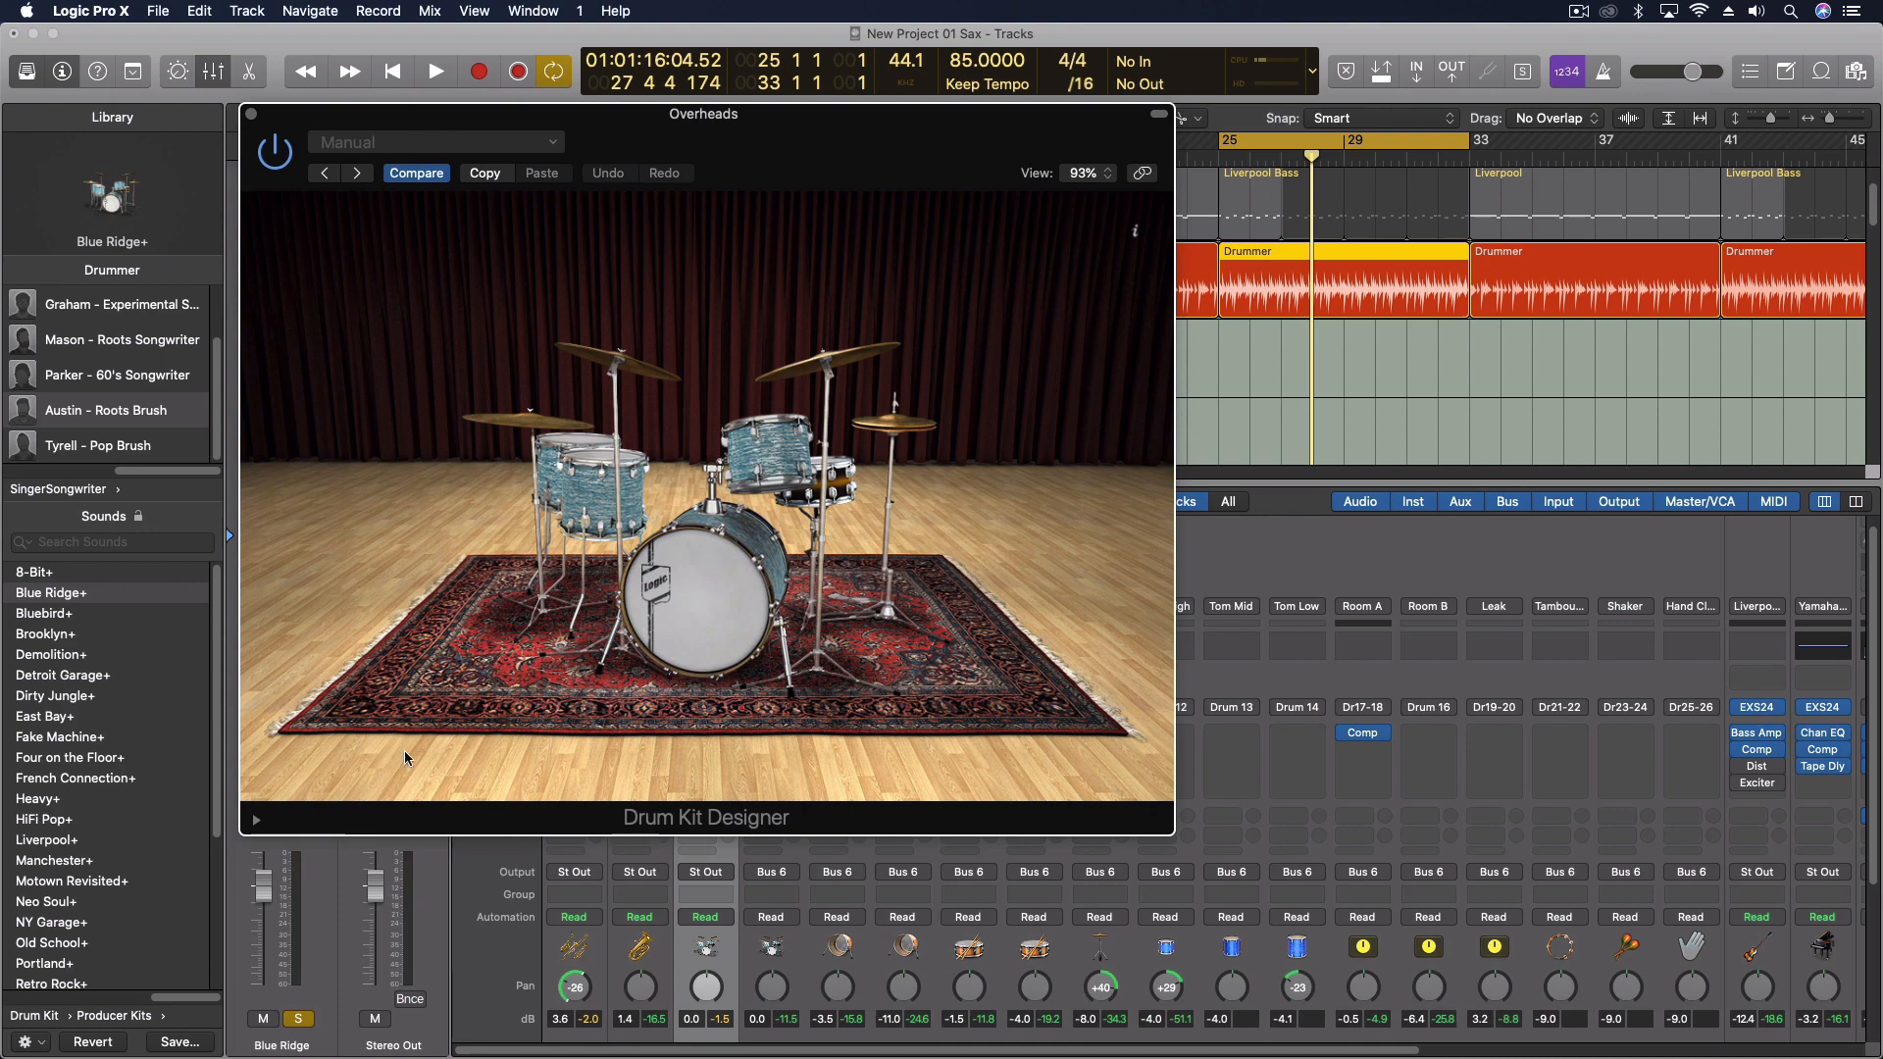
pyautogui.moveTo(1330, 565)
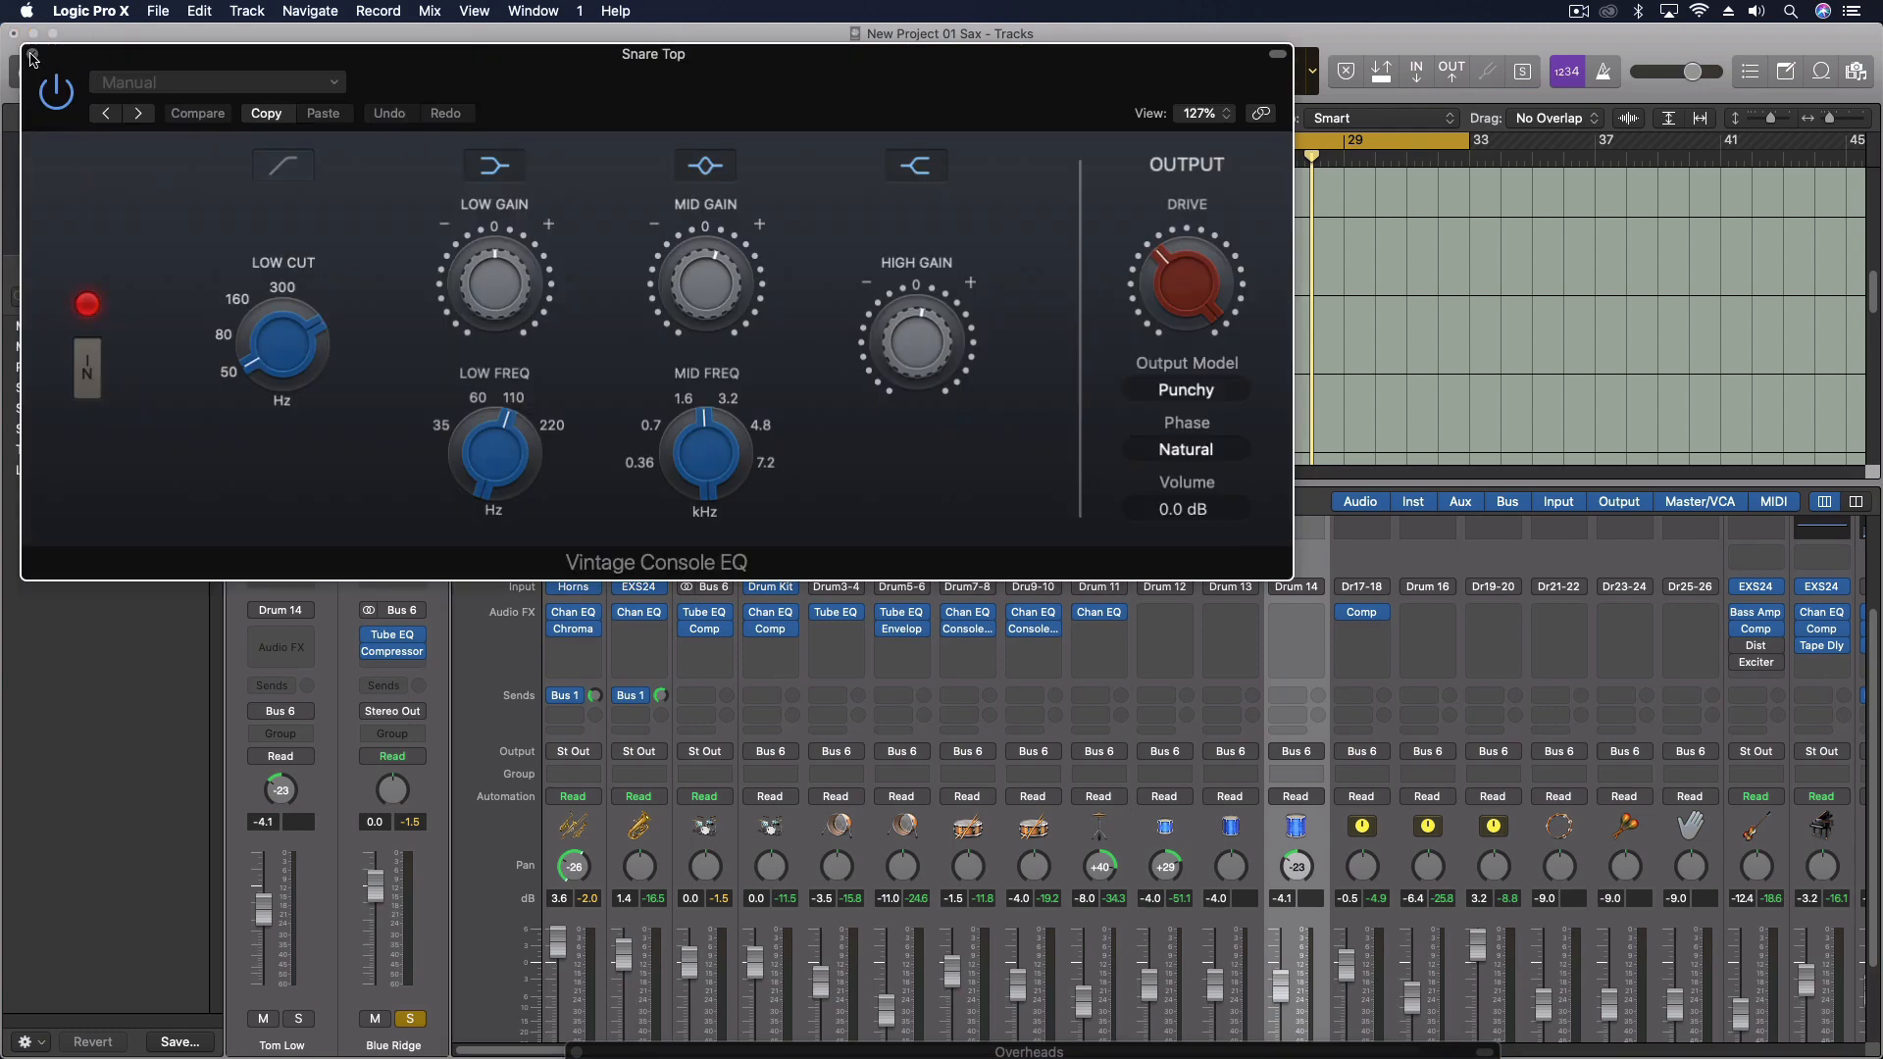
# Step: Close the Snare Top Vintage Console EQ and Kick Out Enveloper after reviewing them
pyautogui.click(32, 58)
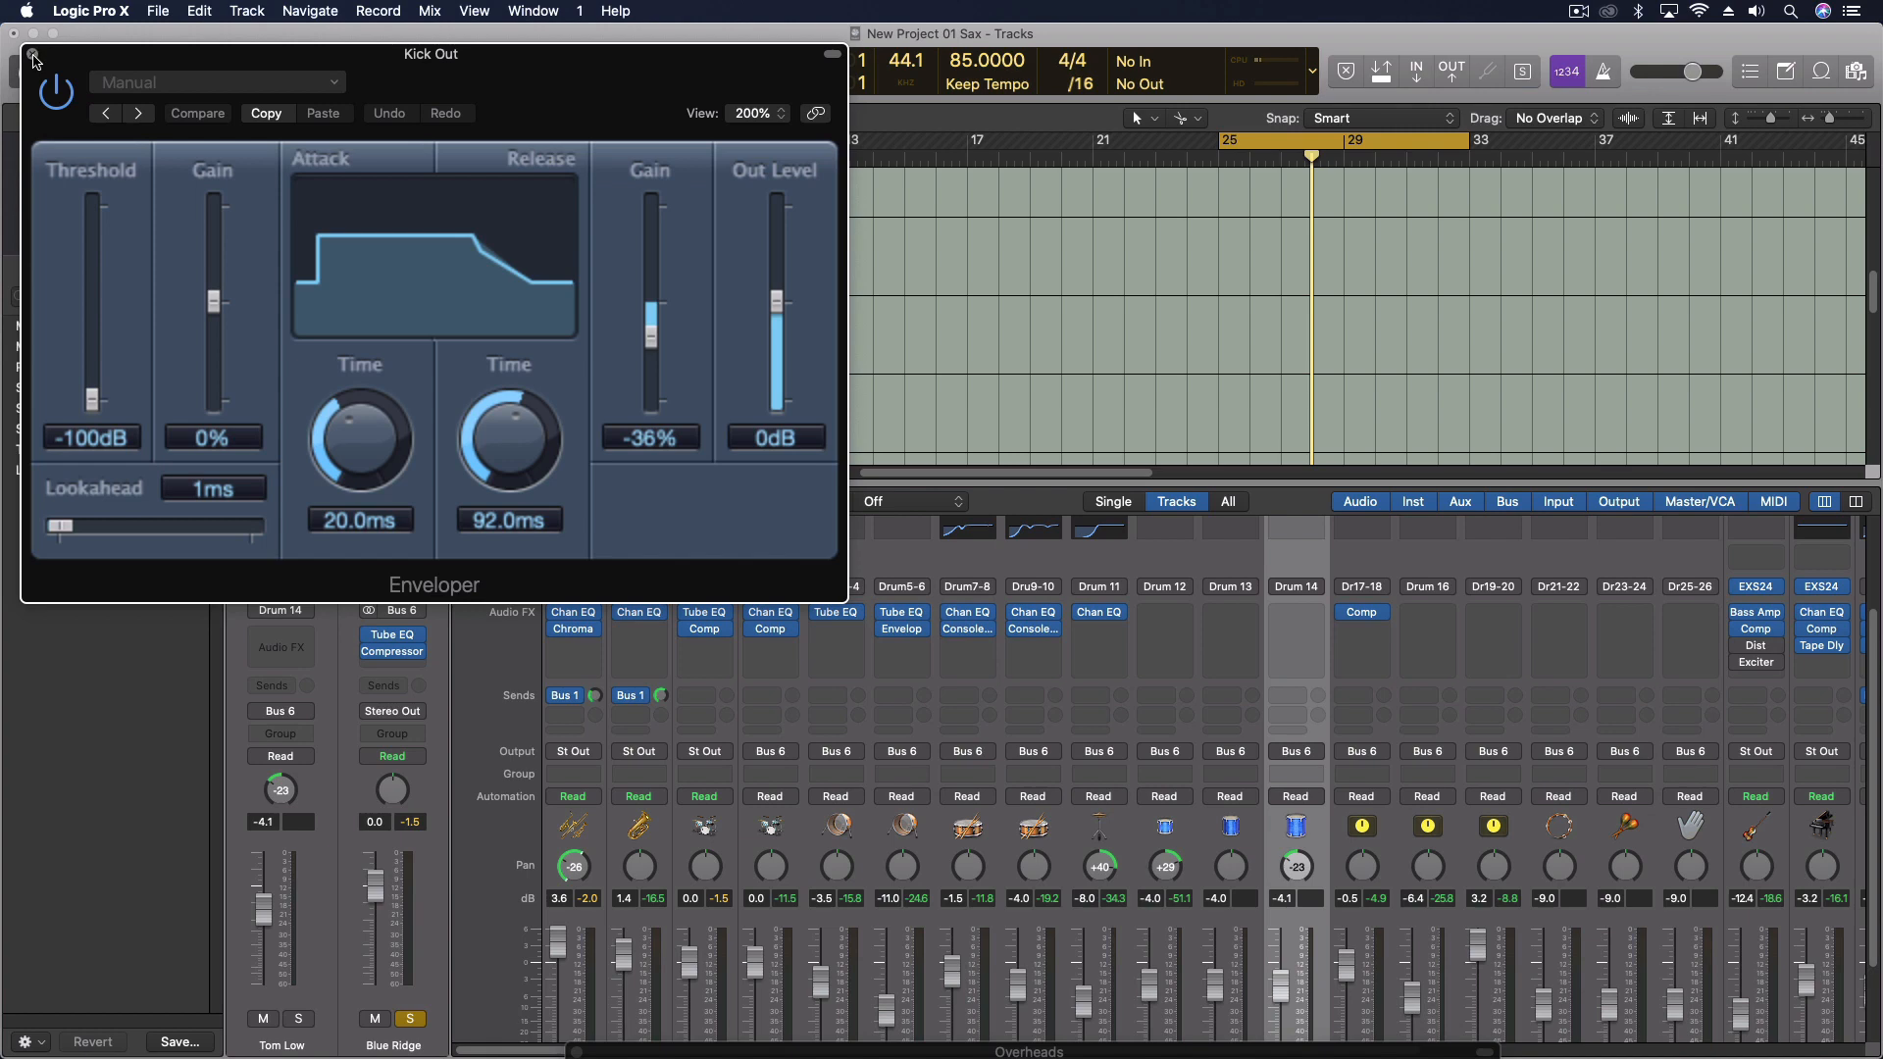
pyautogui.click(33, 61)
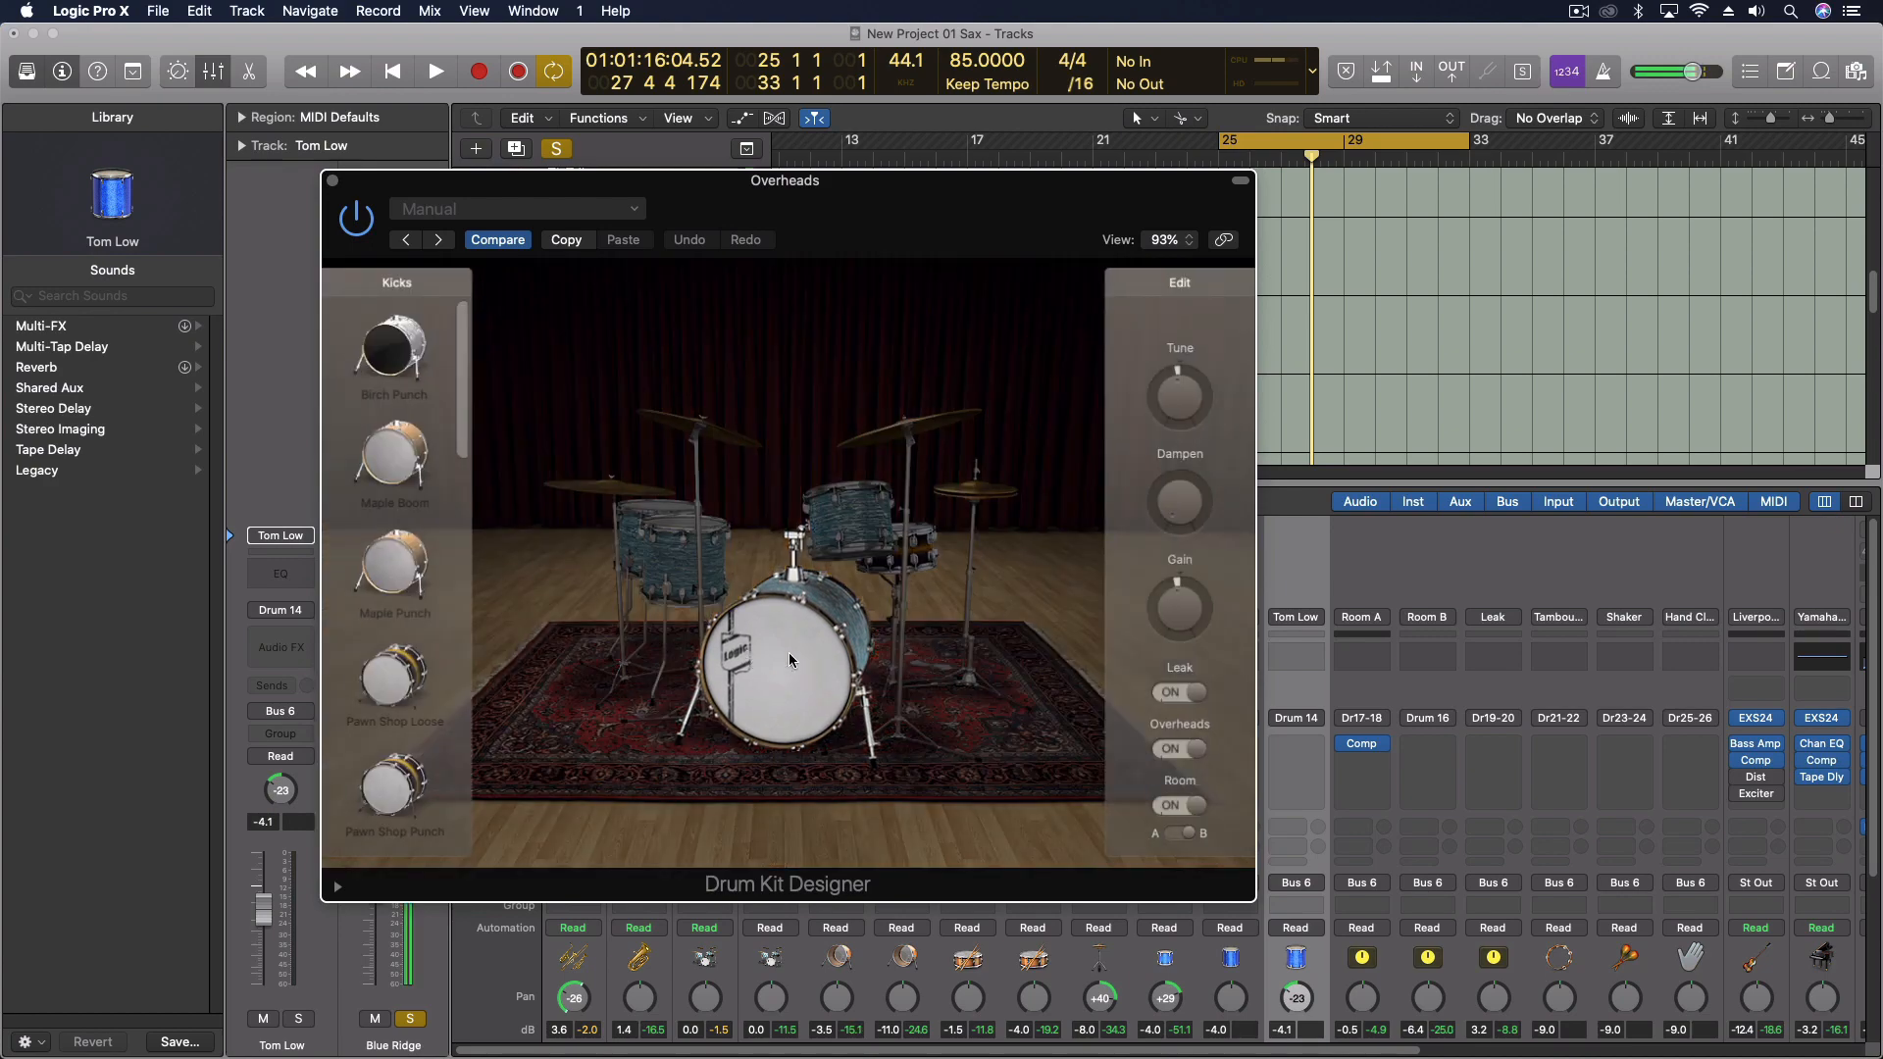
# Step: Select the kick, tune it down to -35 cents and raise its dampening, then close Drum Kit Designer
pyautogui.moveTo(1179, 400); pyautogui.dragTo(1179, 420)
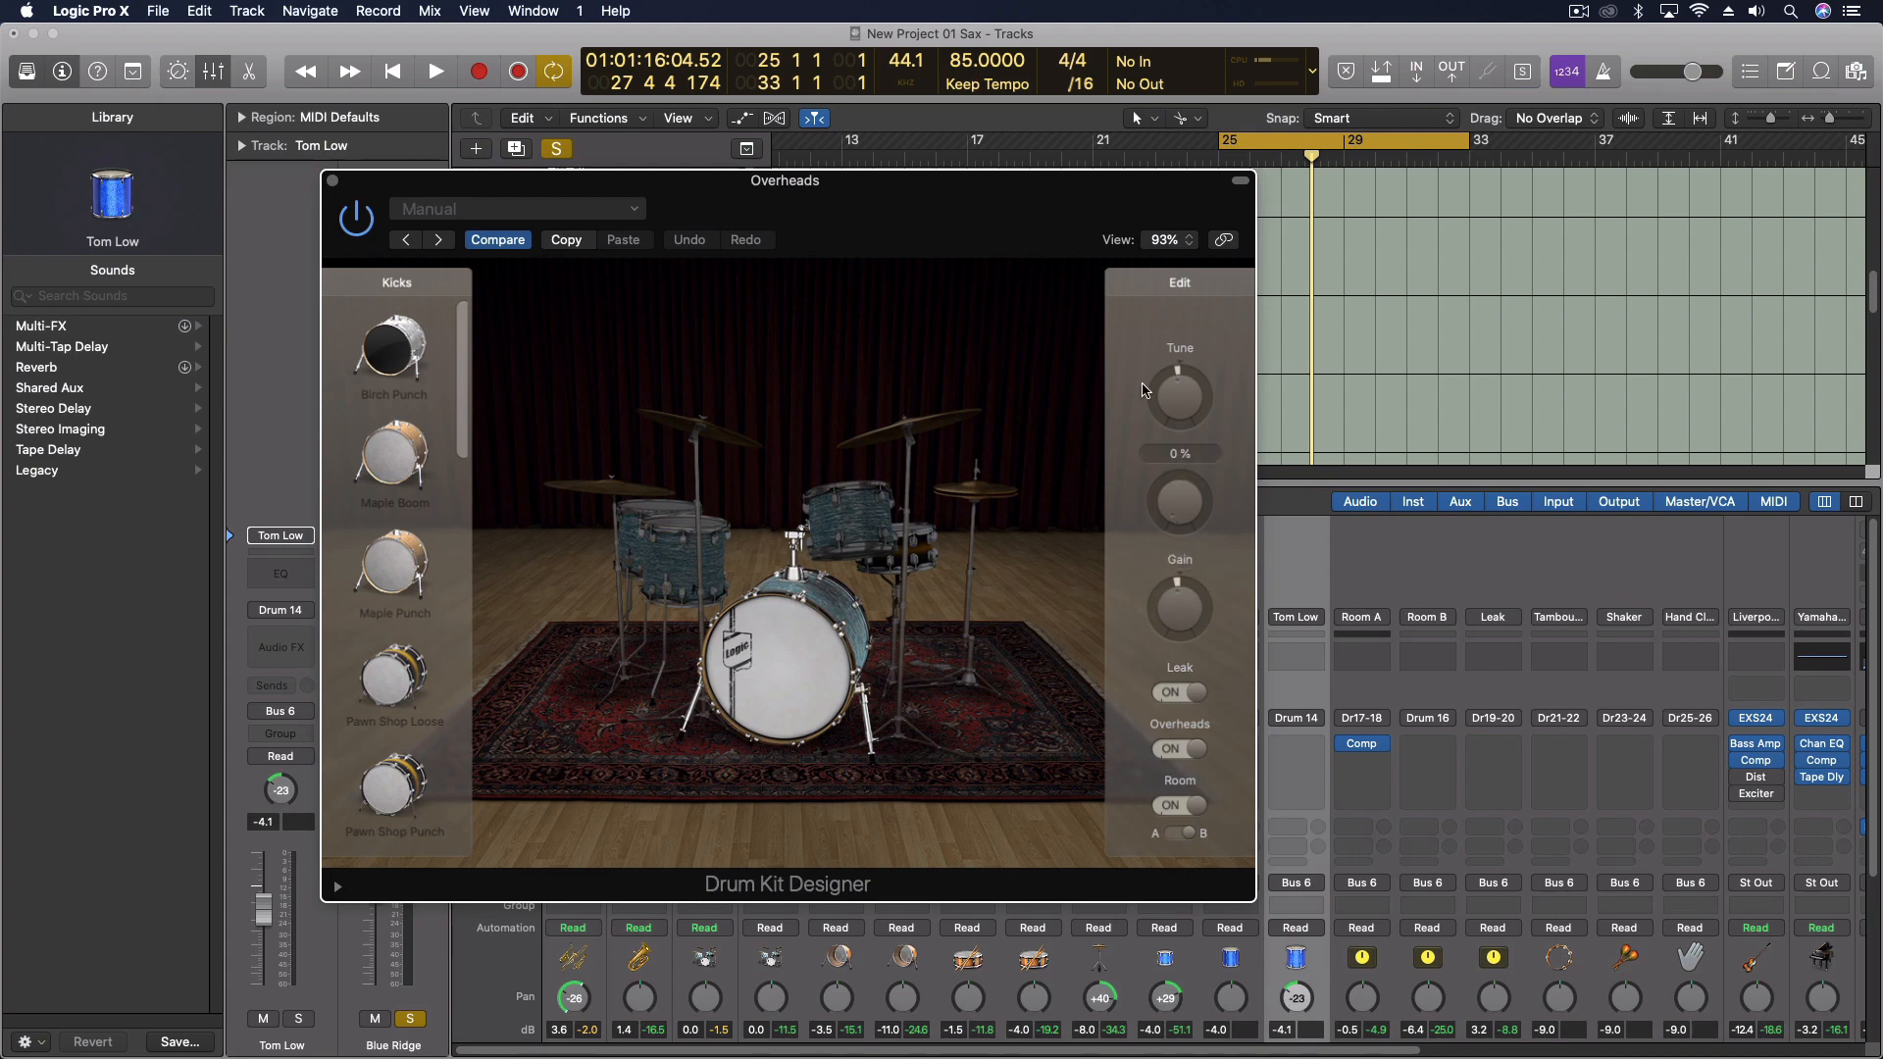
pyautogui.moveTo(1173, 512)
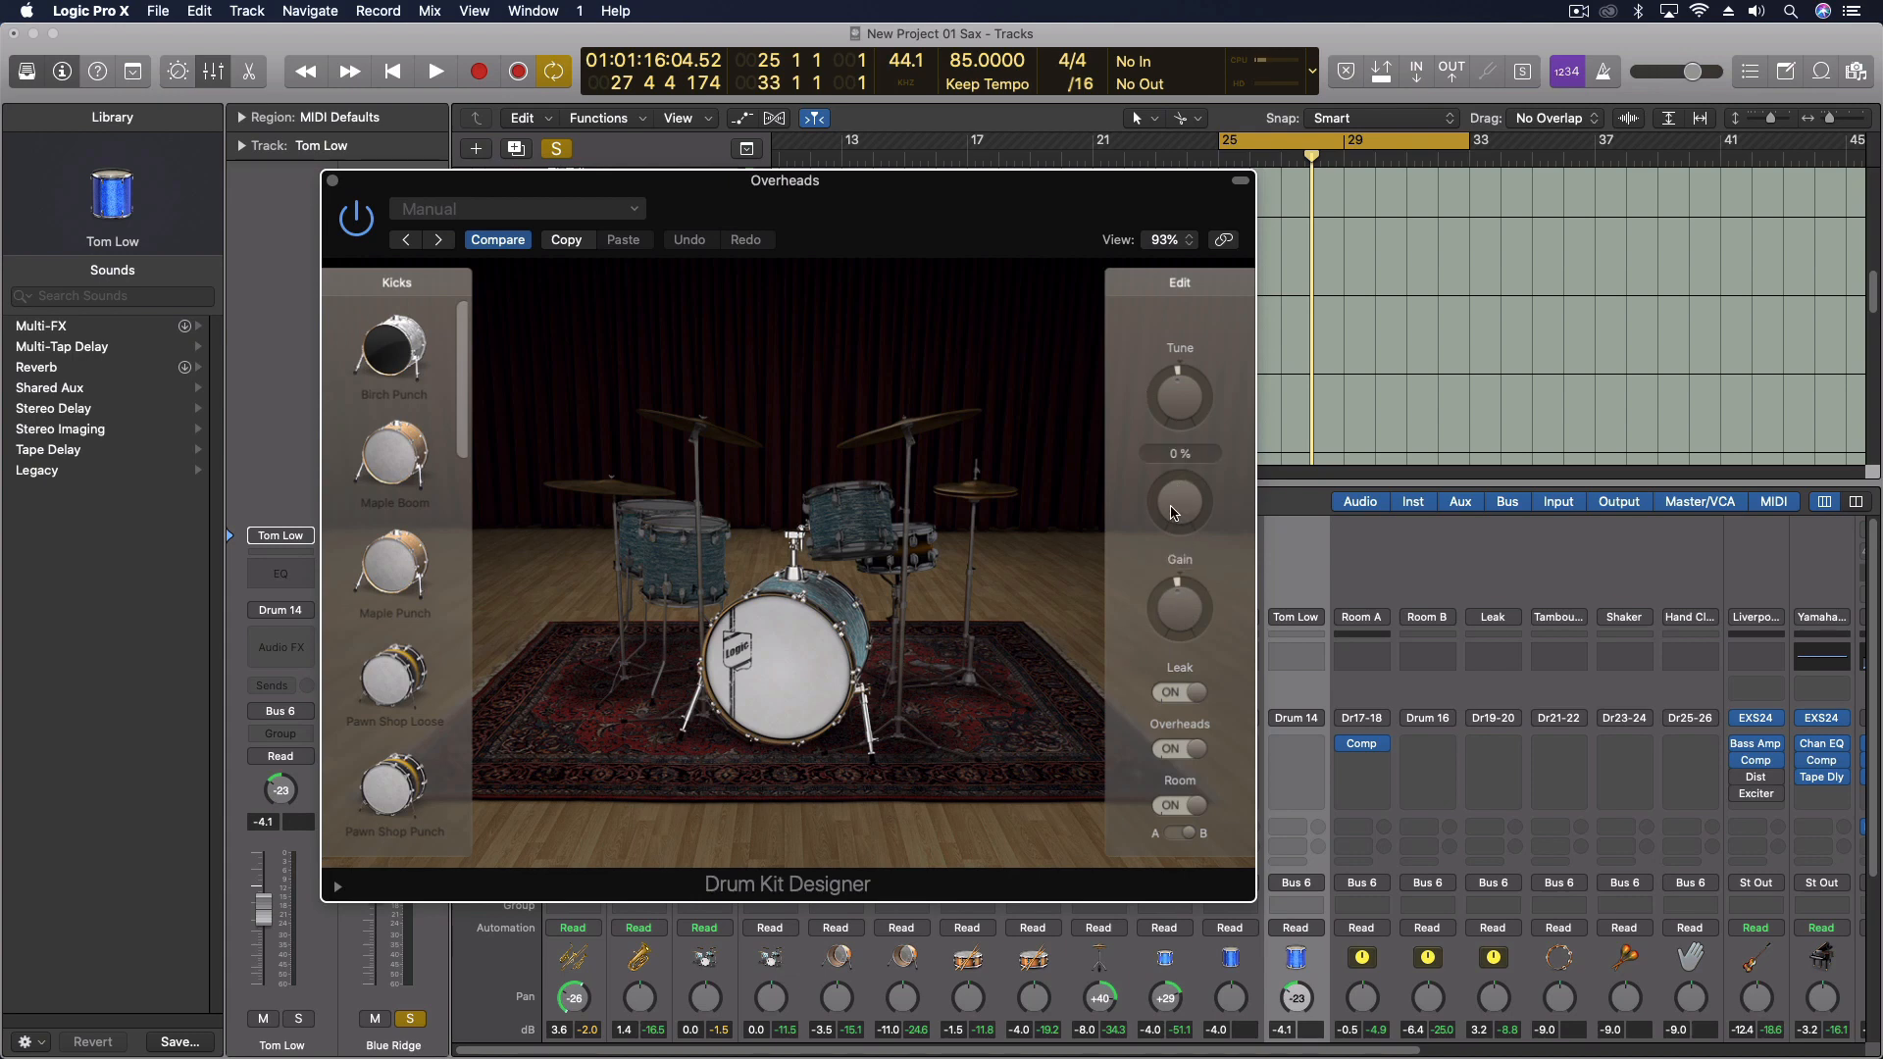
pyautogui.moveTo(1203, 481)
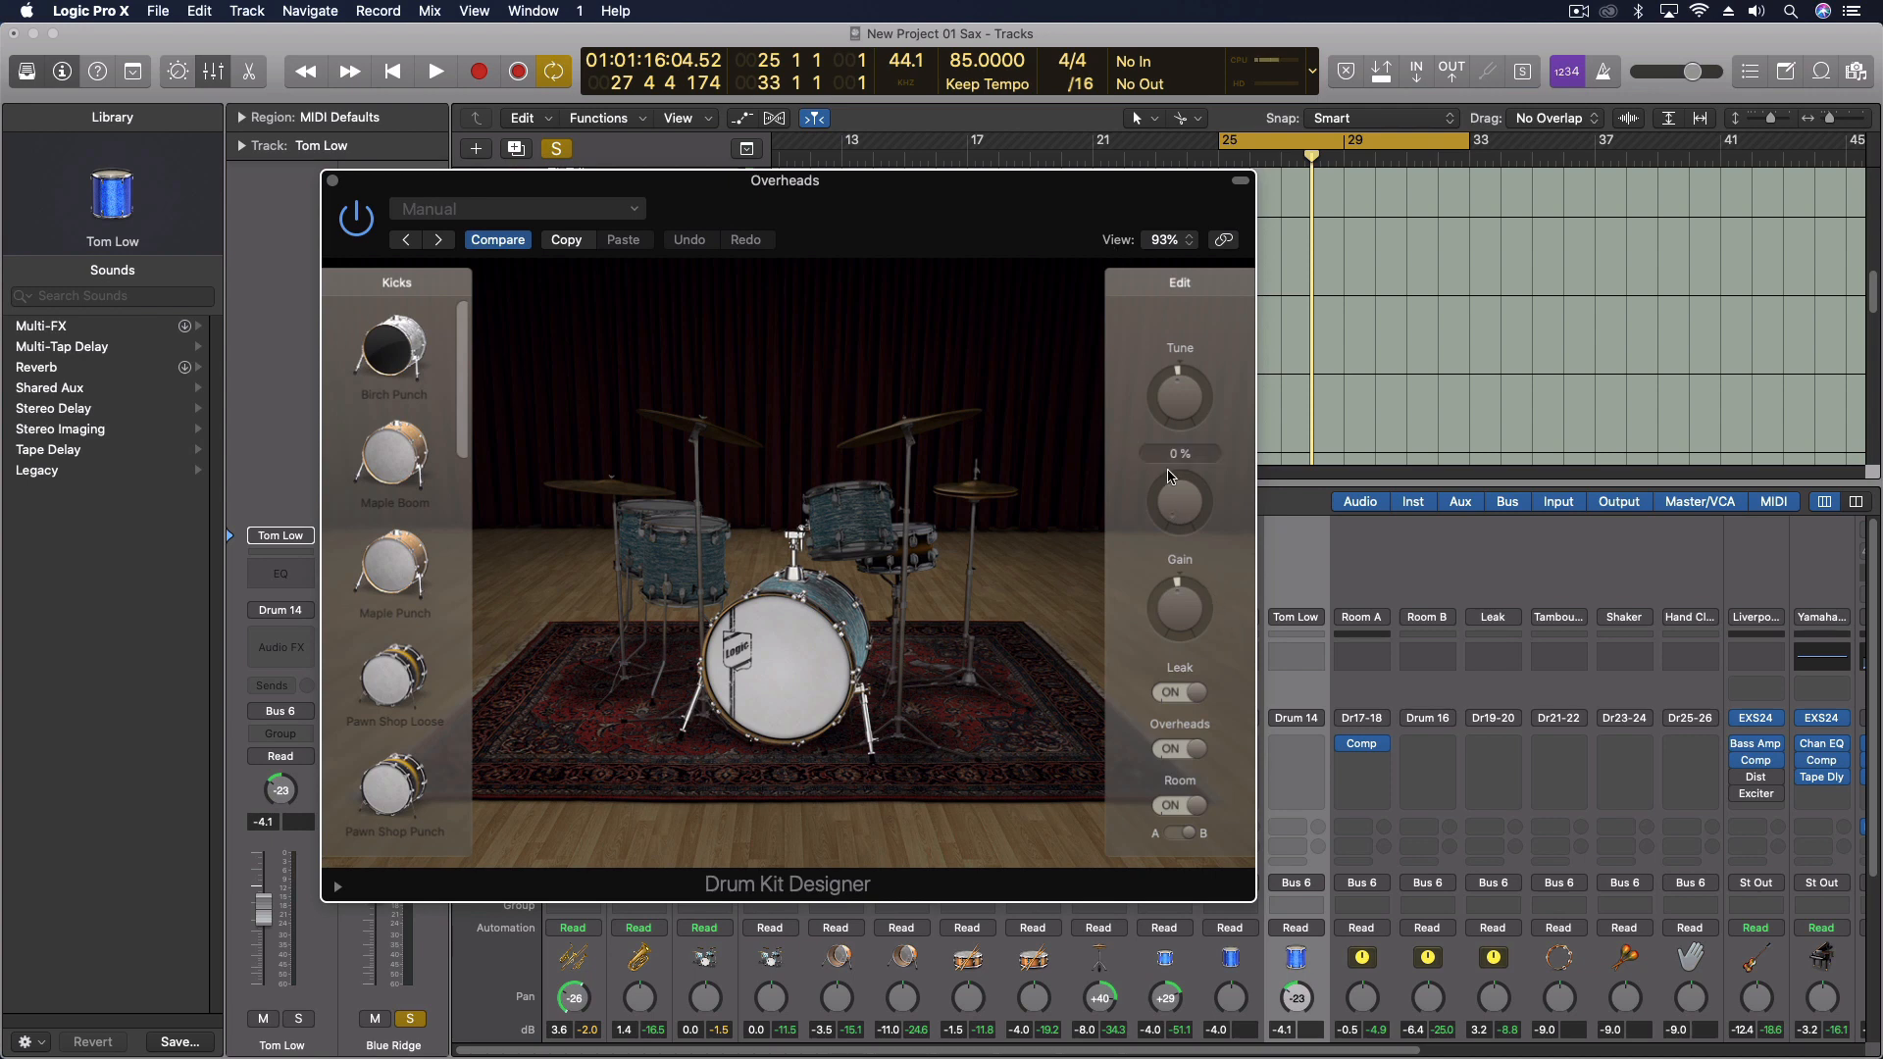
pyautogui.moveTo(1177, 396); pyautogui.dragTo(1204, 388)
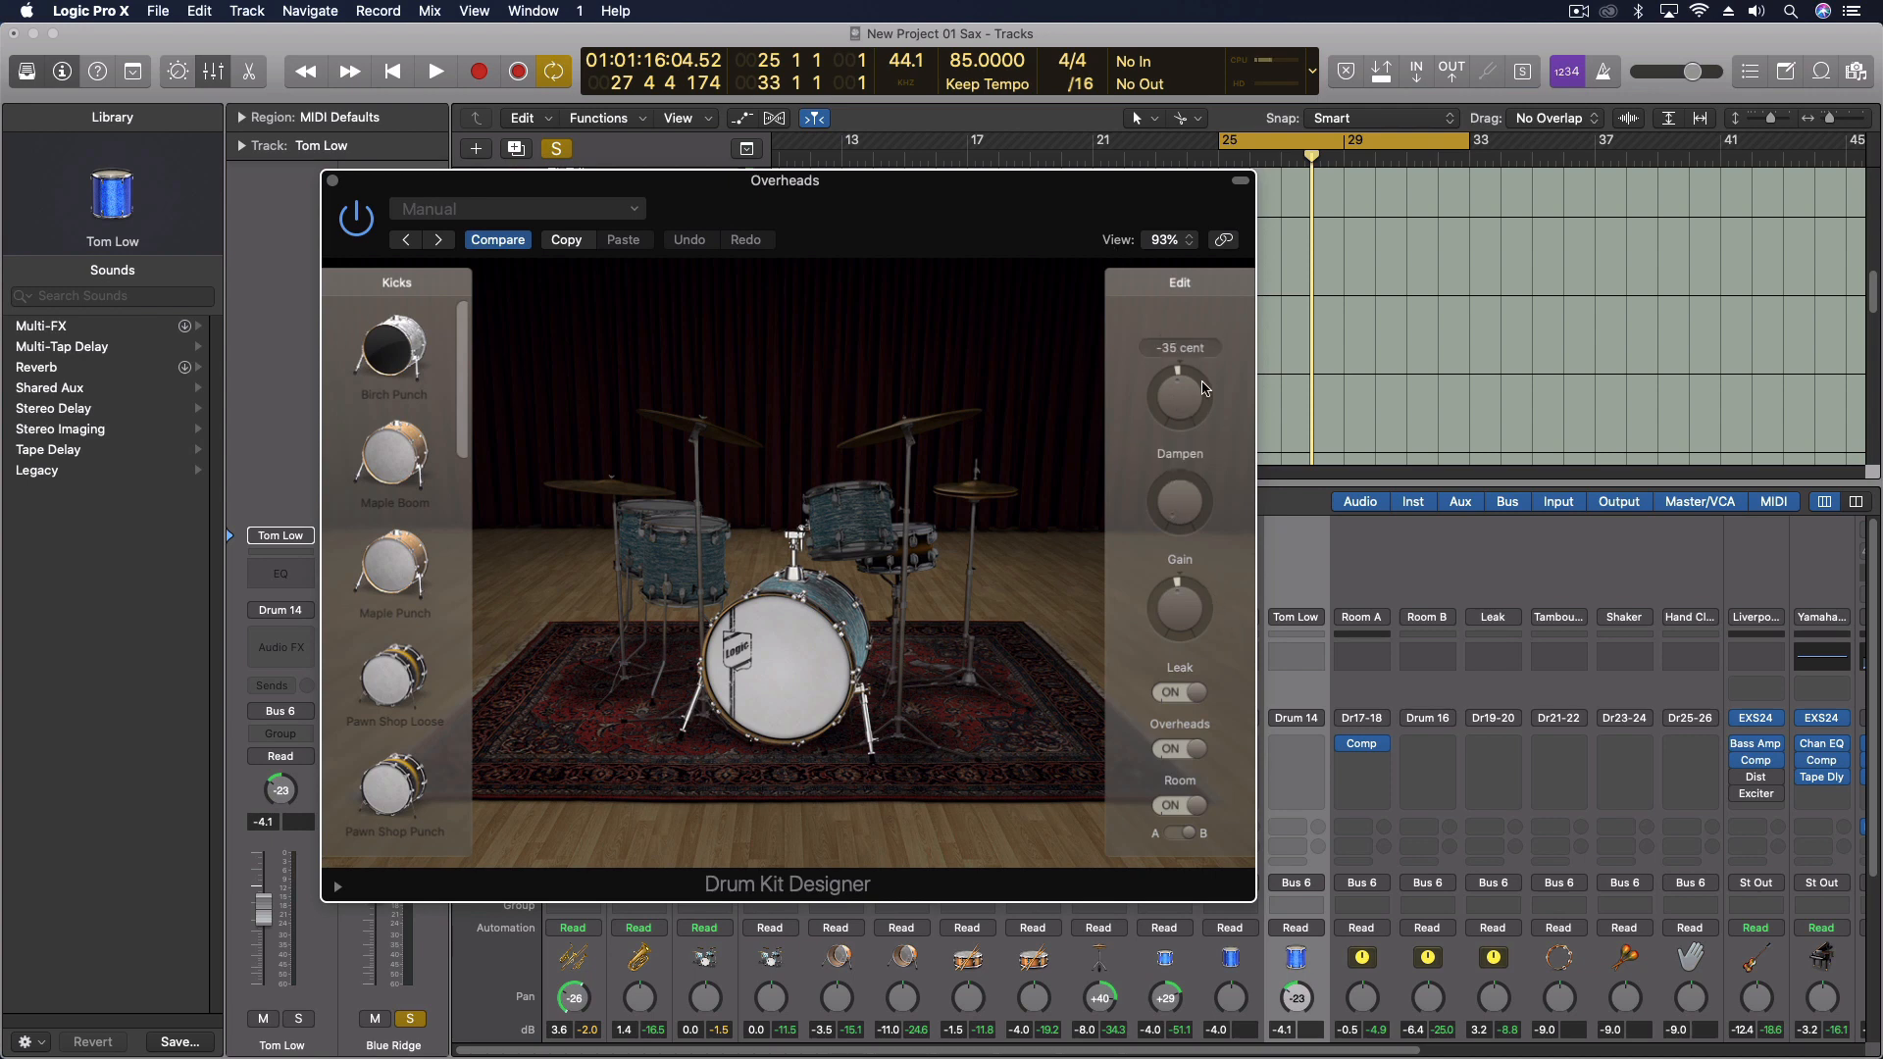
pyautogui.moveTo(1177, 406)
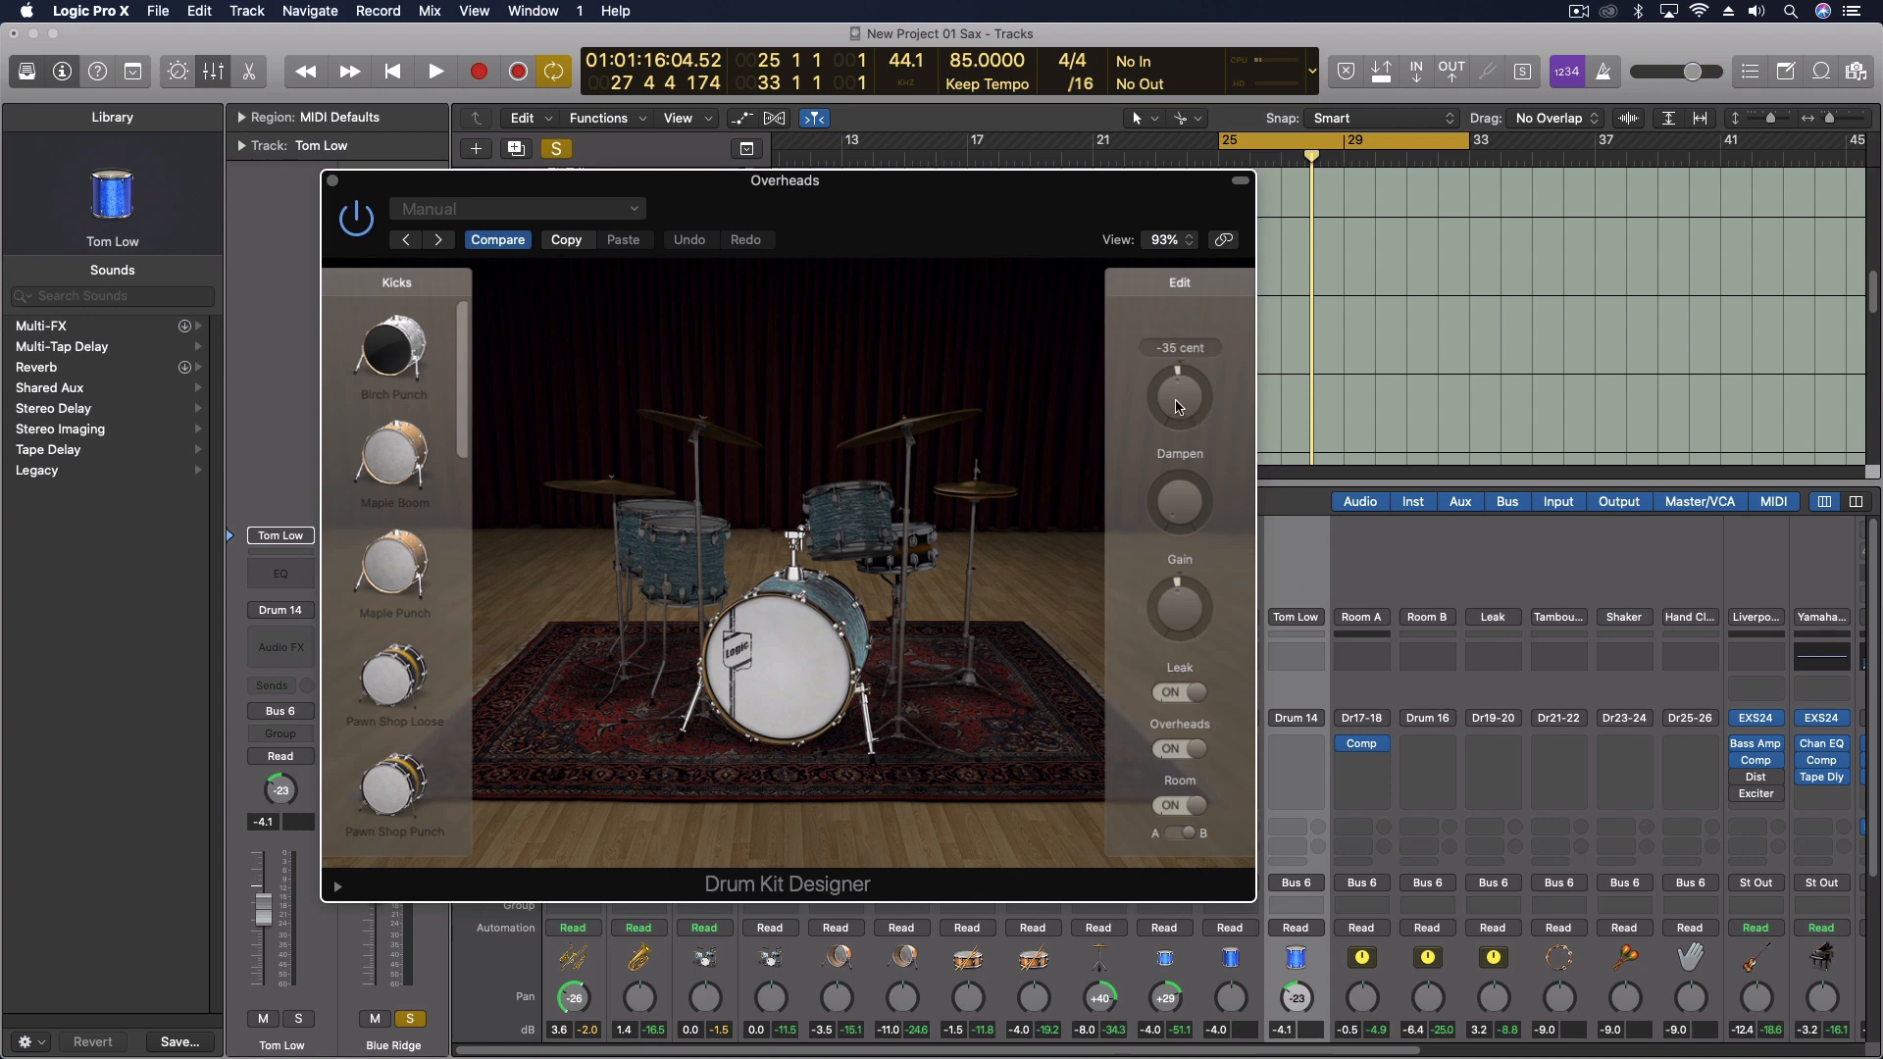
pyautogui.moveTo(1179, 396); pyautogui.dragTo(1179, 408)
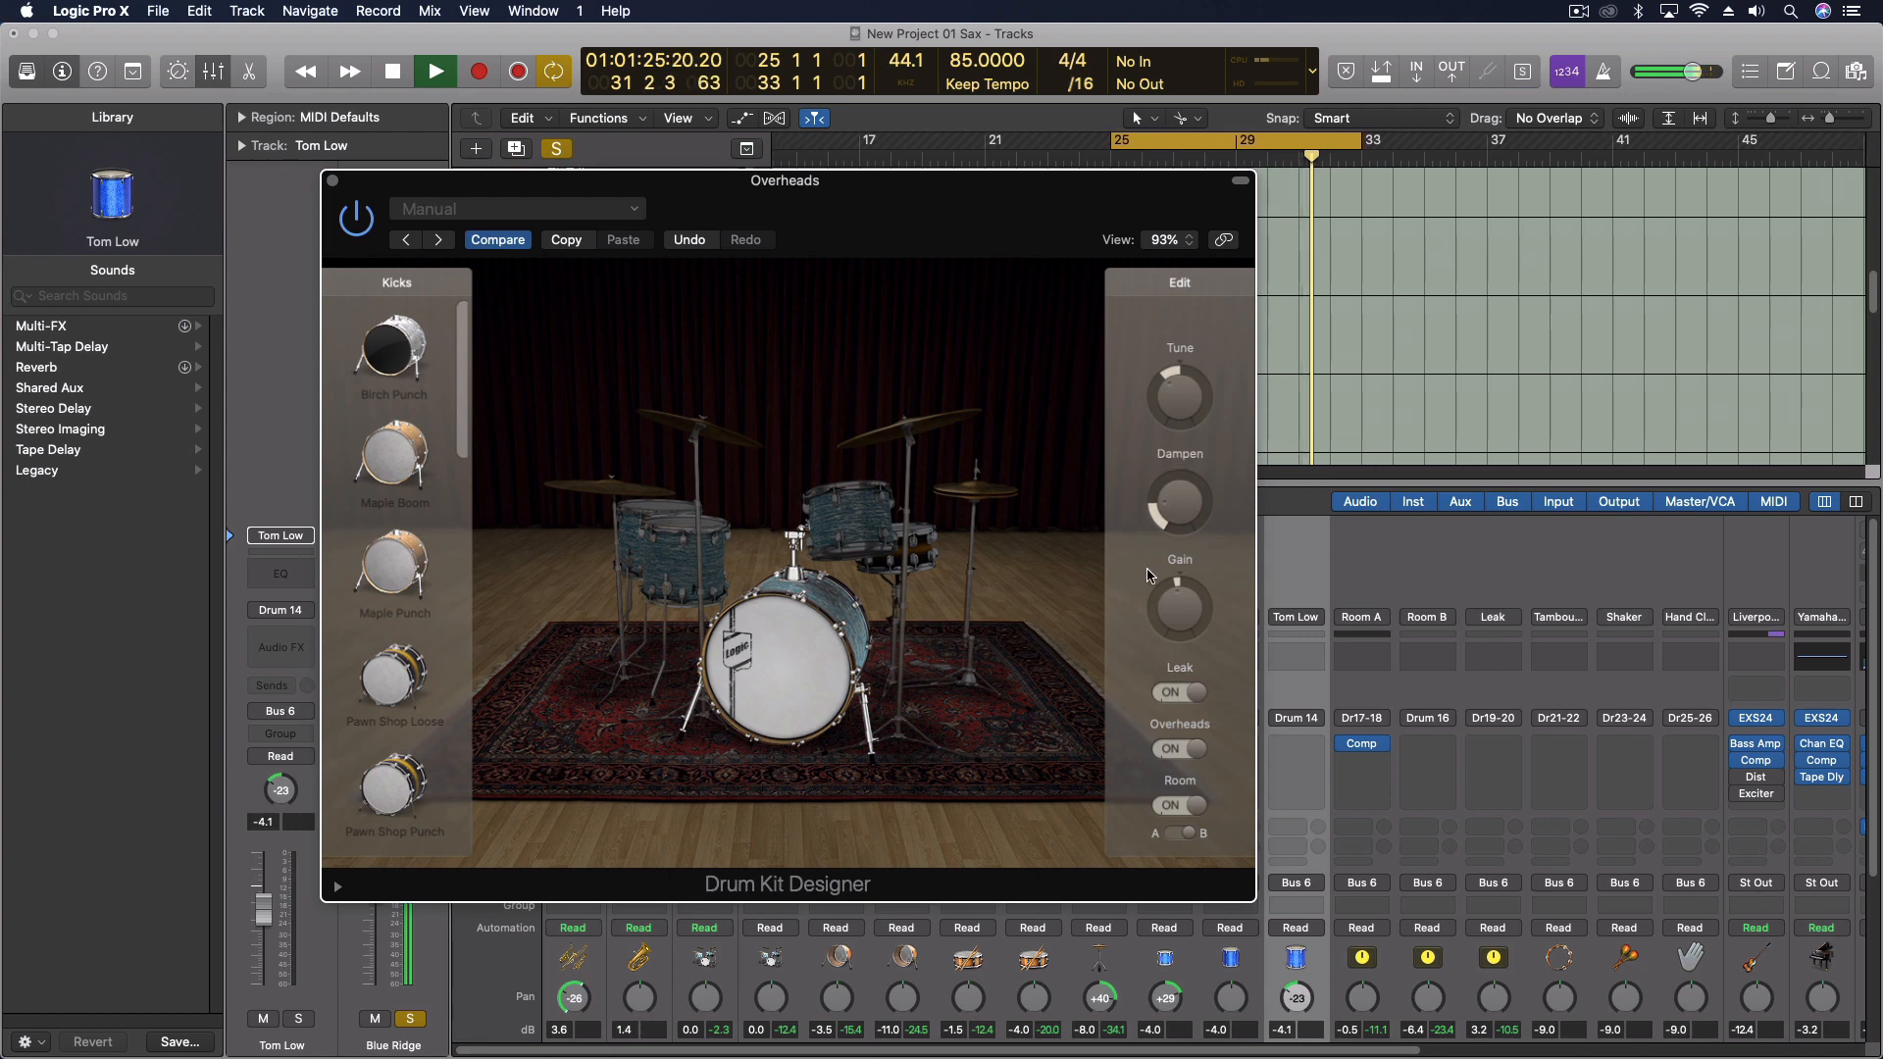
pyautogui.moveTo(1178, 606); pyautogui.dragTo(1179, 589)
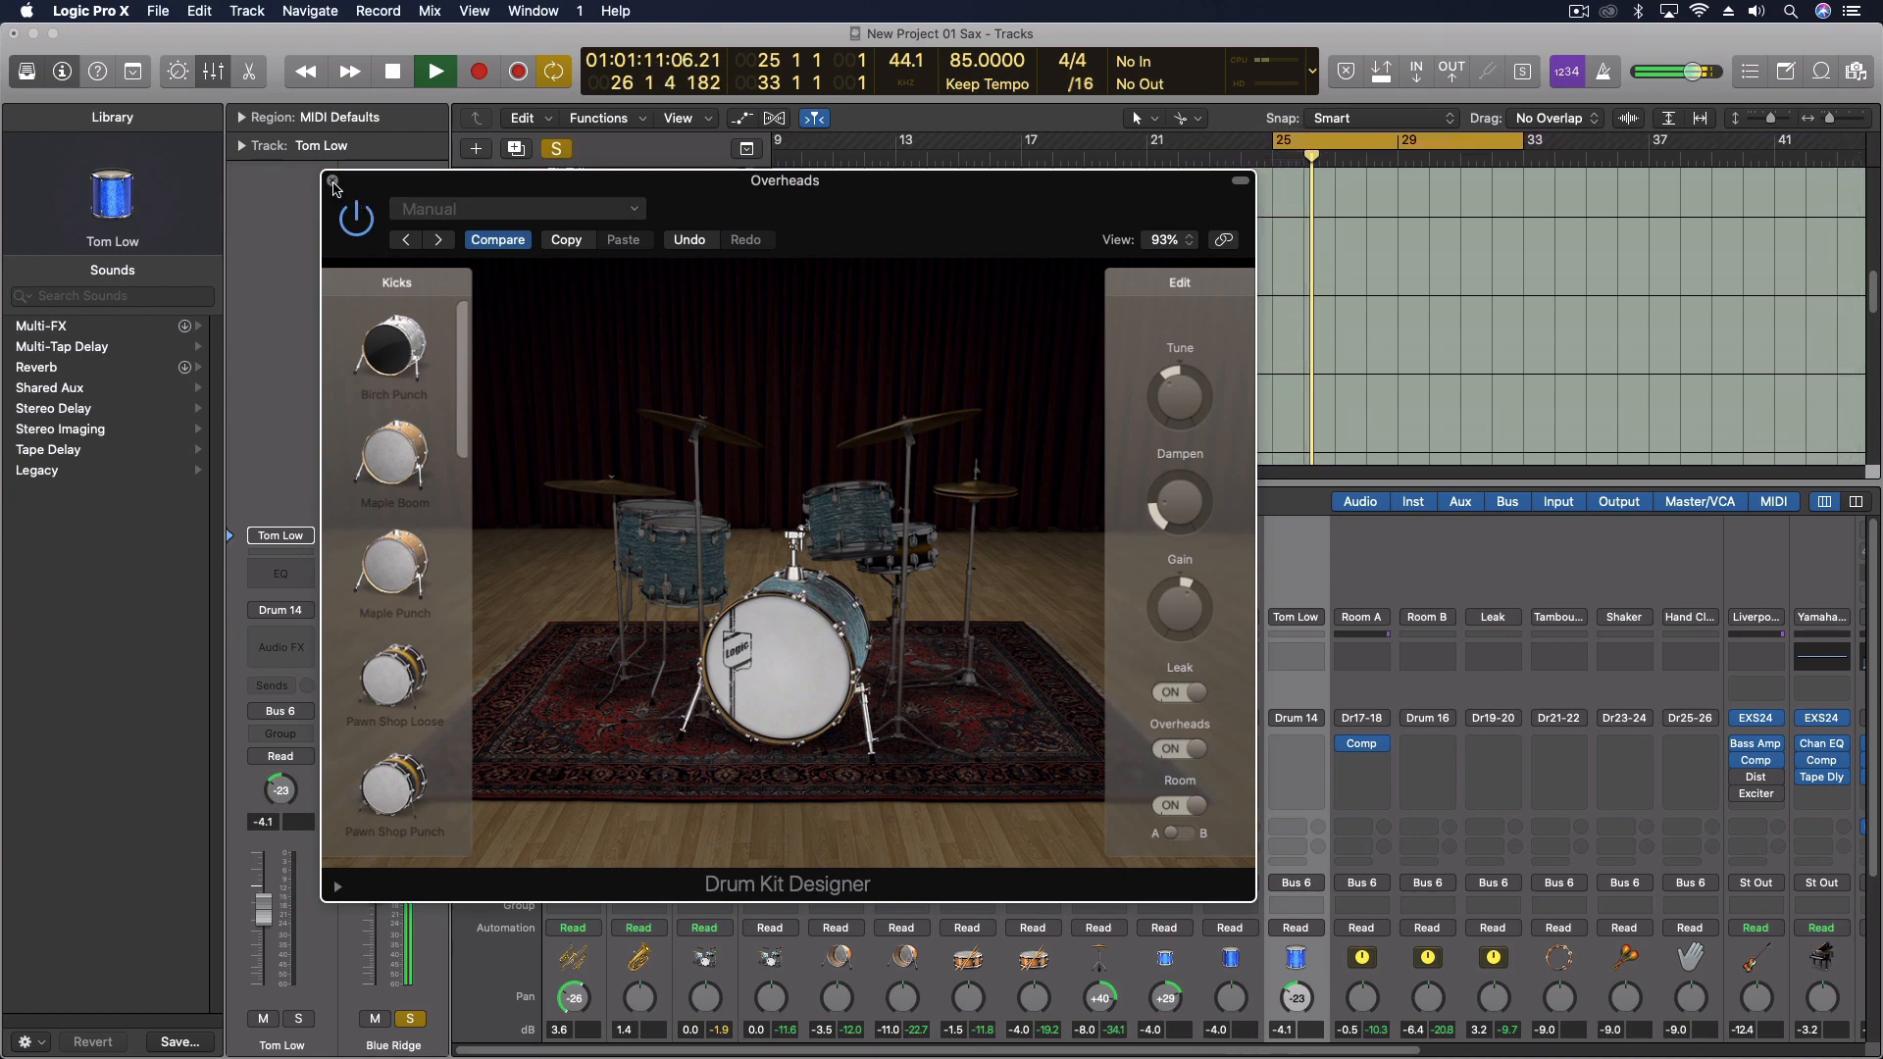
pyautogui.click(331, 188)
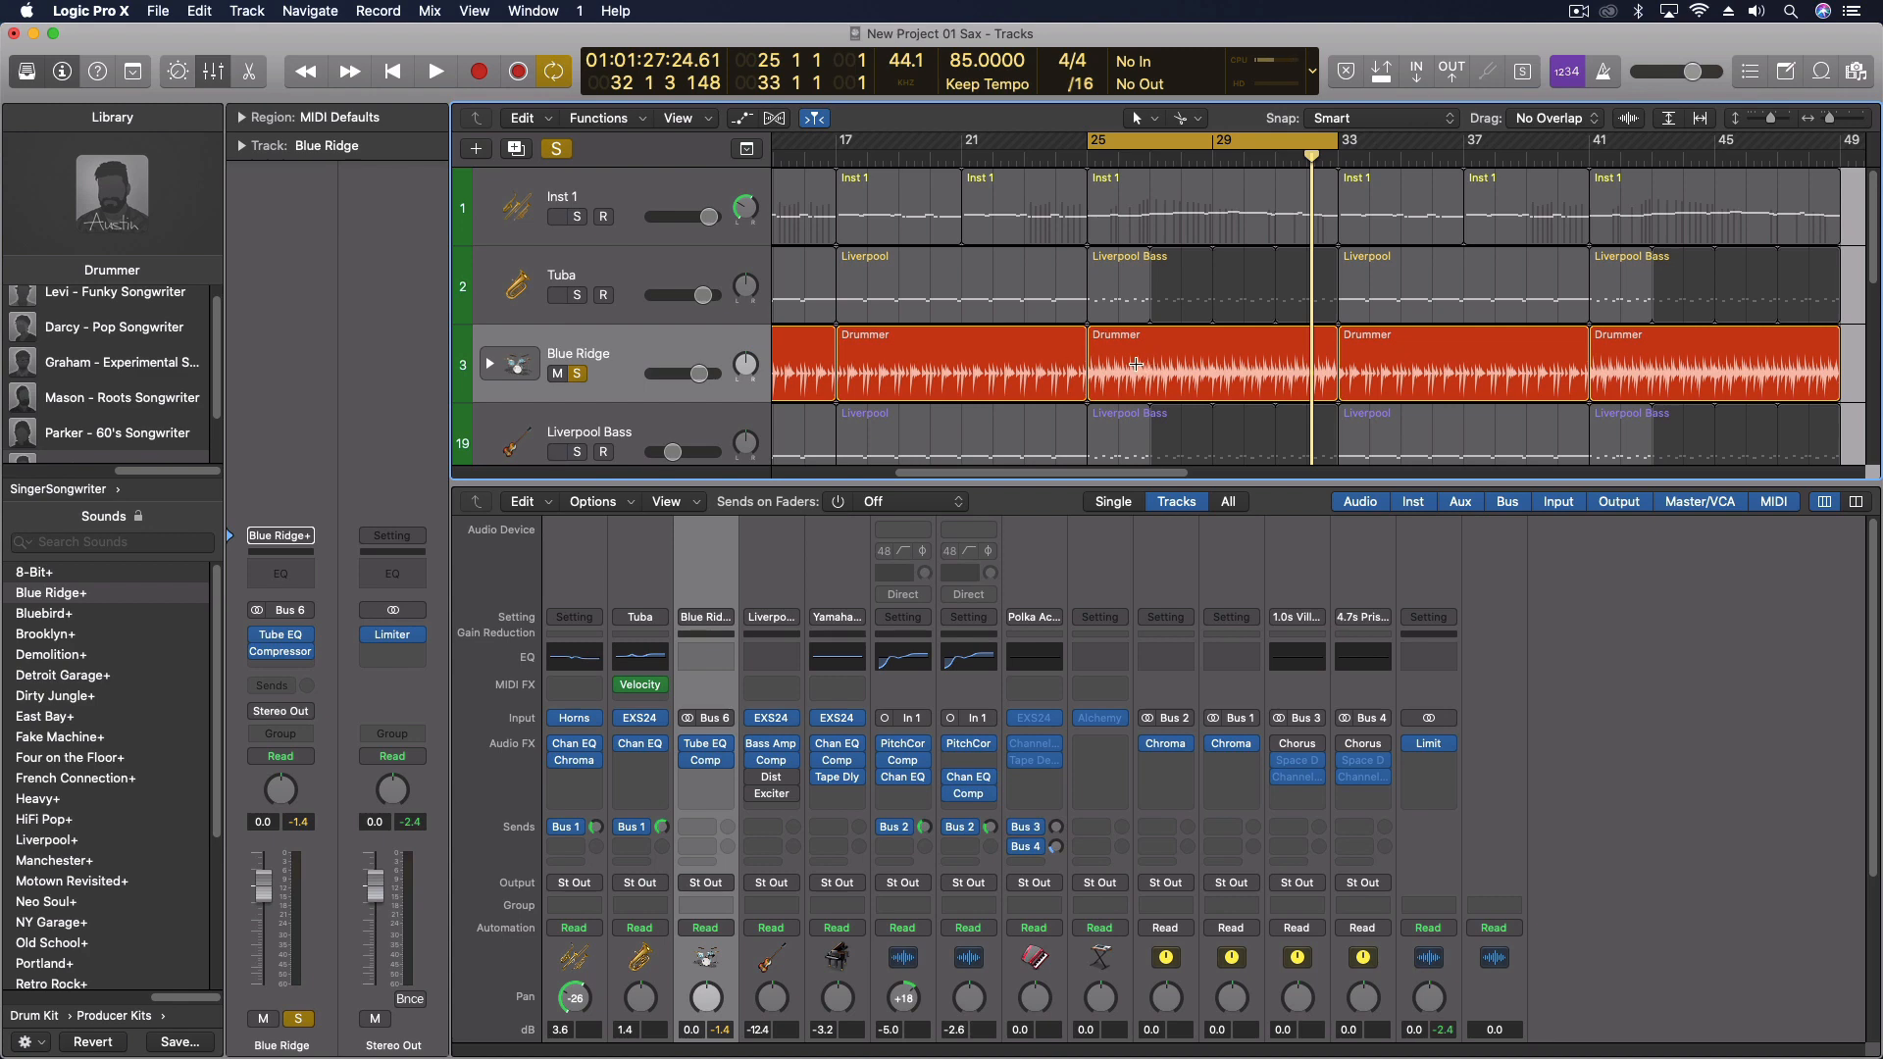
pyautogui.moveTo(1141, 365)
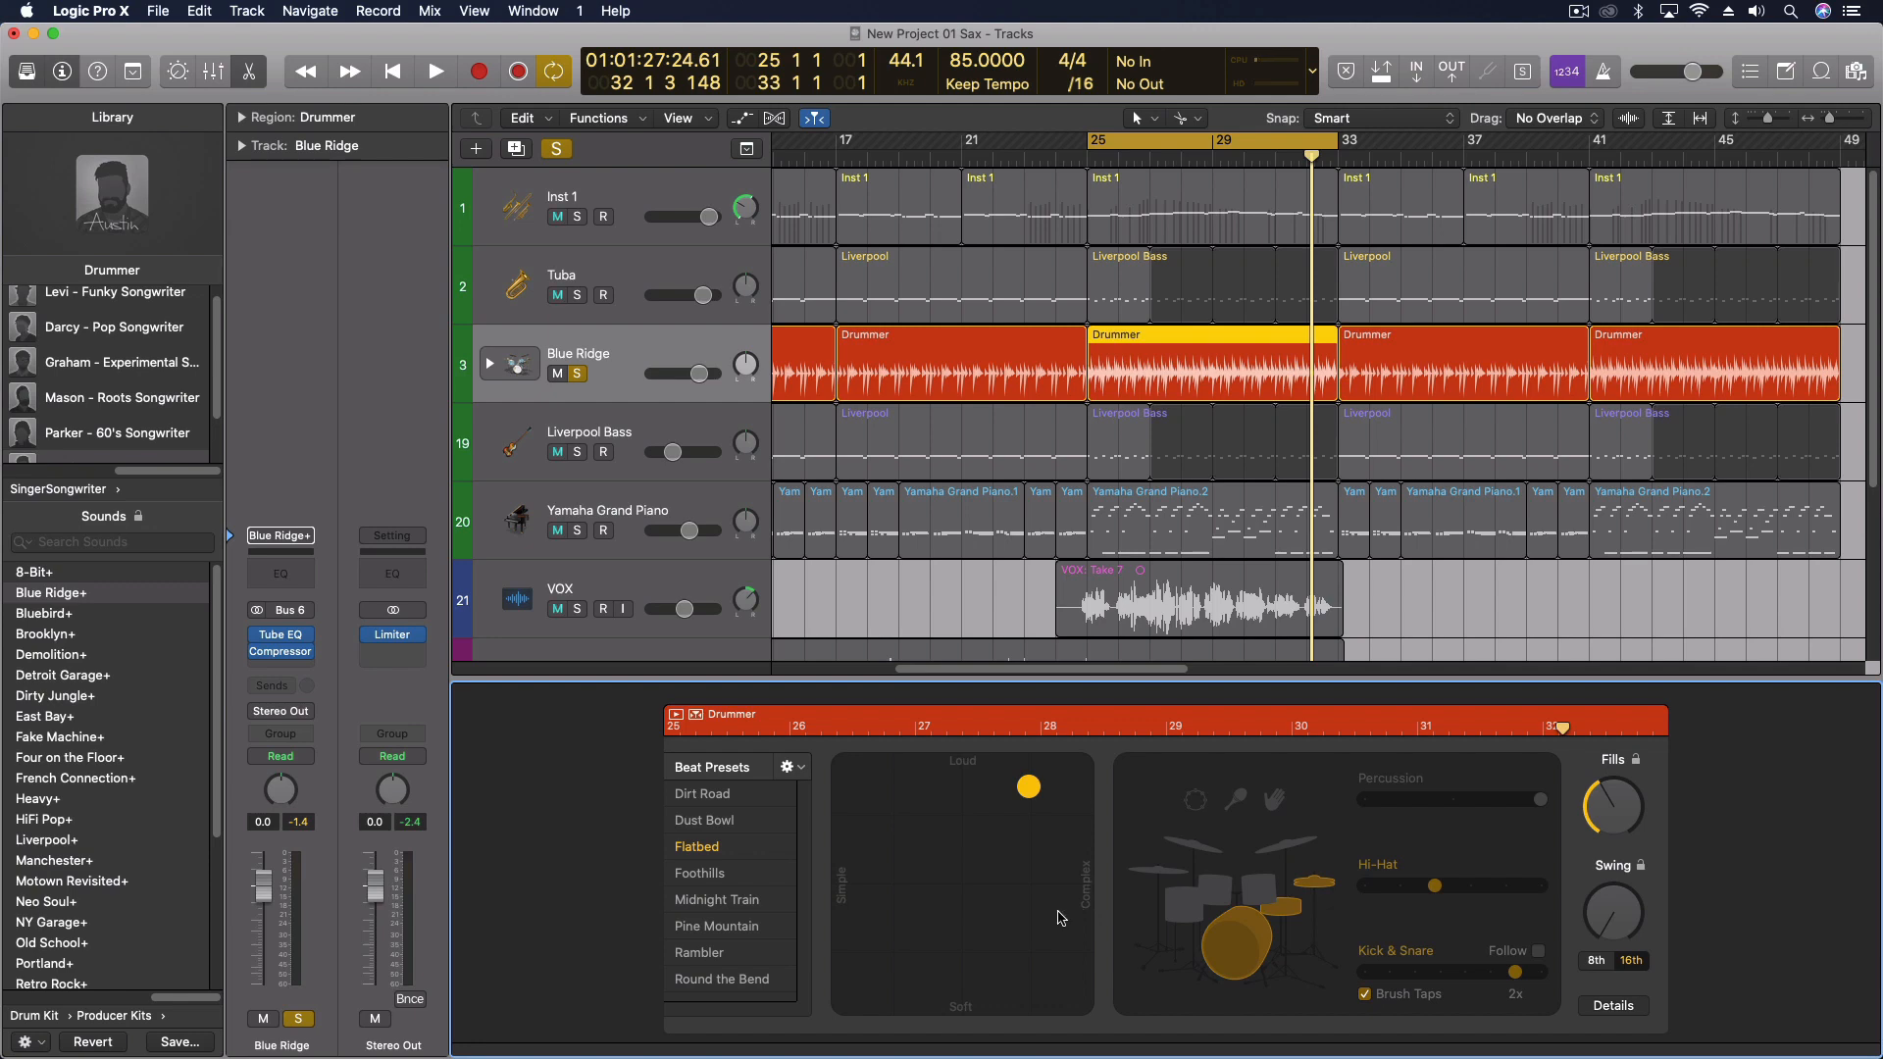
pyautogui.moveTo(1035, 916)
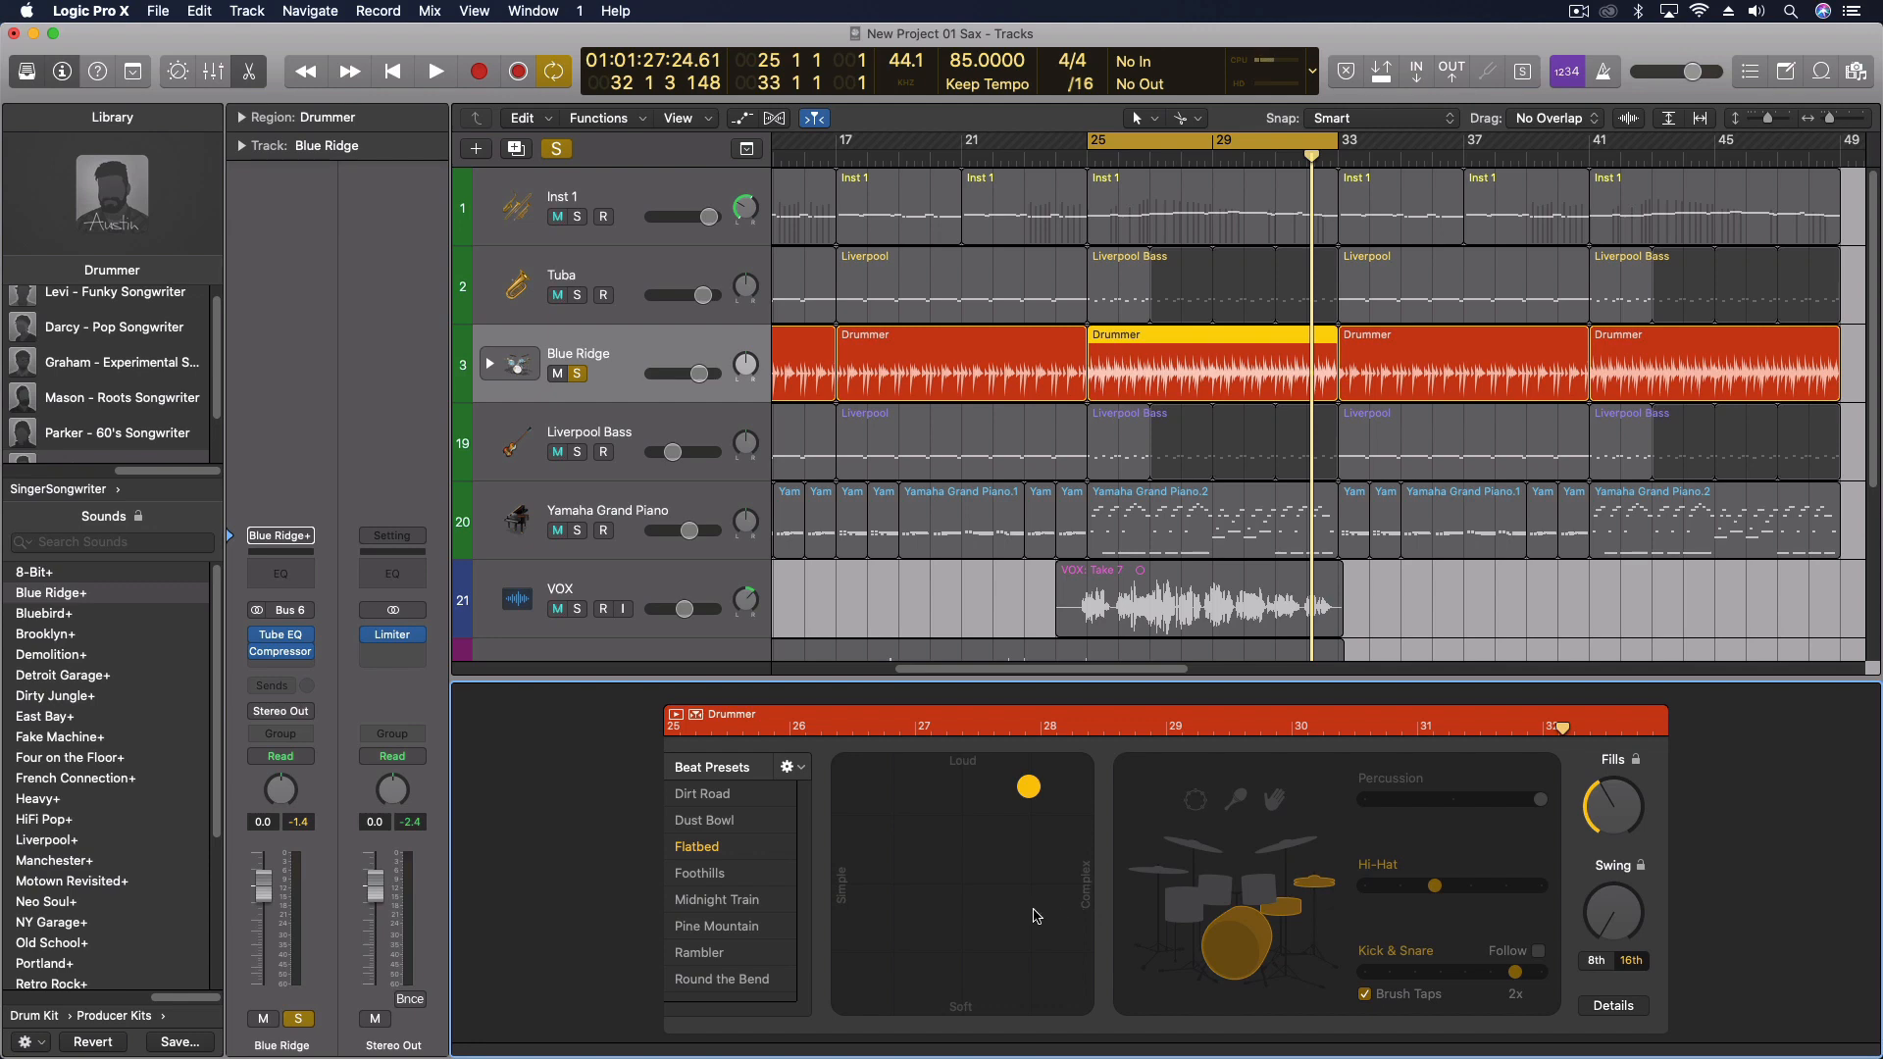